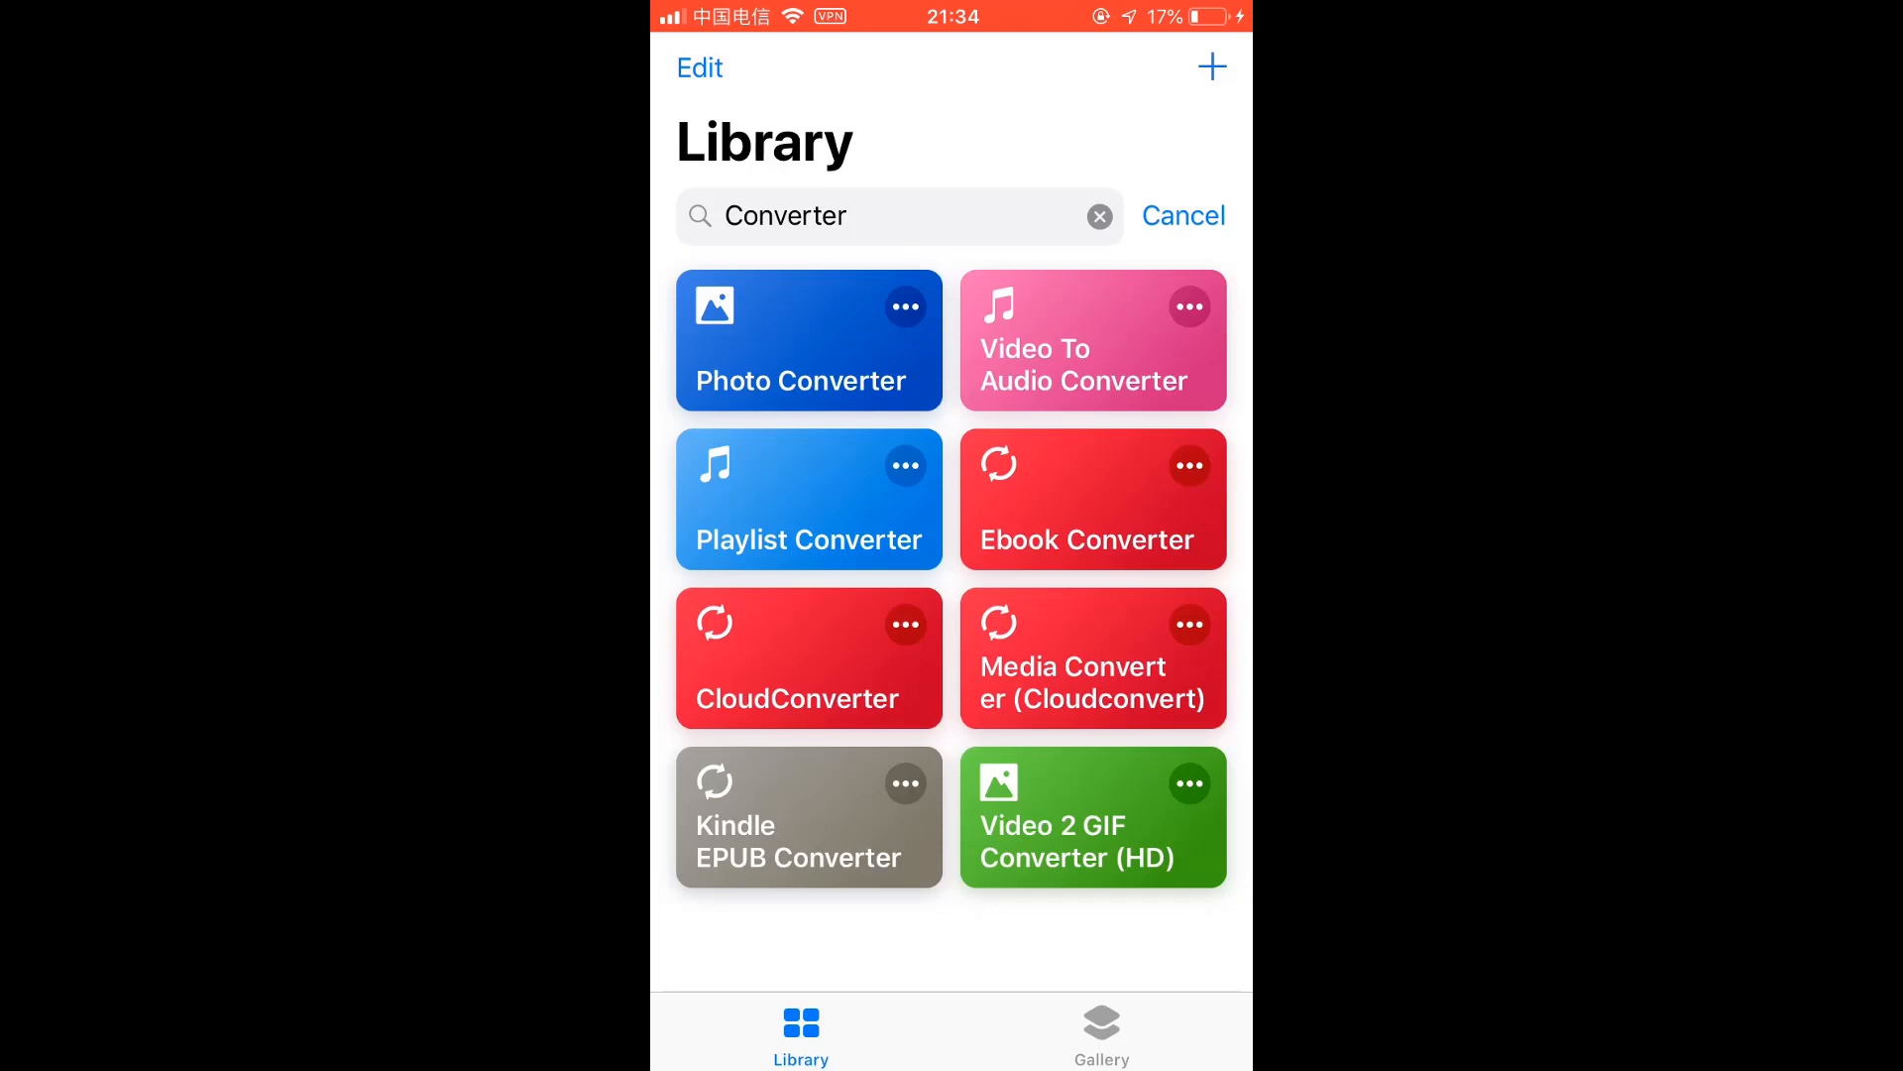
# Open Media Converter (Cloudconvert) and scroll through its first actions.
pyautogui.click(1091, 656)
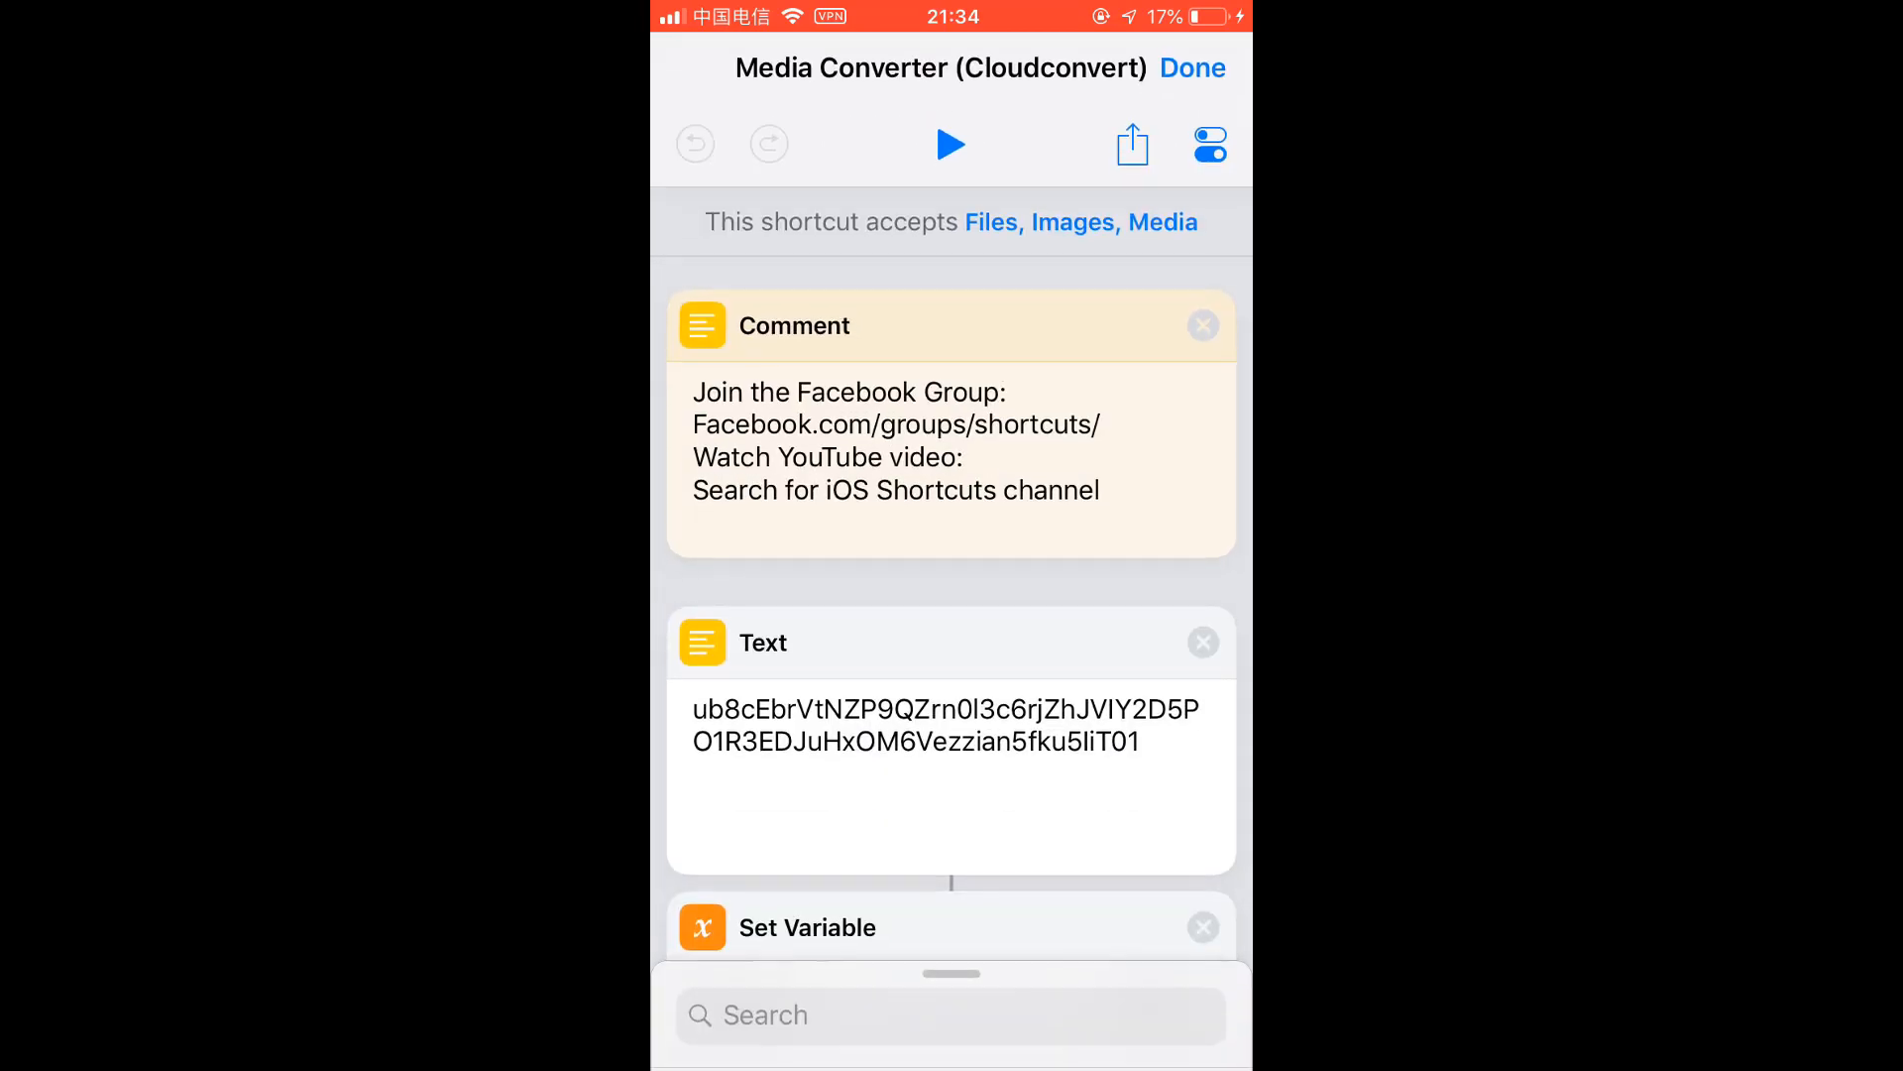
pyautogui.scroll(-3)
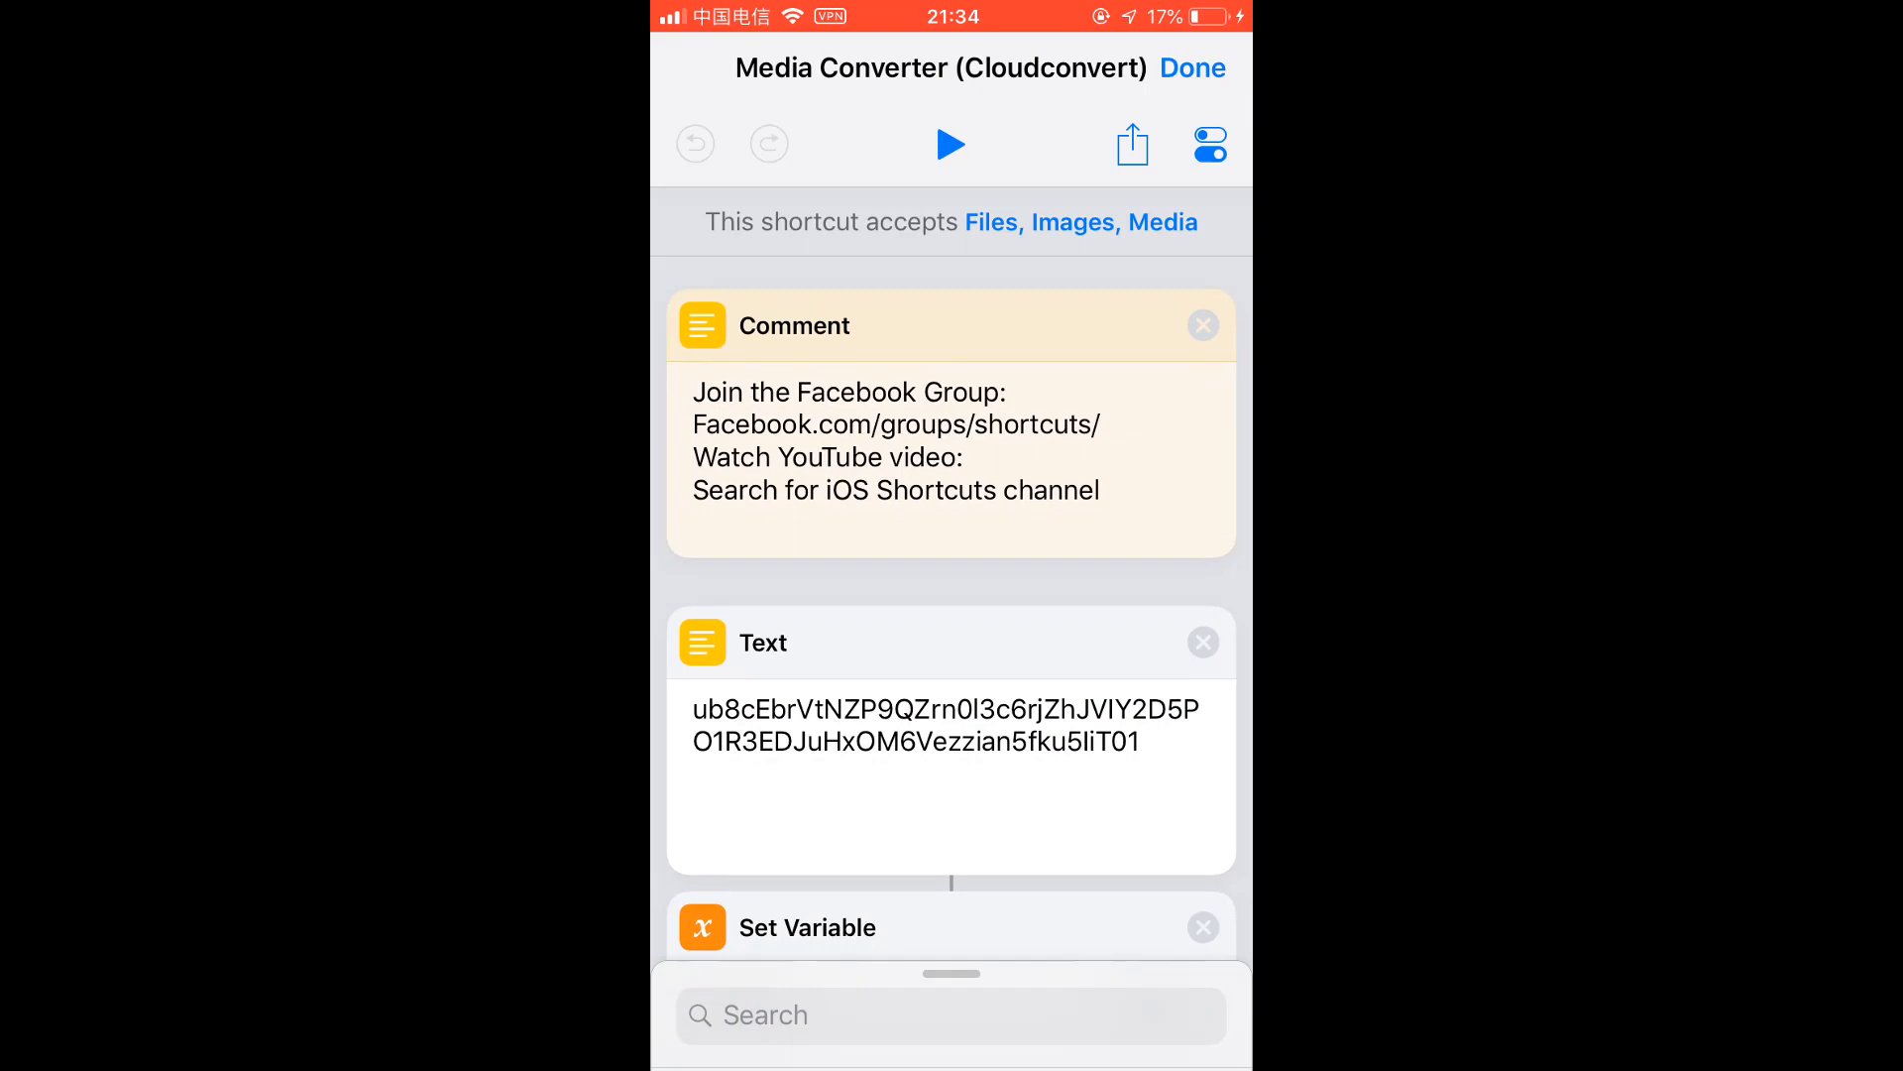
pyautogui.scroll(-3)
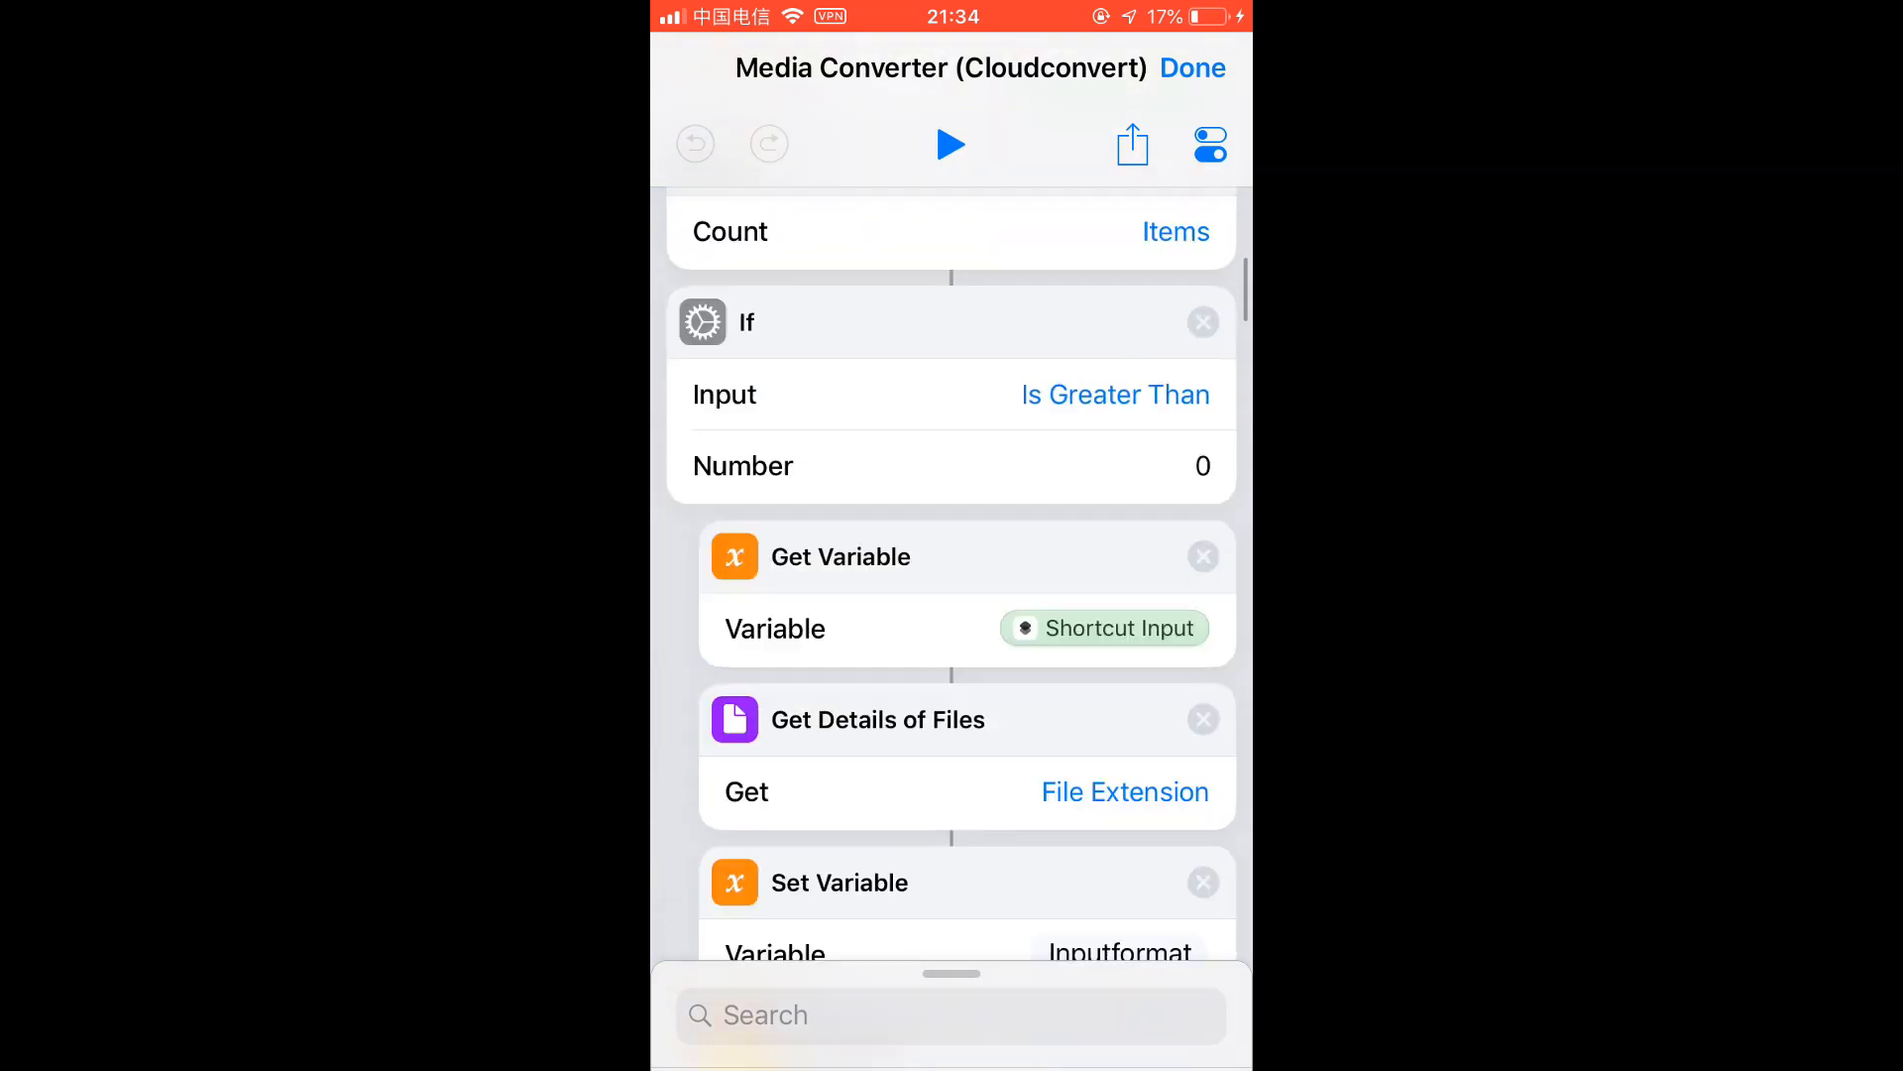
pyautogui.scroll(-3)
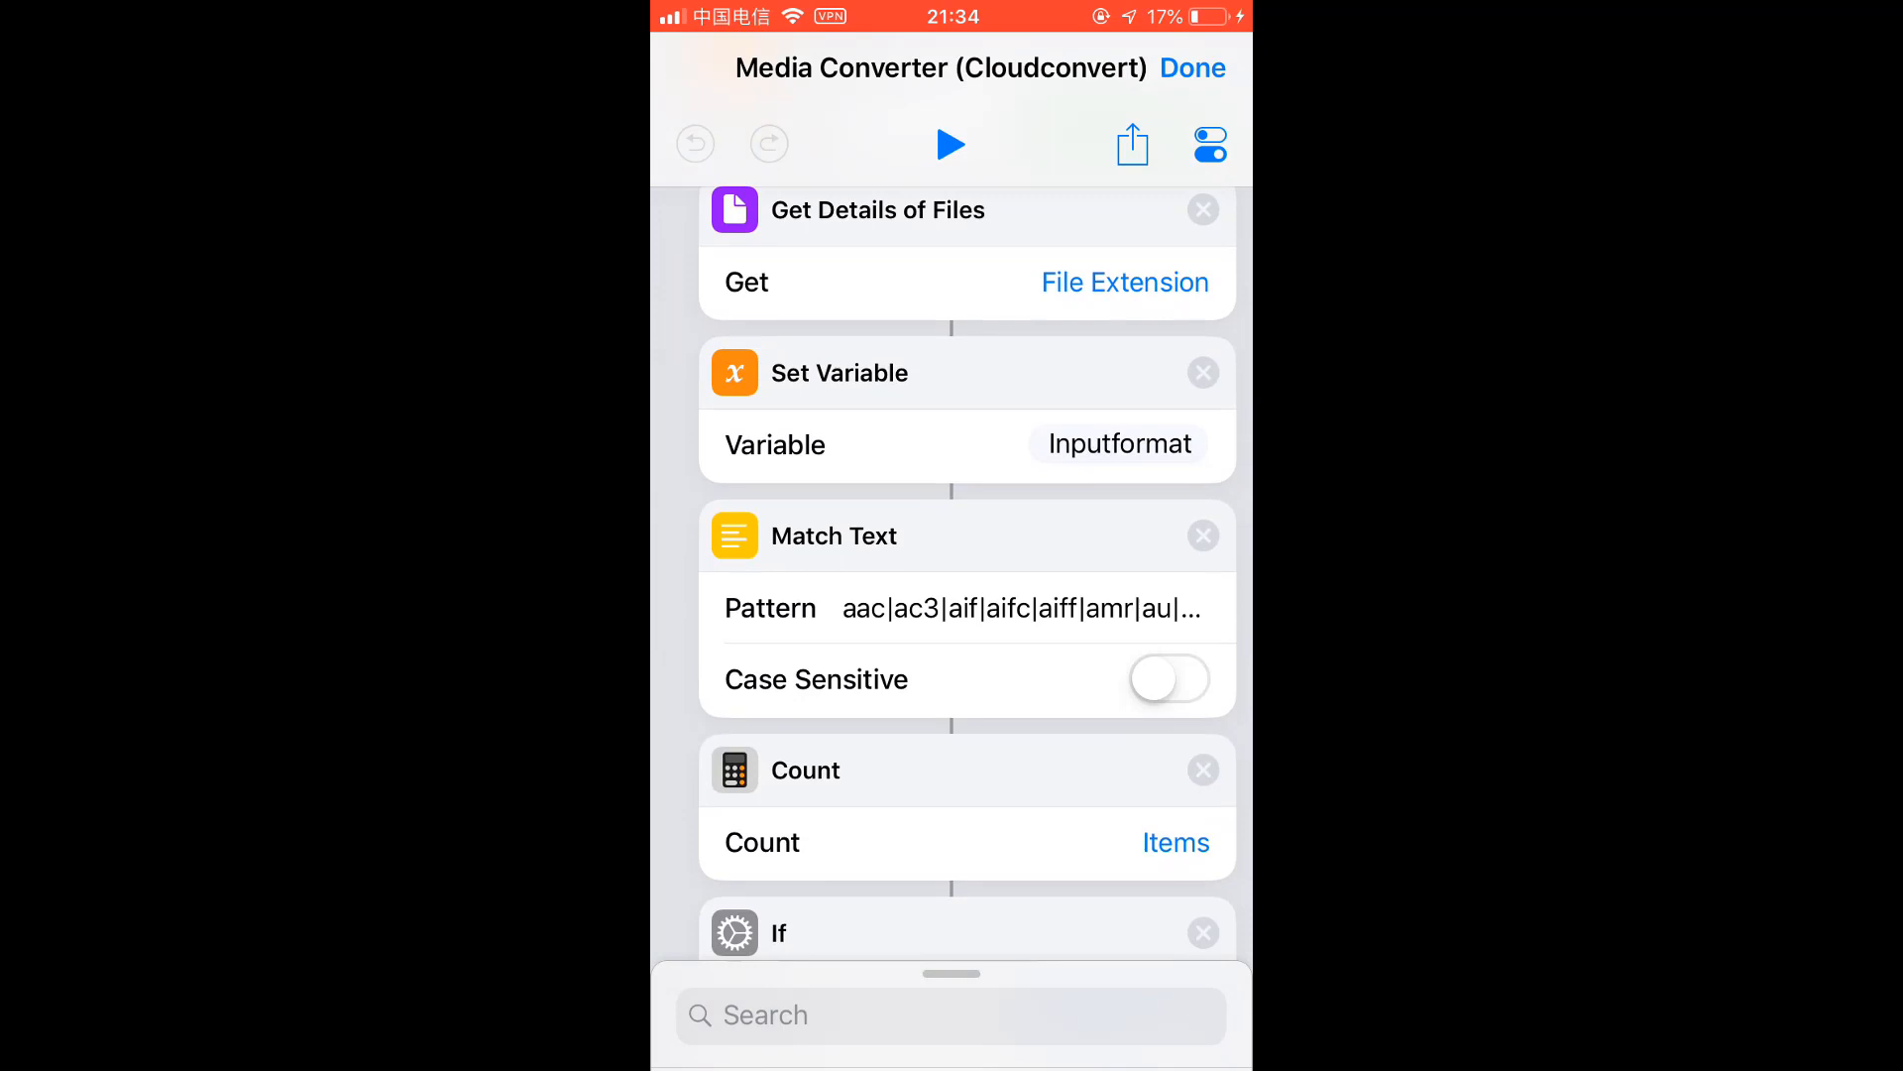
# Review the supported audio formats list and the remaining actions, then leave the editor.
pyautogui.click(1023, 609)
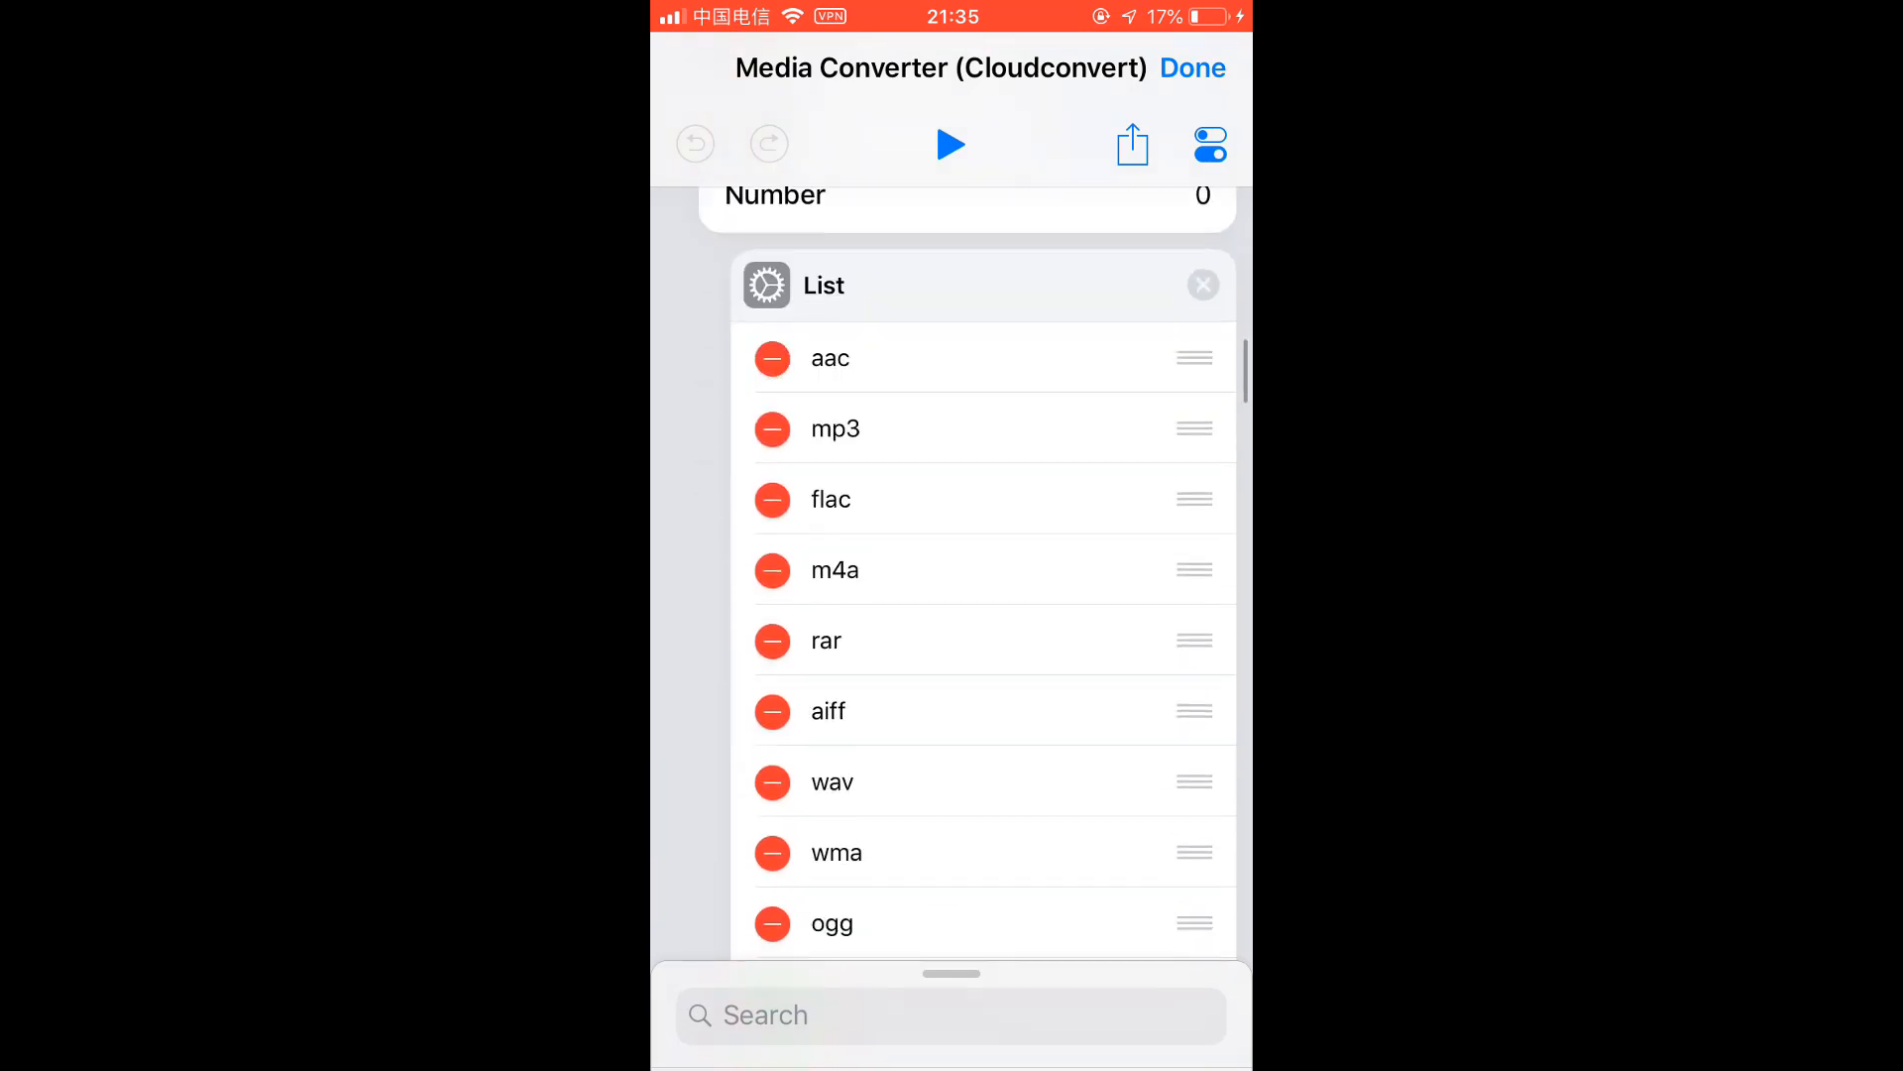
pyautogui.scroll(-3)
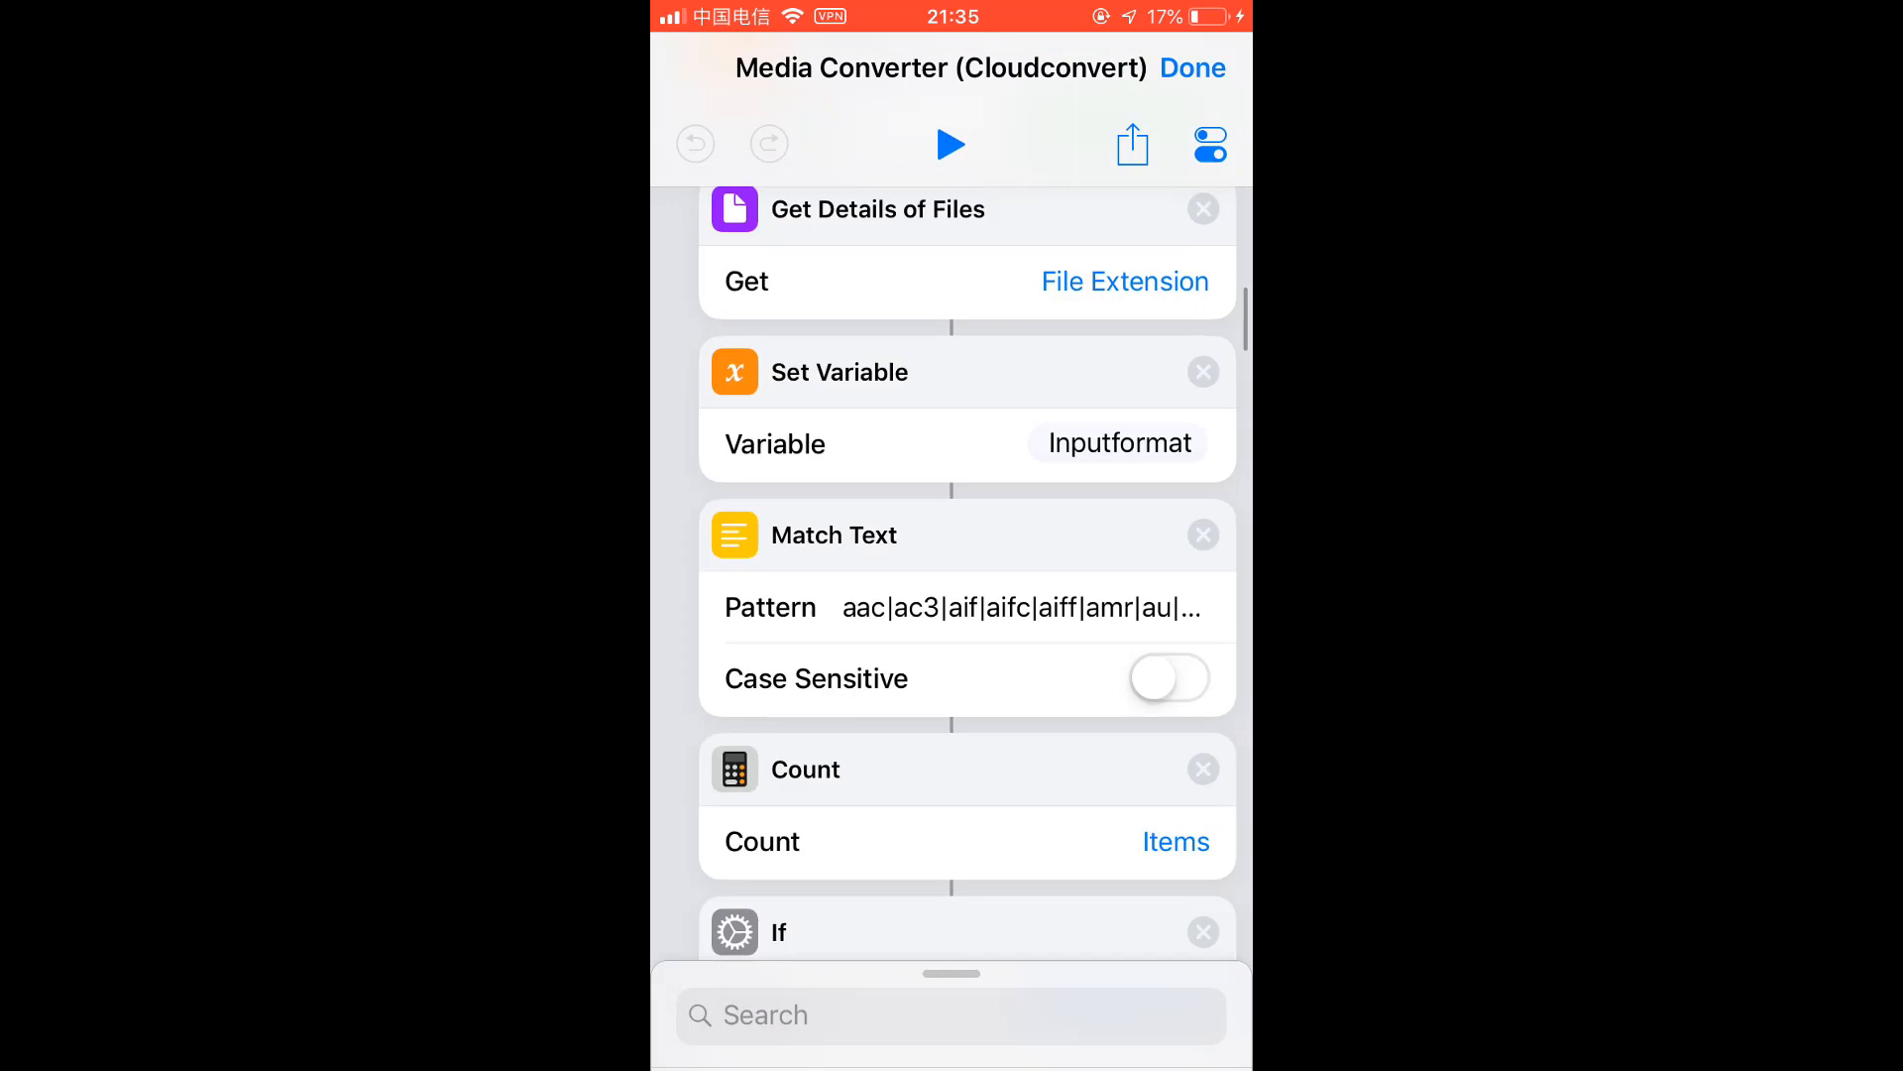
pyautogui.scroll(-3)
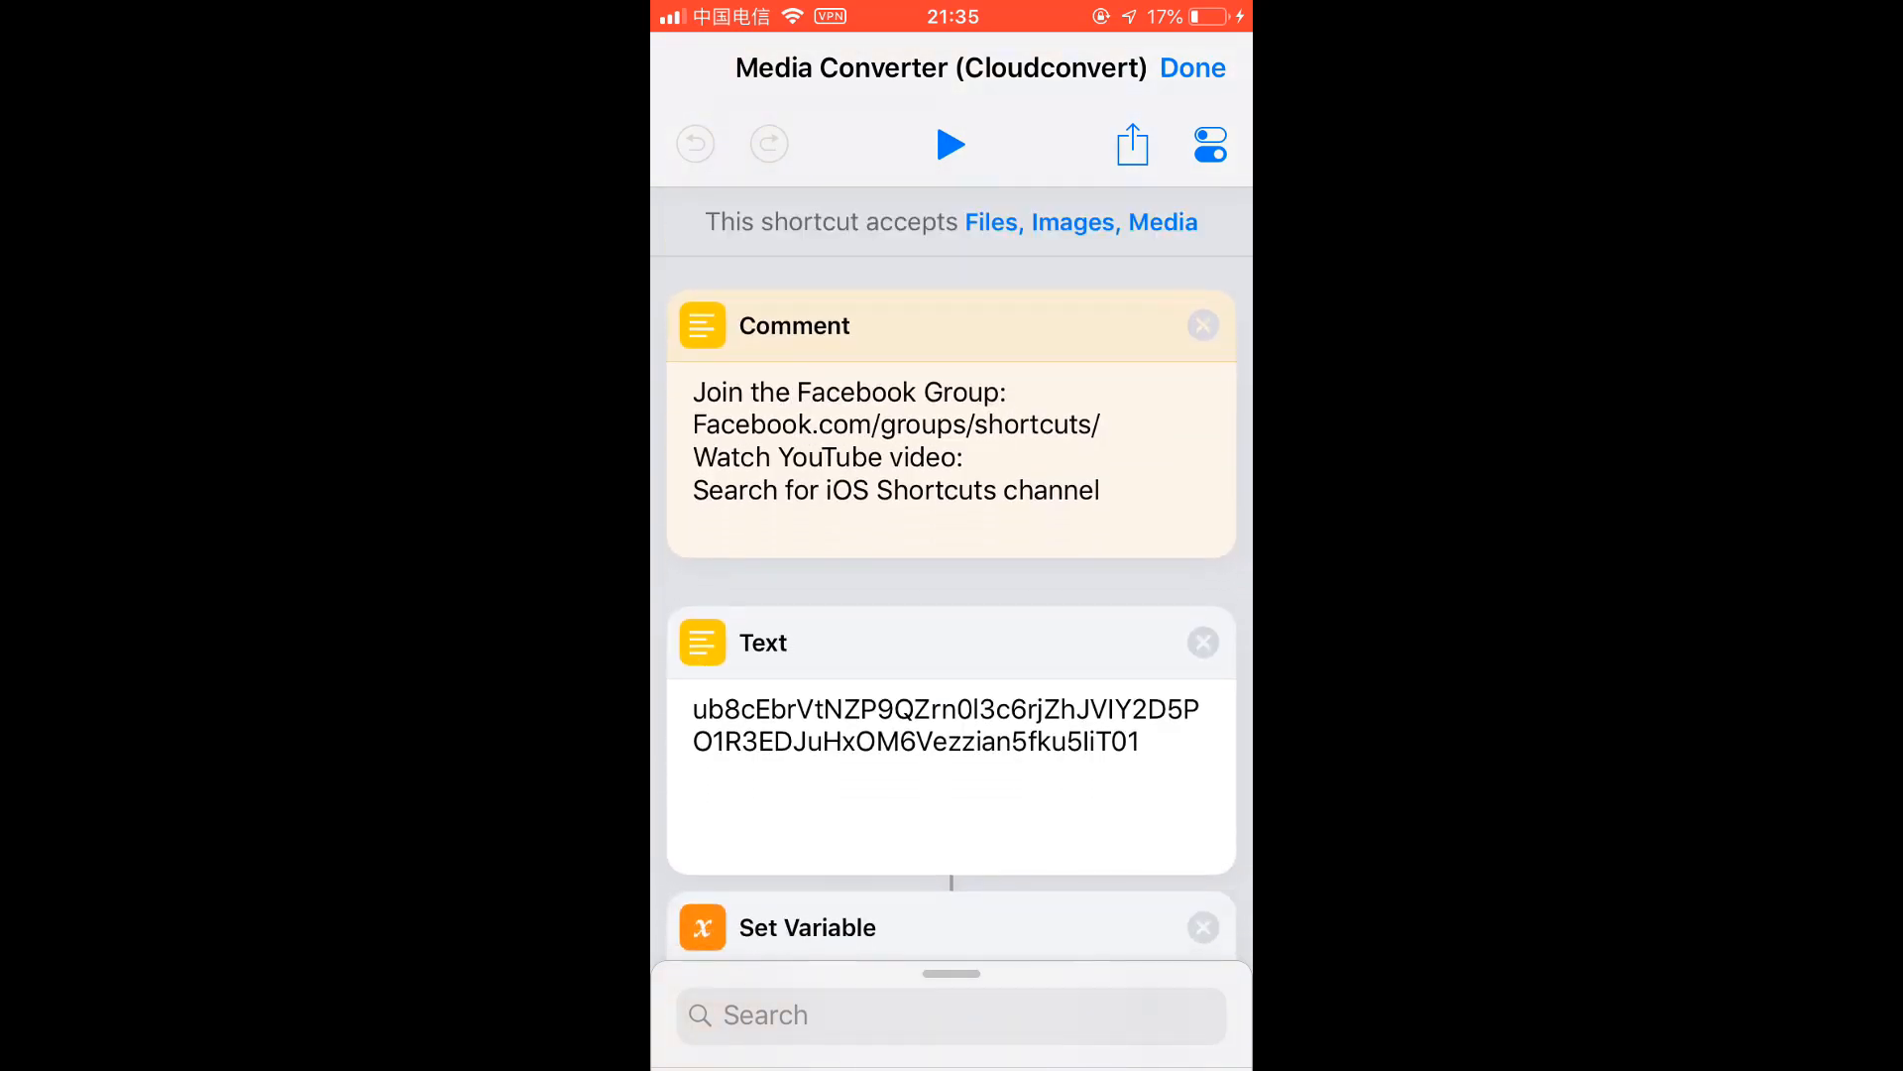
pyautogui.click(1192, 68)
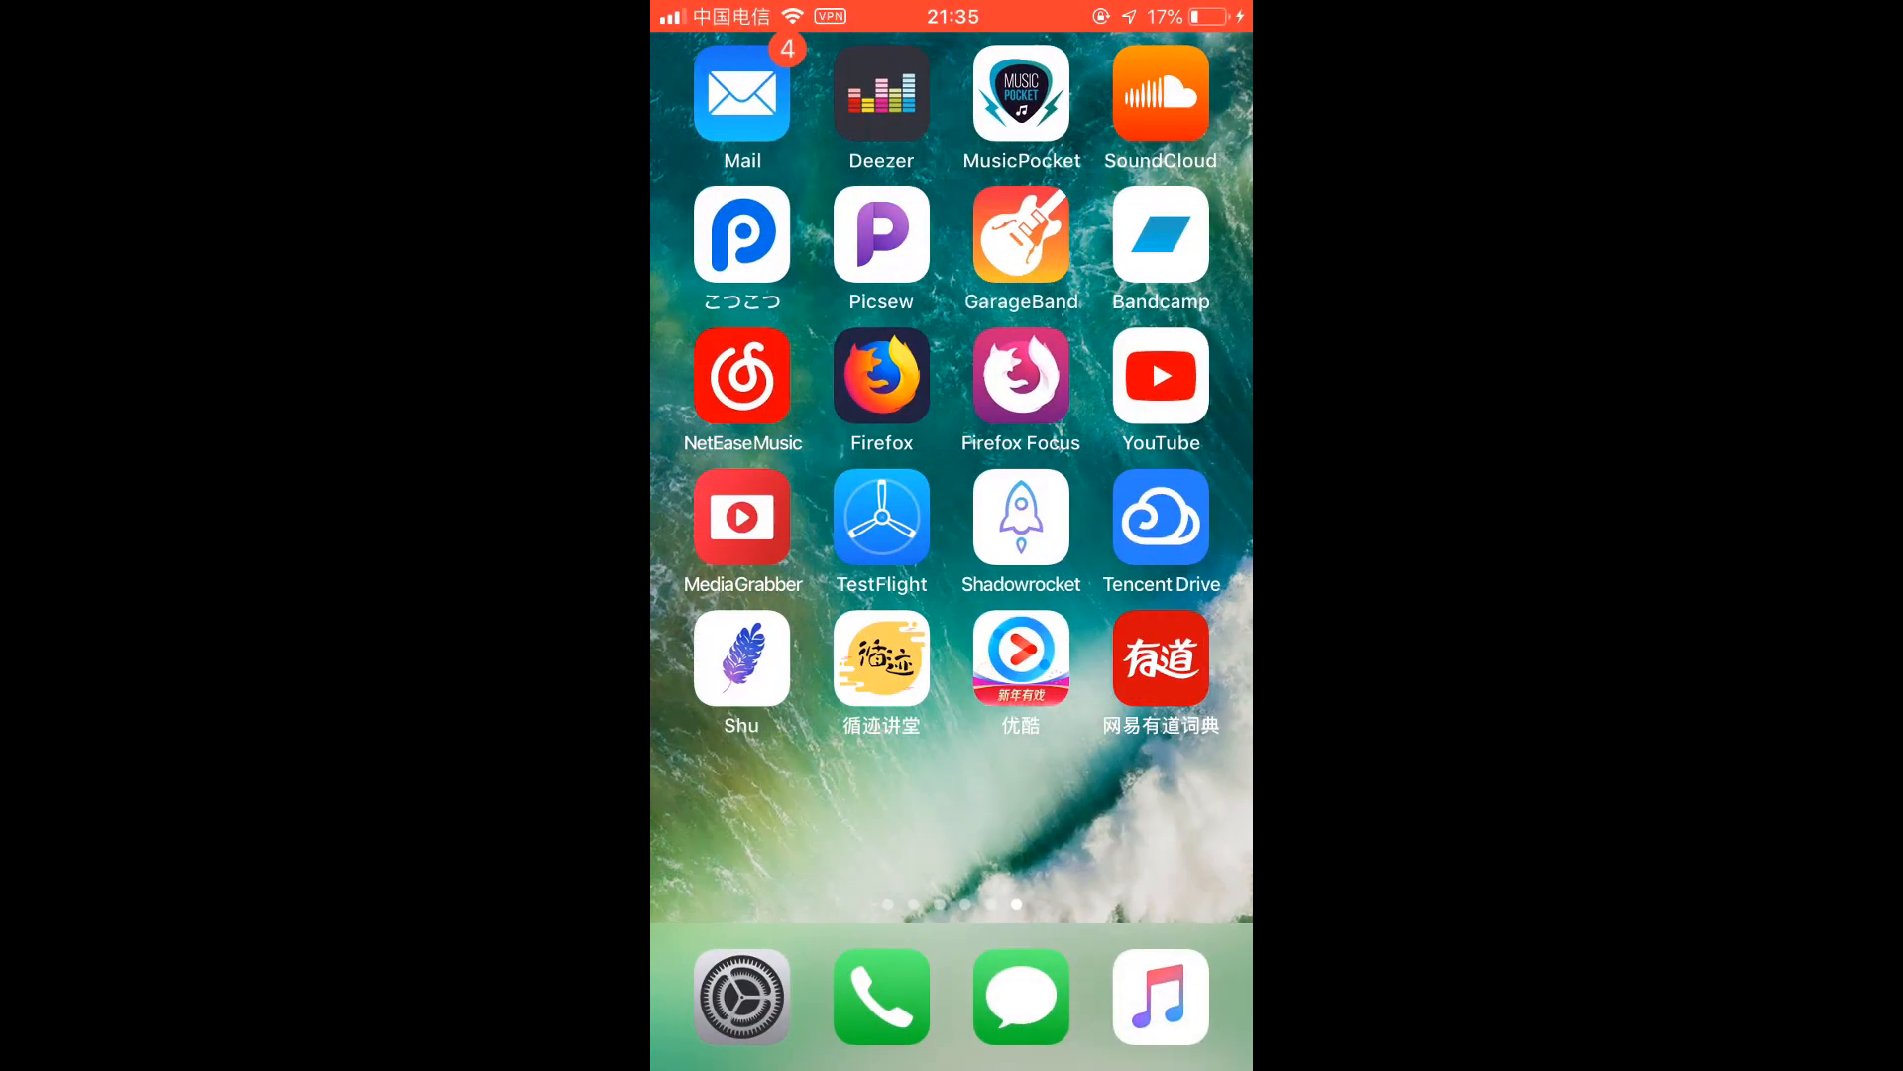
# In Files, locate result-2 in iCloud Drive and share it to Shortcuts.
pyautogui.hscroll(-3)
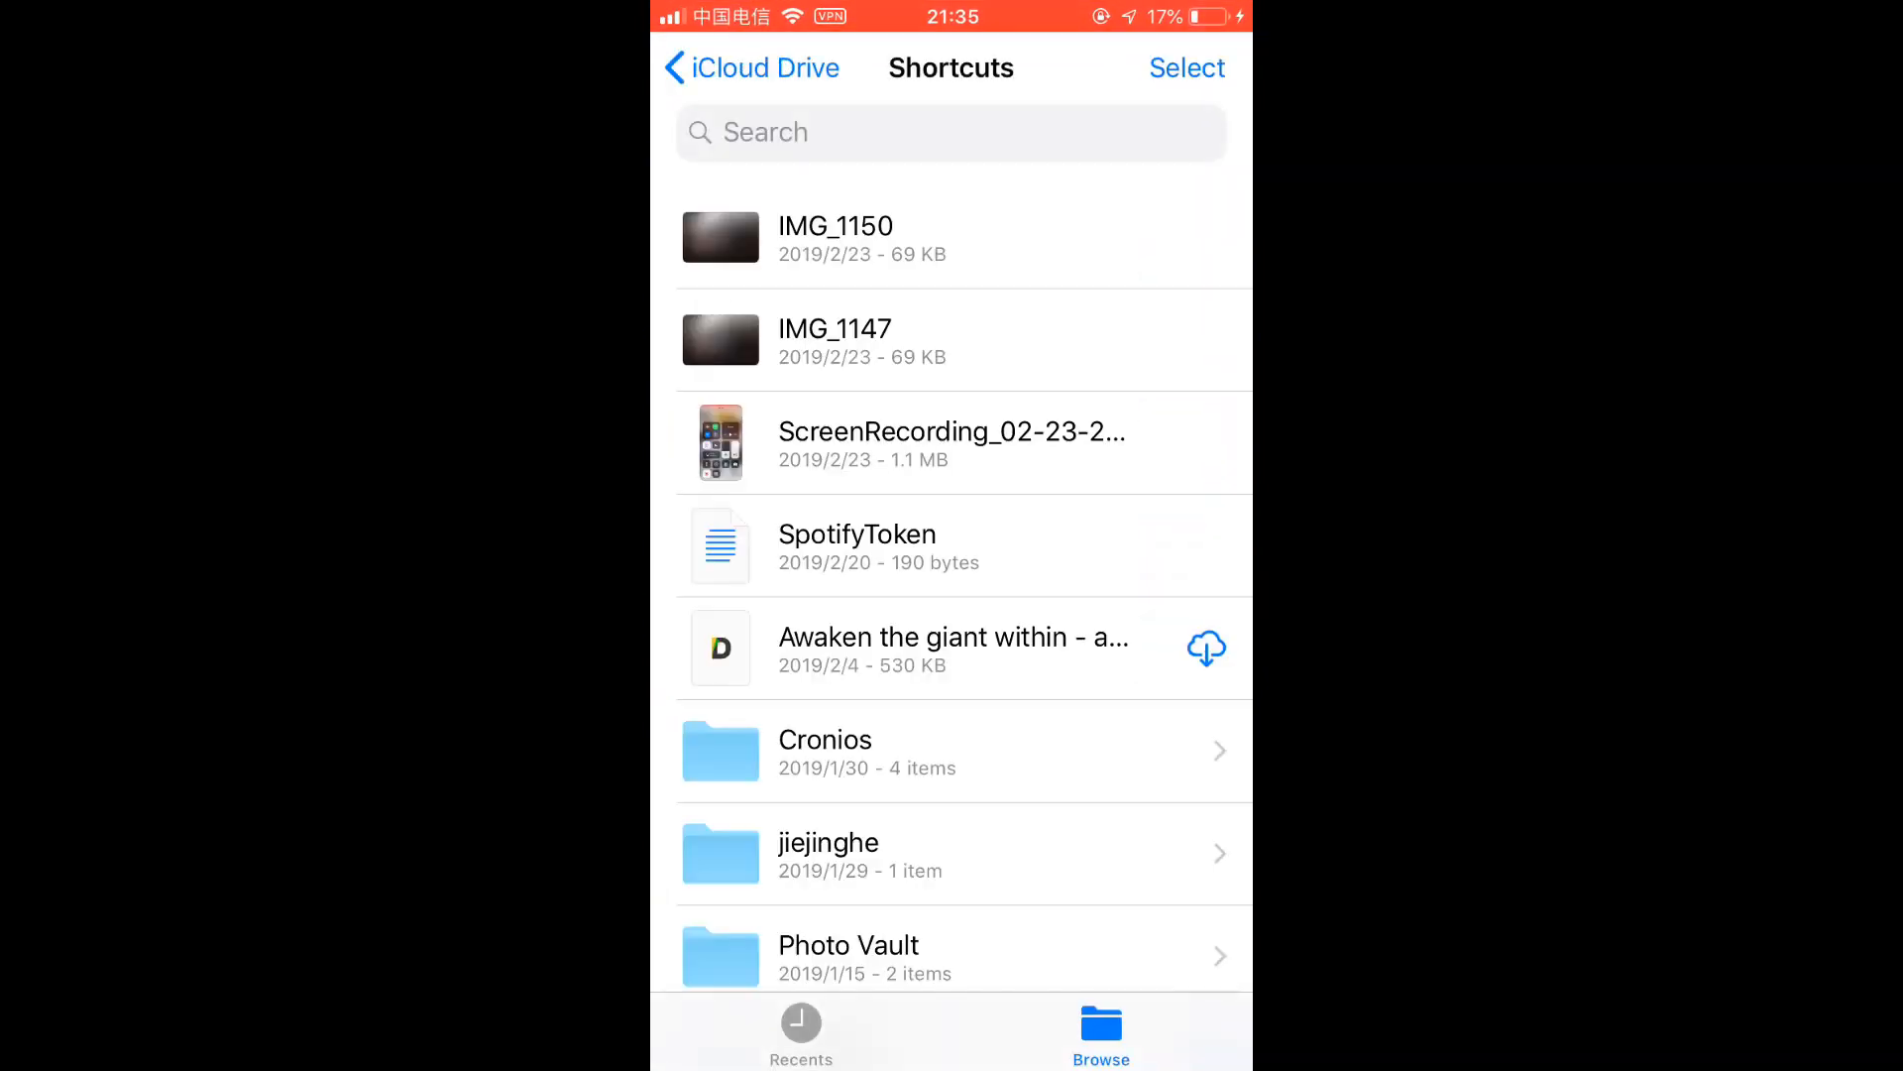
pyautogui.scroll(-3)
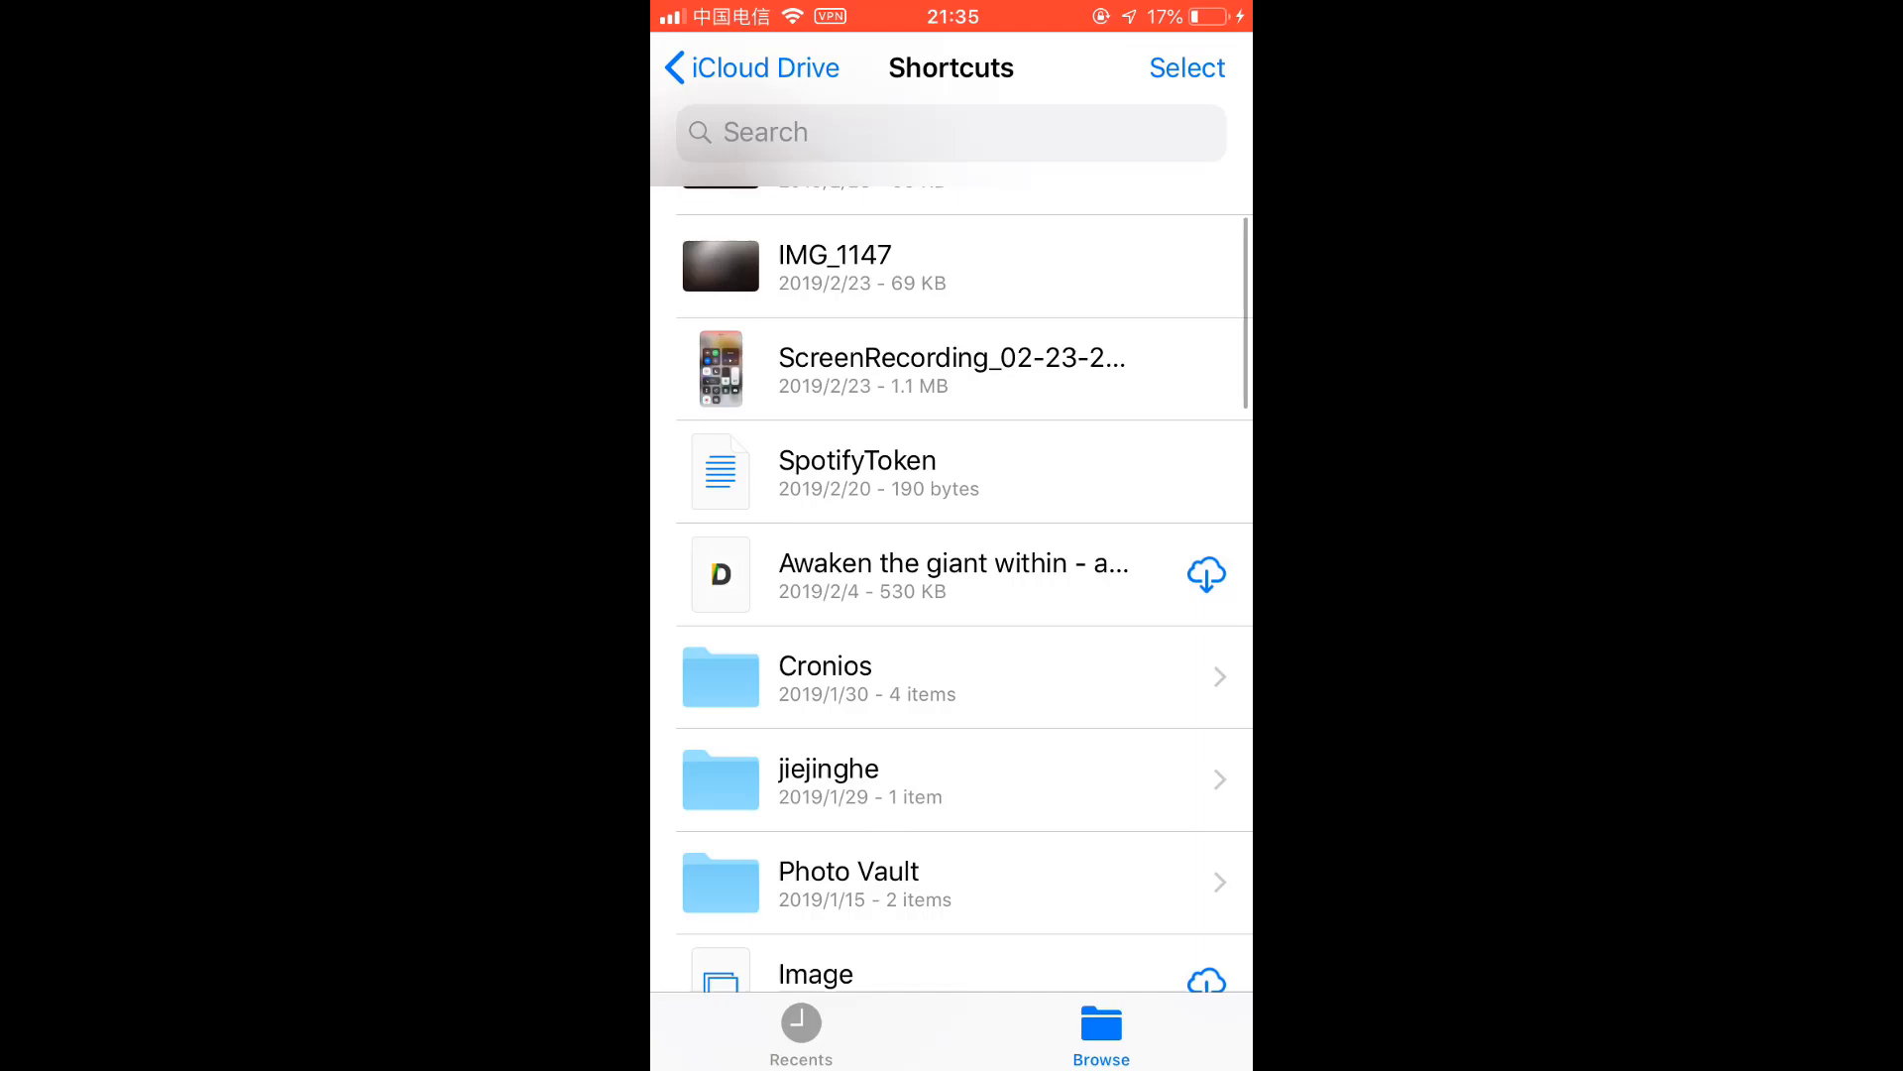
pyautogui.scroll(-3)
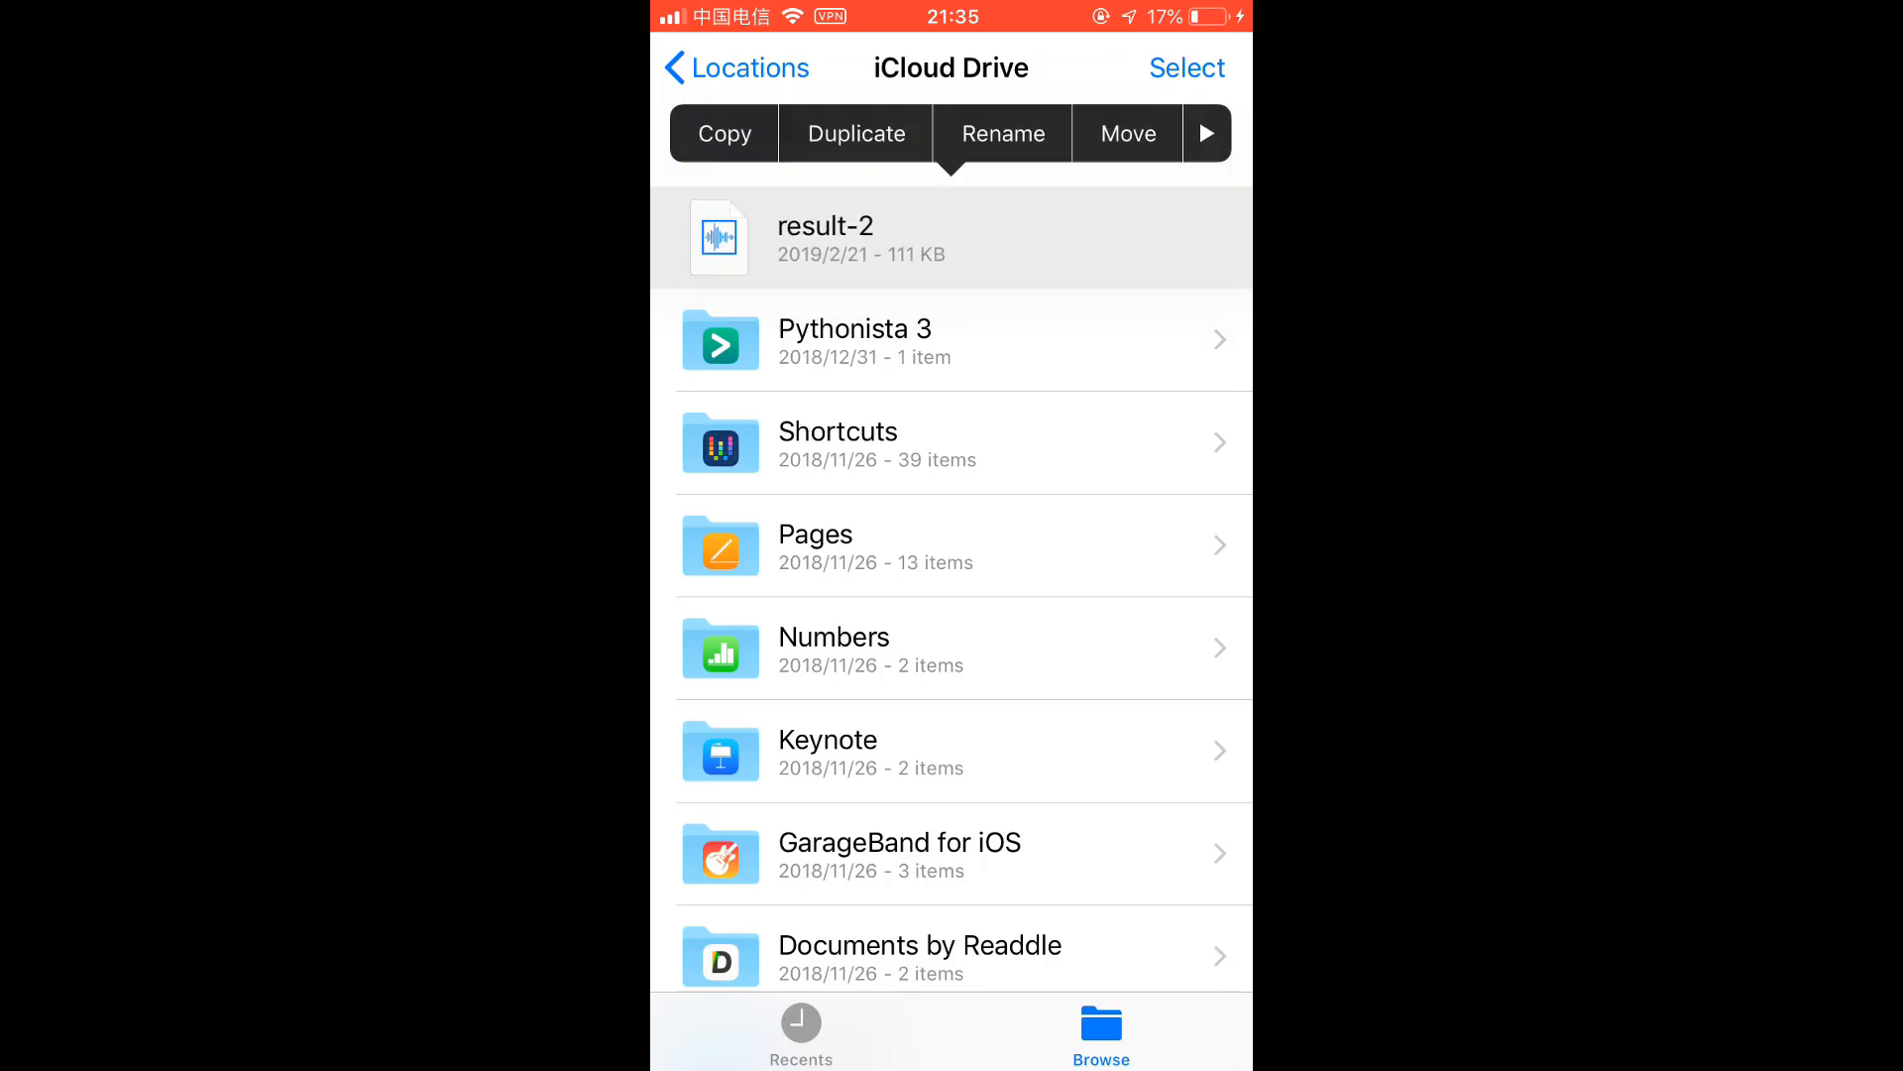
pyautogui.click(1203, 133)
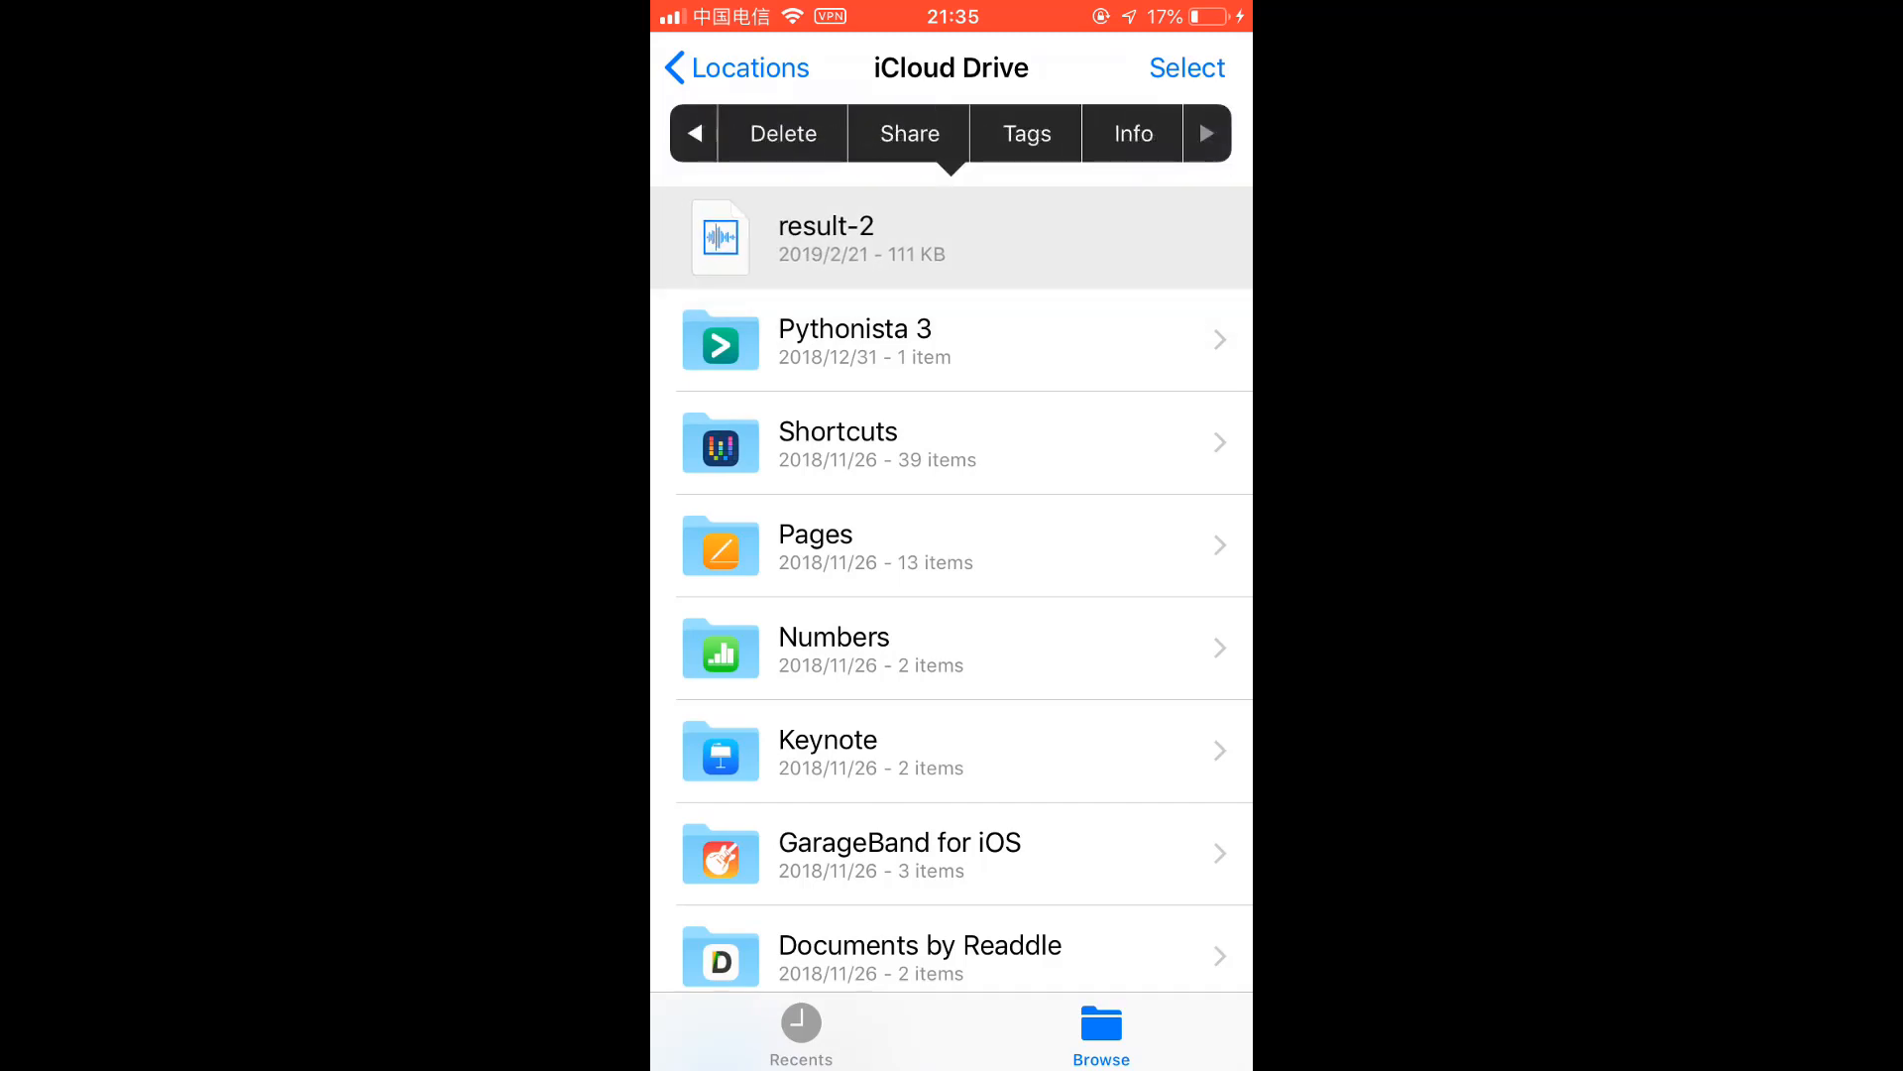
pyautogui.click(908, 133)
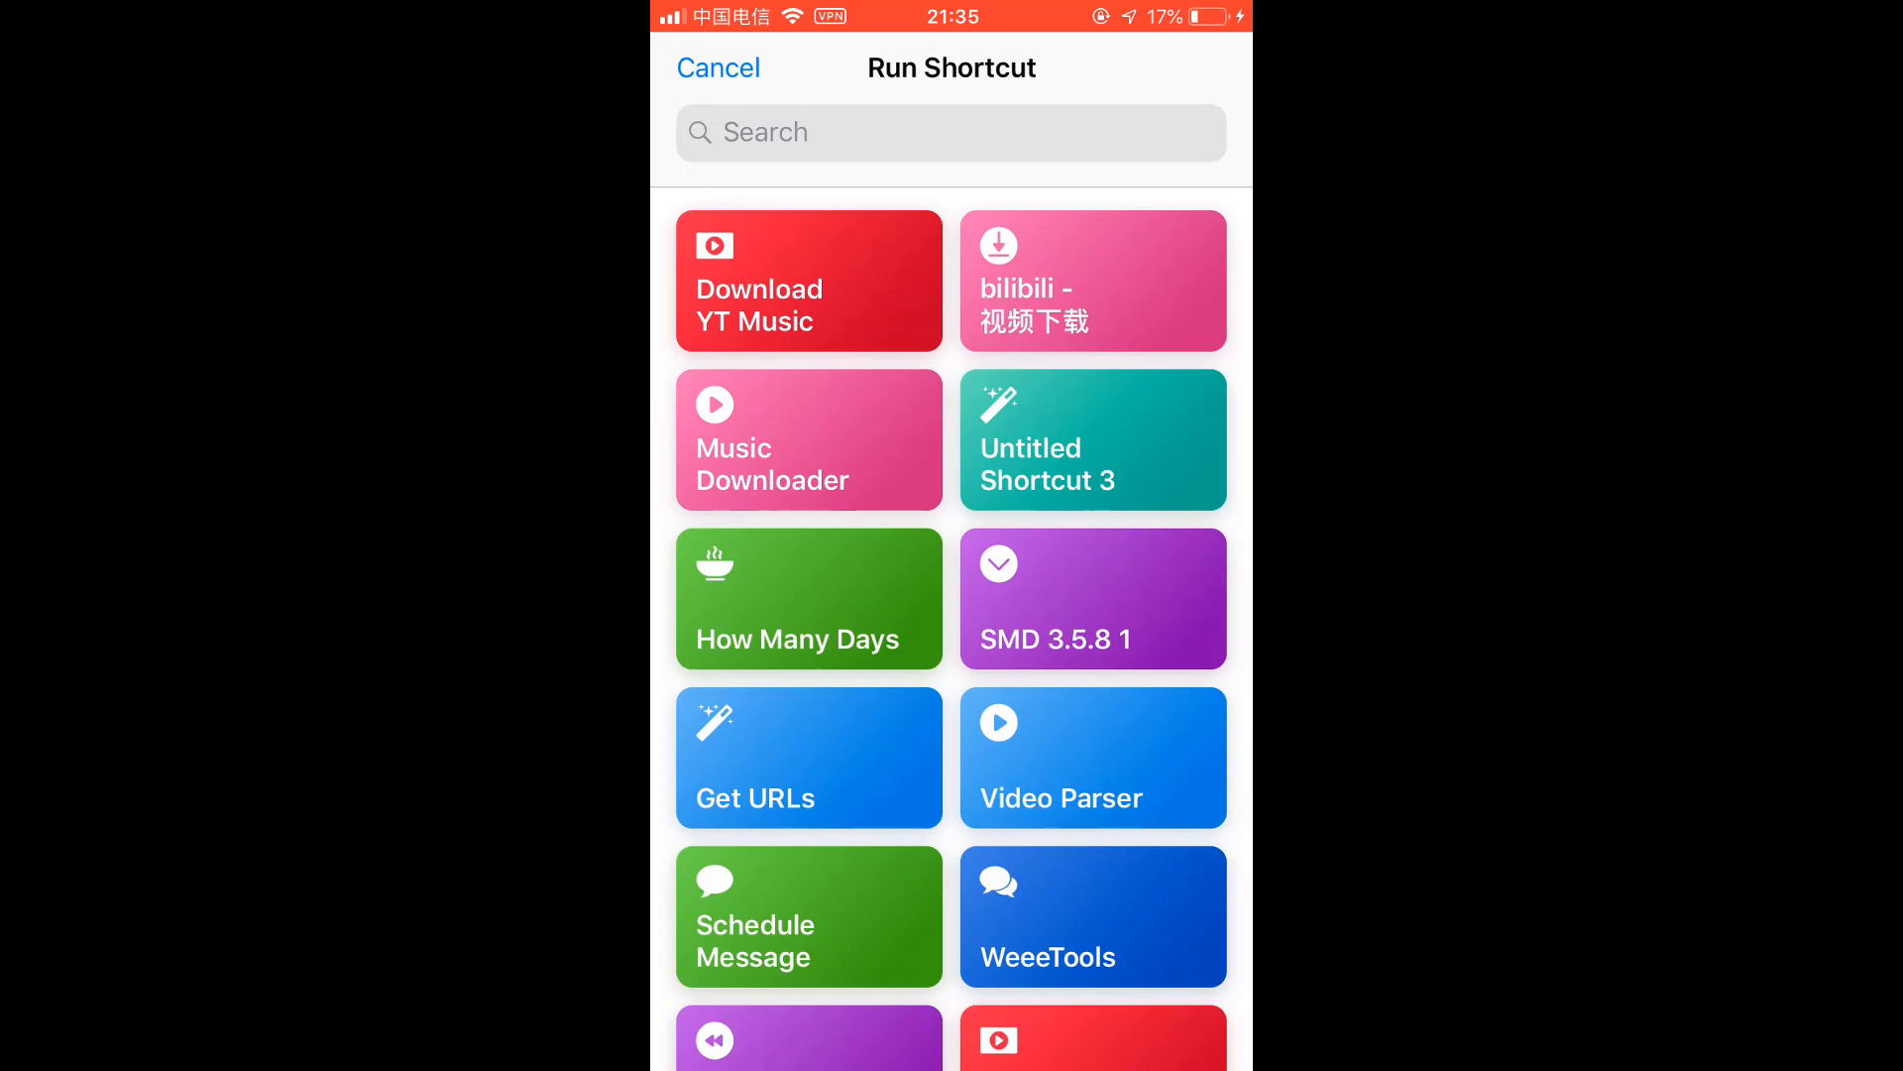
# Search 'Conv', run Media Converter (Cloudconvert) on result-2 and choose the output audio format.
pyautogui.write('Con')
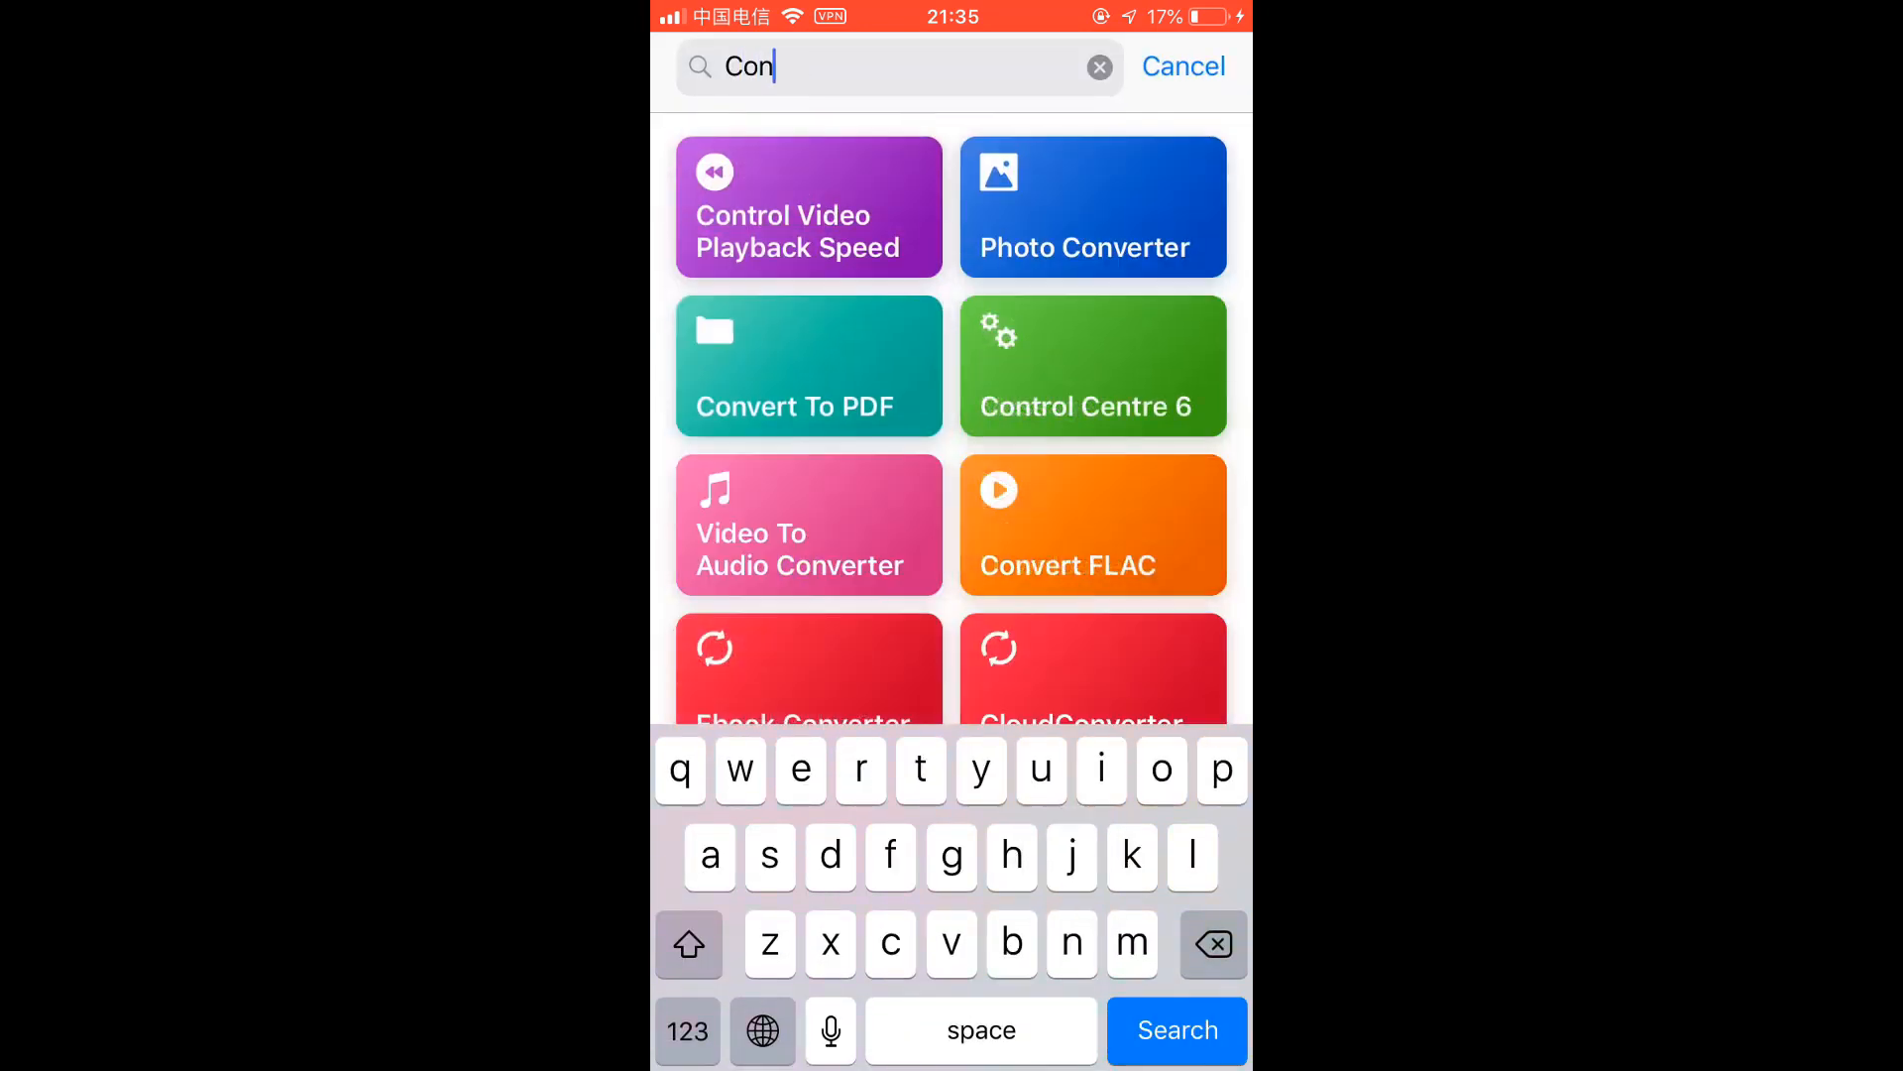
pyautogui.write('v')
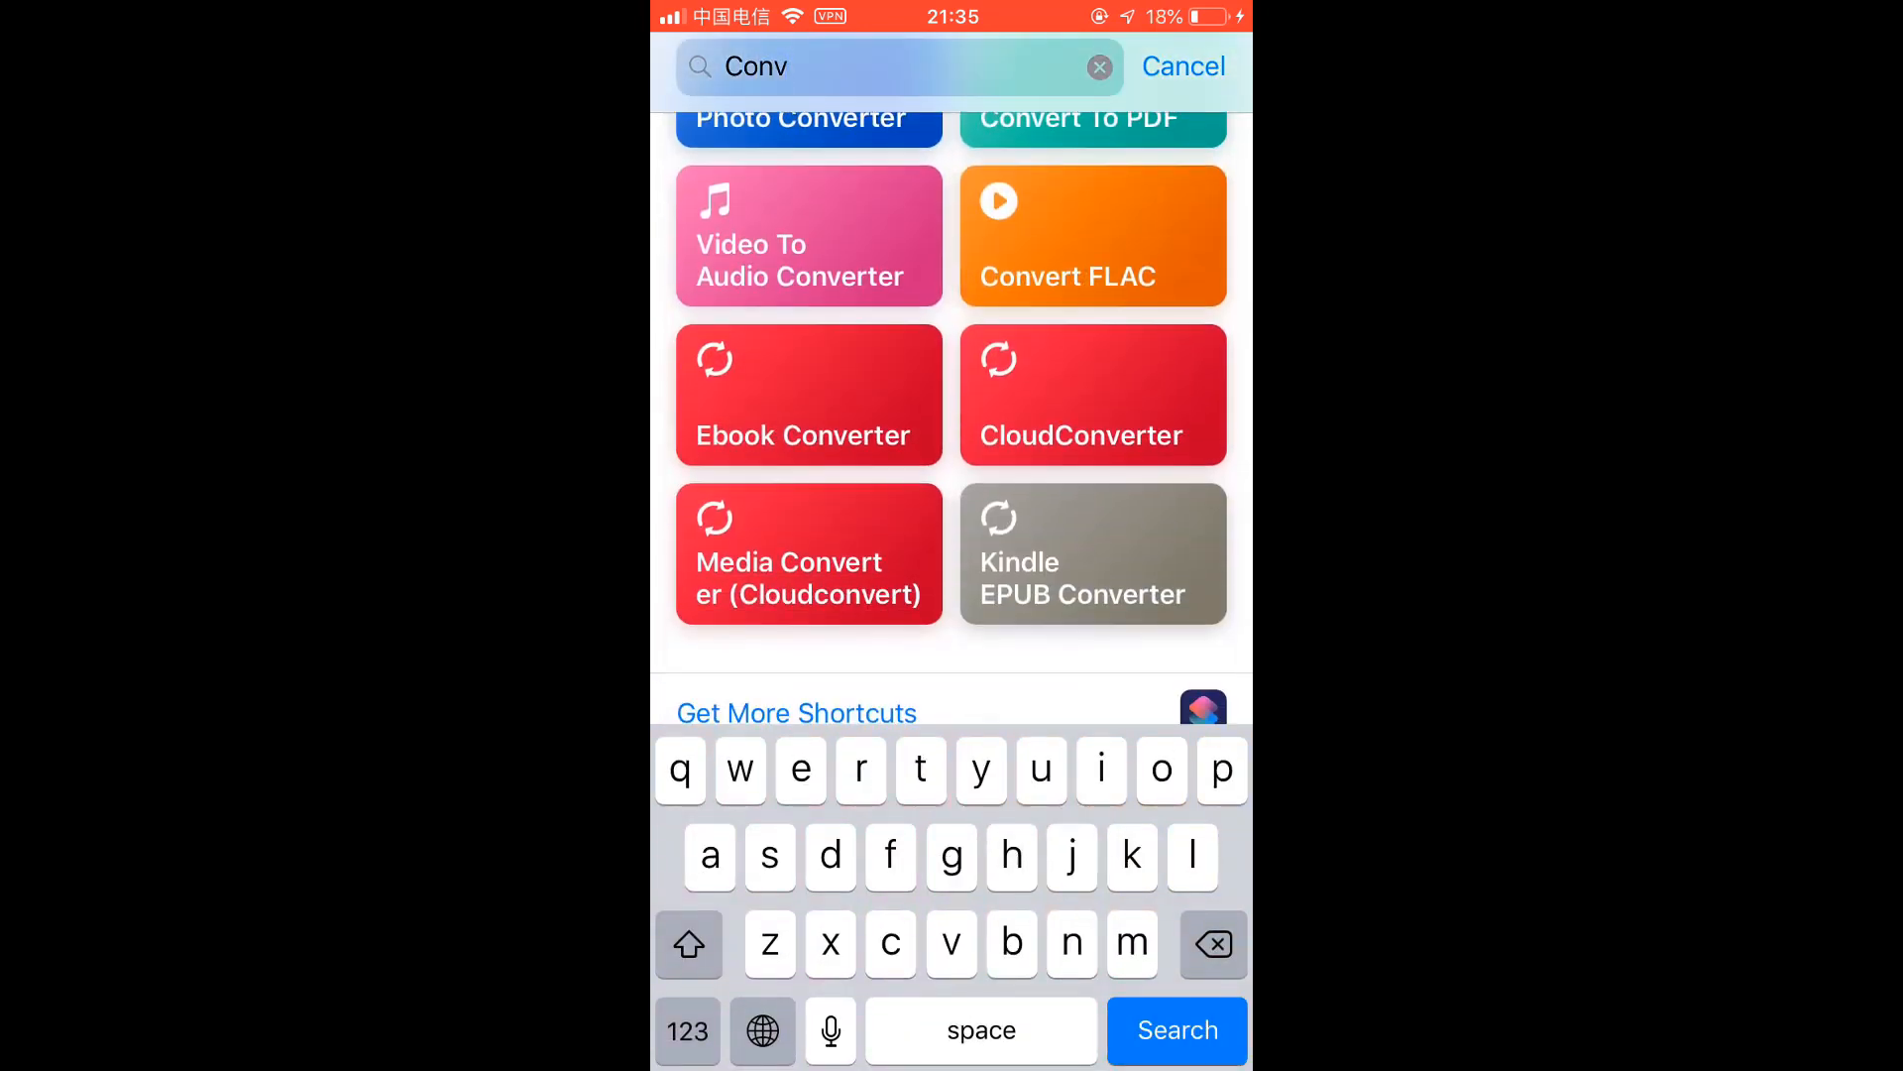
pyautogui.click(809, 553)
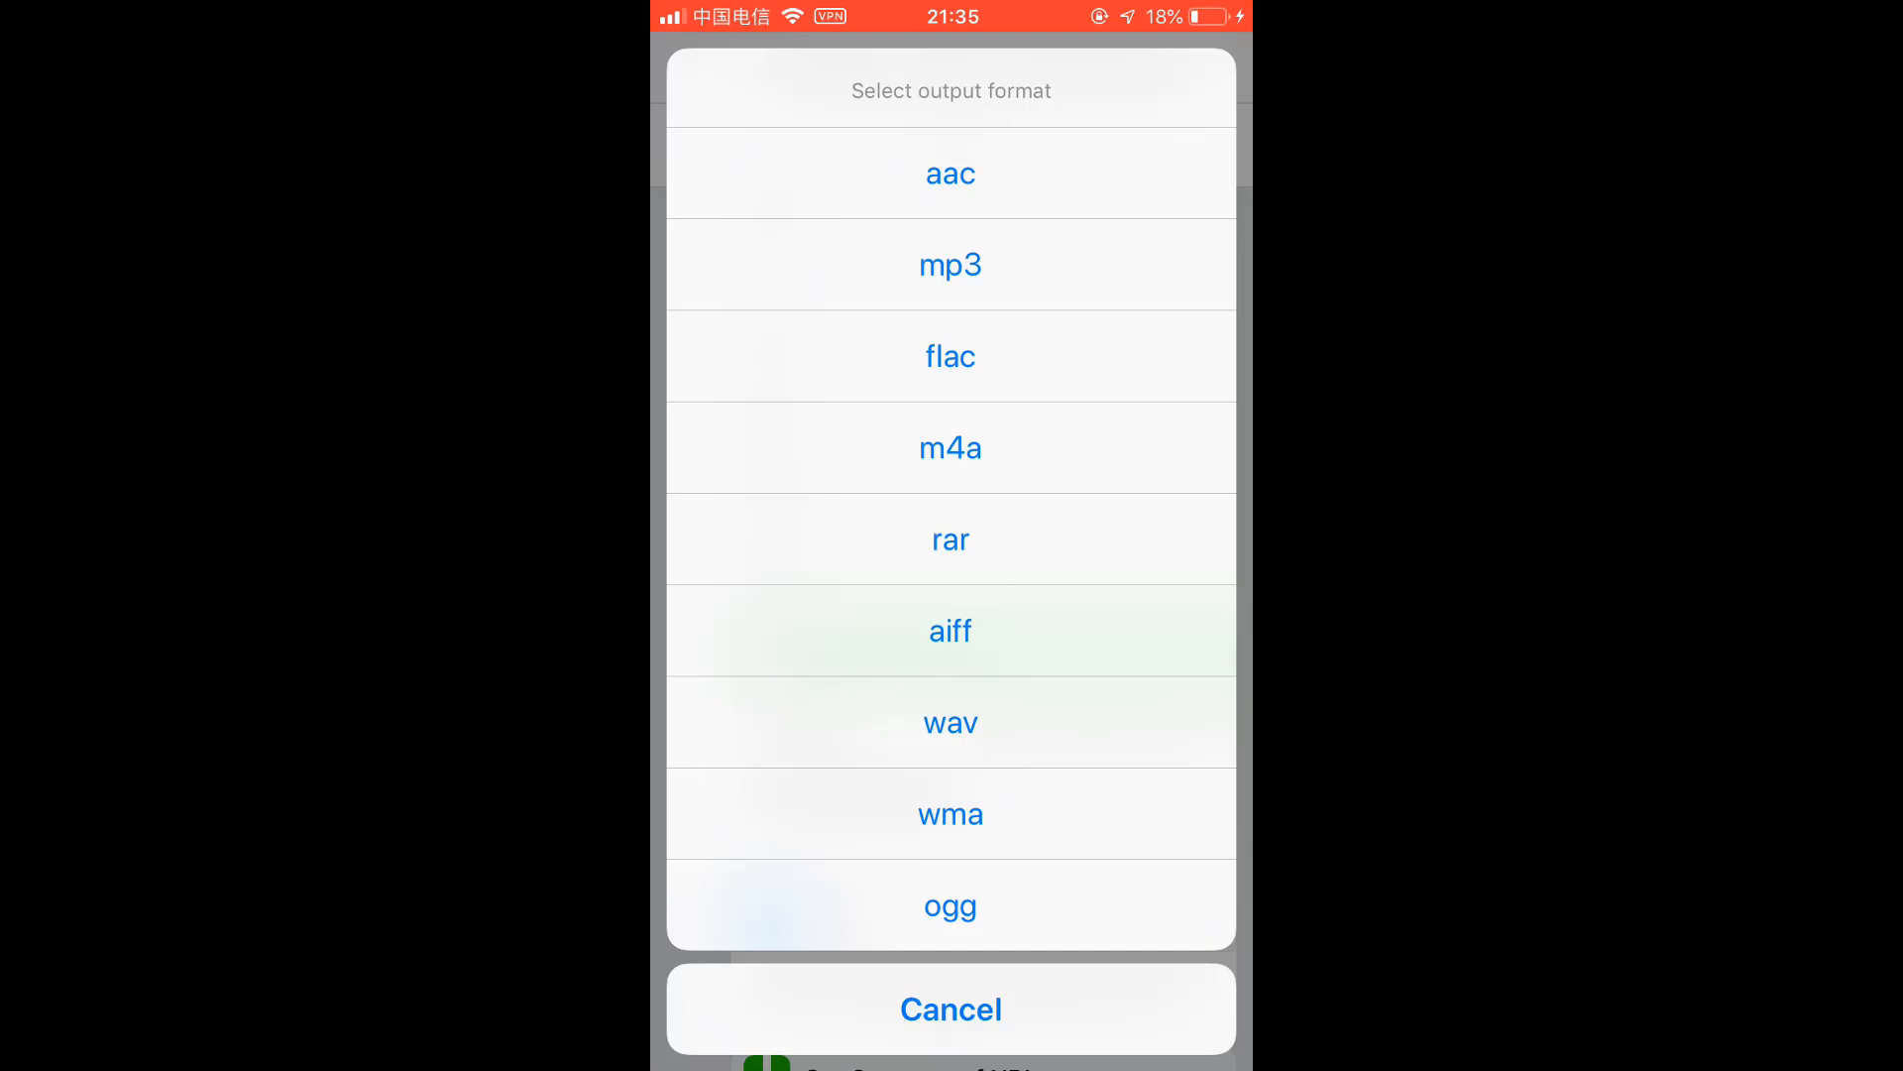
pyautogui.click(949, 264)
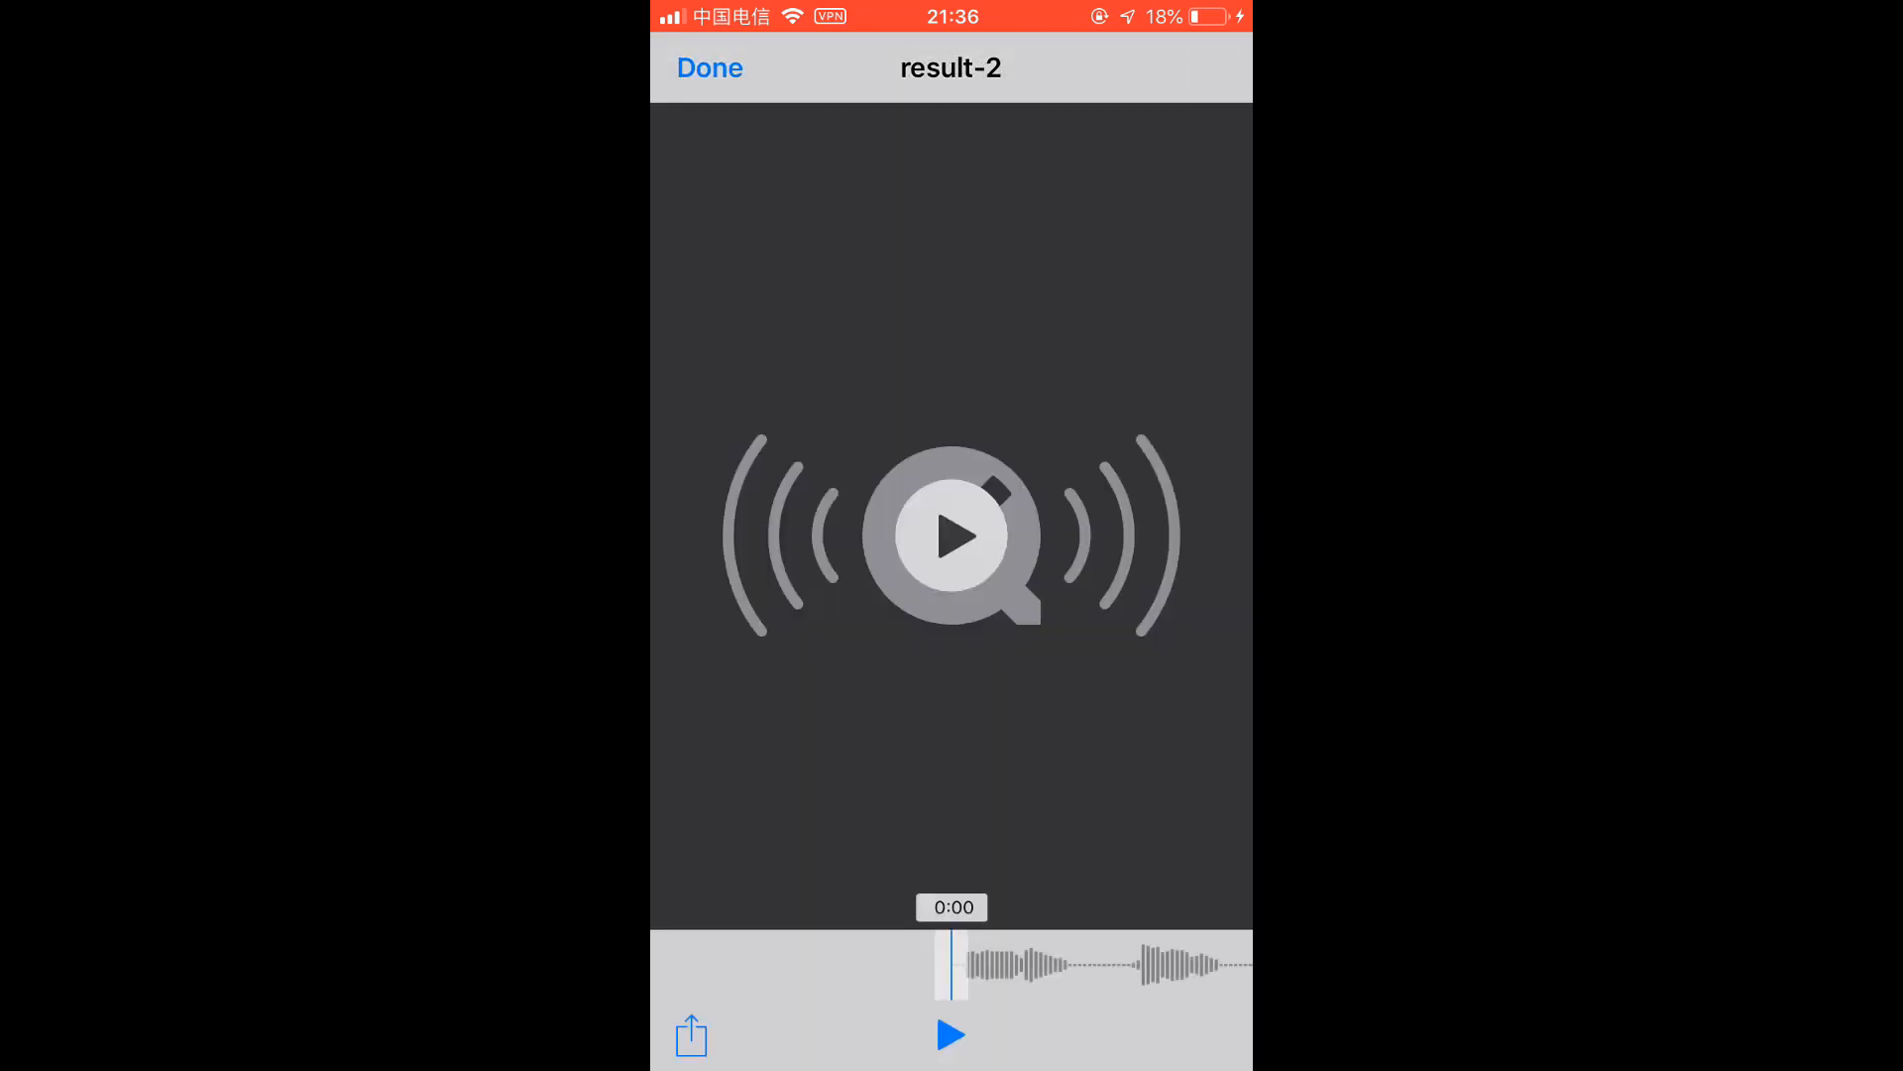
# Play and pause the converted result-2 audio, close the preview and cancel the share sheet.
pyautogui.click(950, 1035)
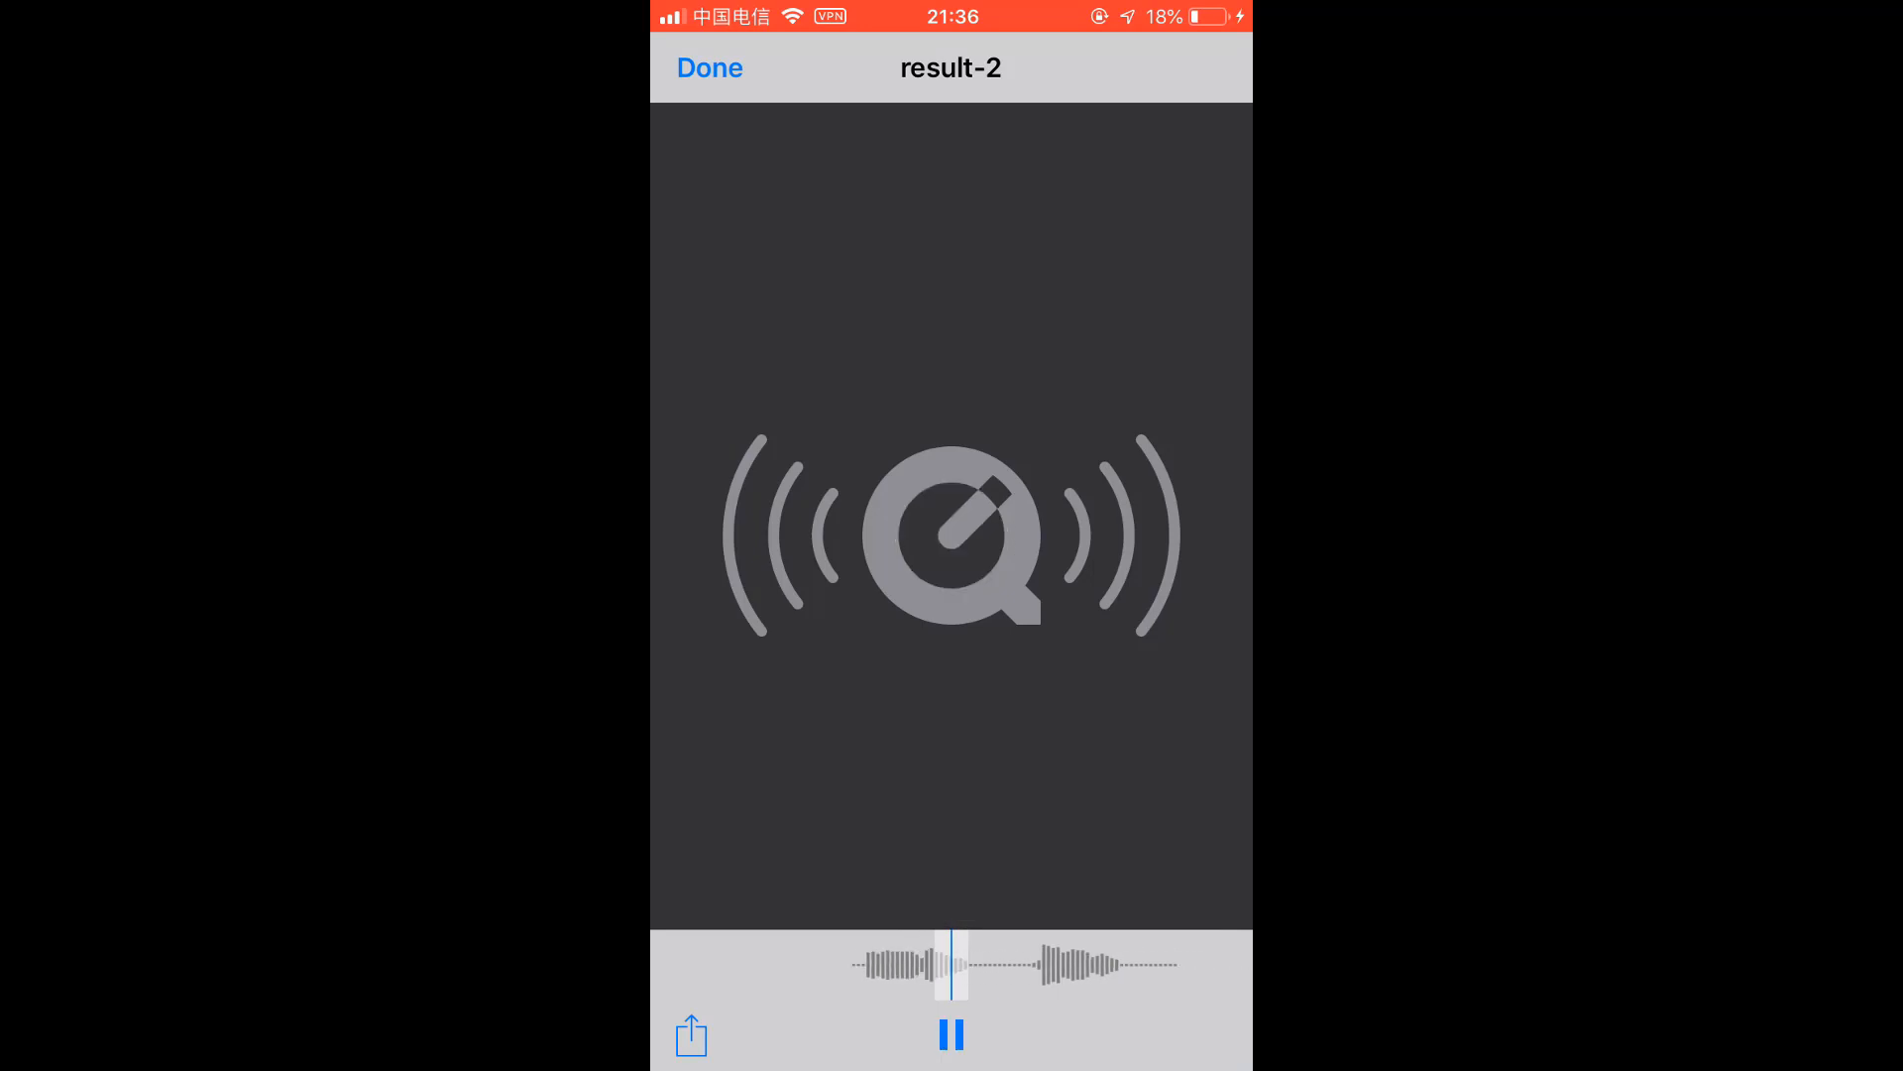
pyautogui.click(950, 1035)
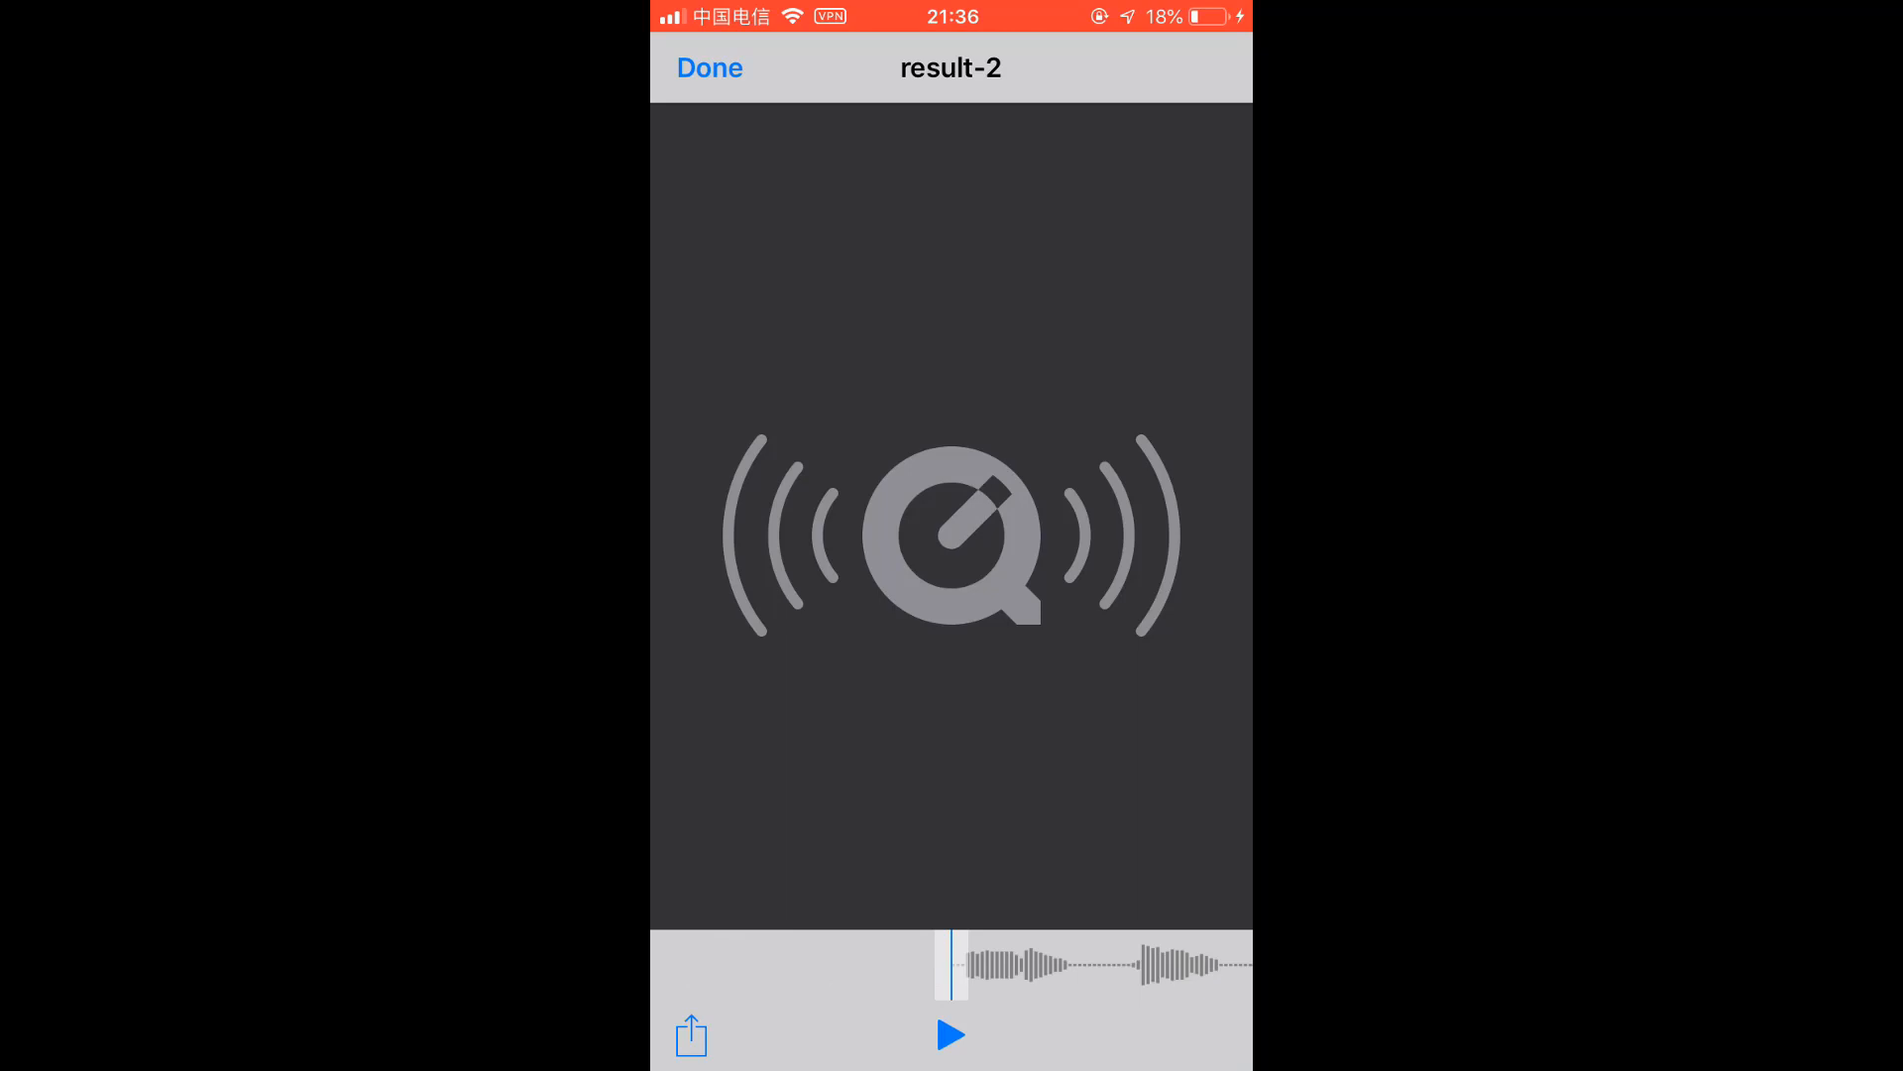
pyautogui.click(949, 1035)
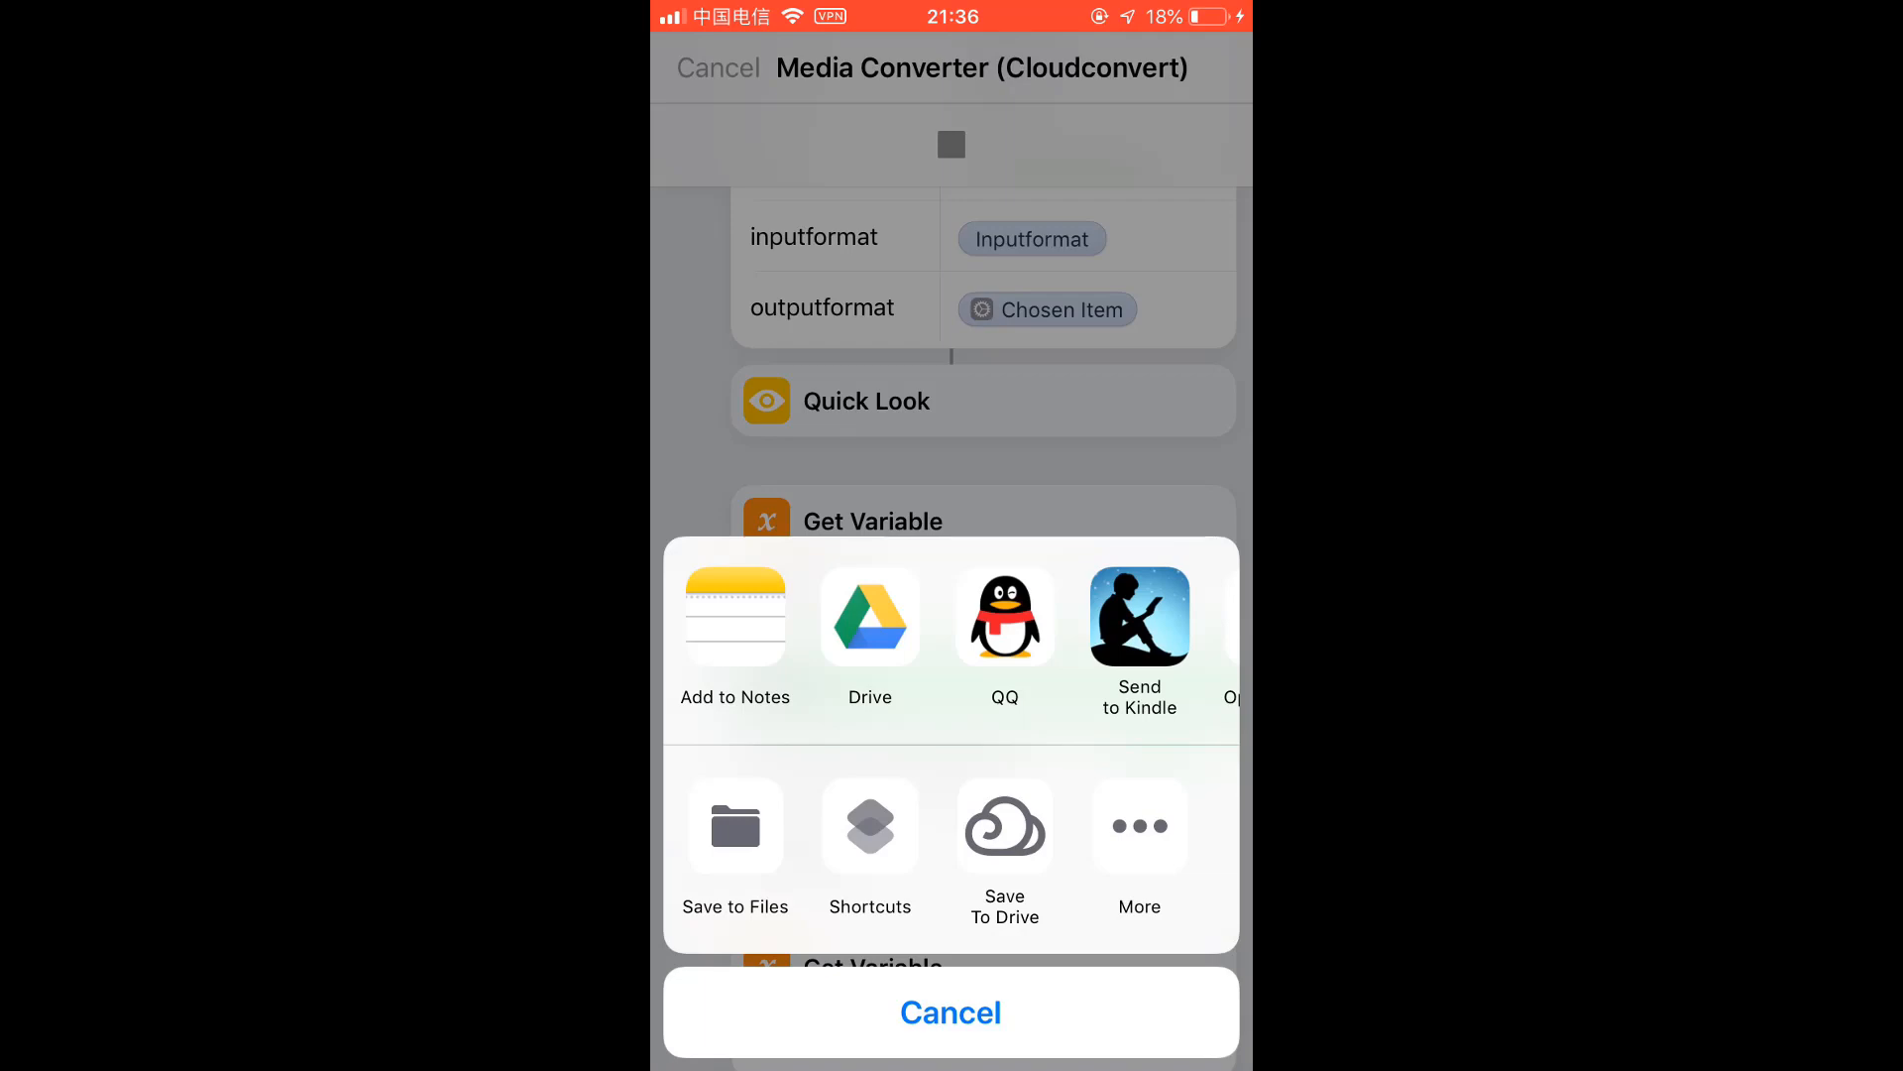
pyautogui.hscroll(-3)
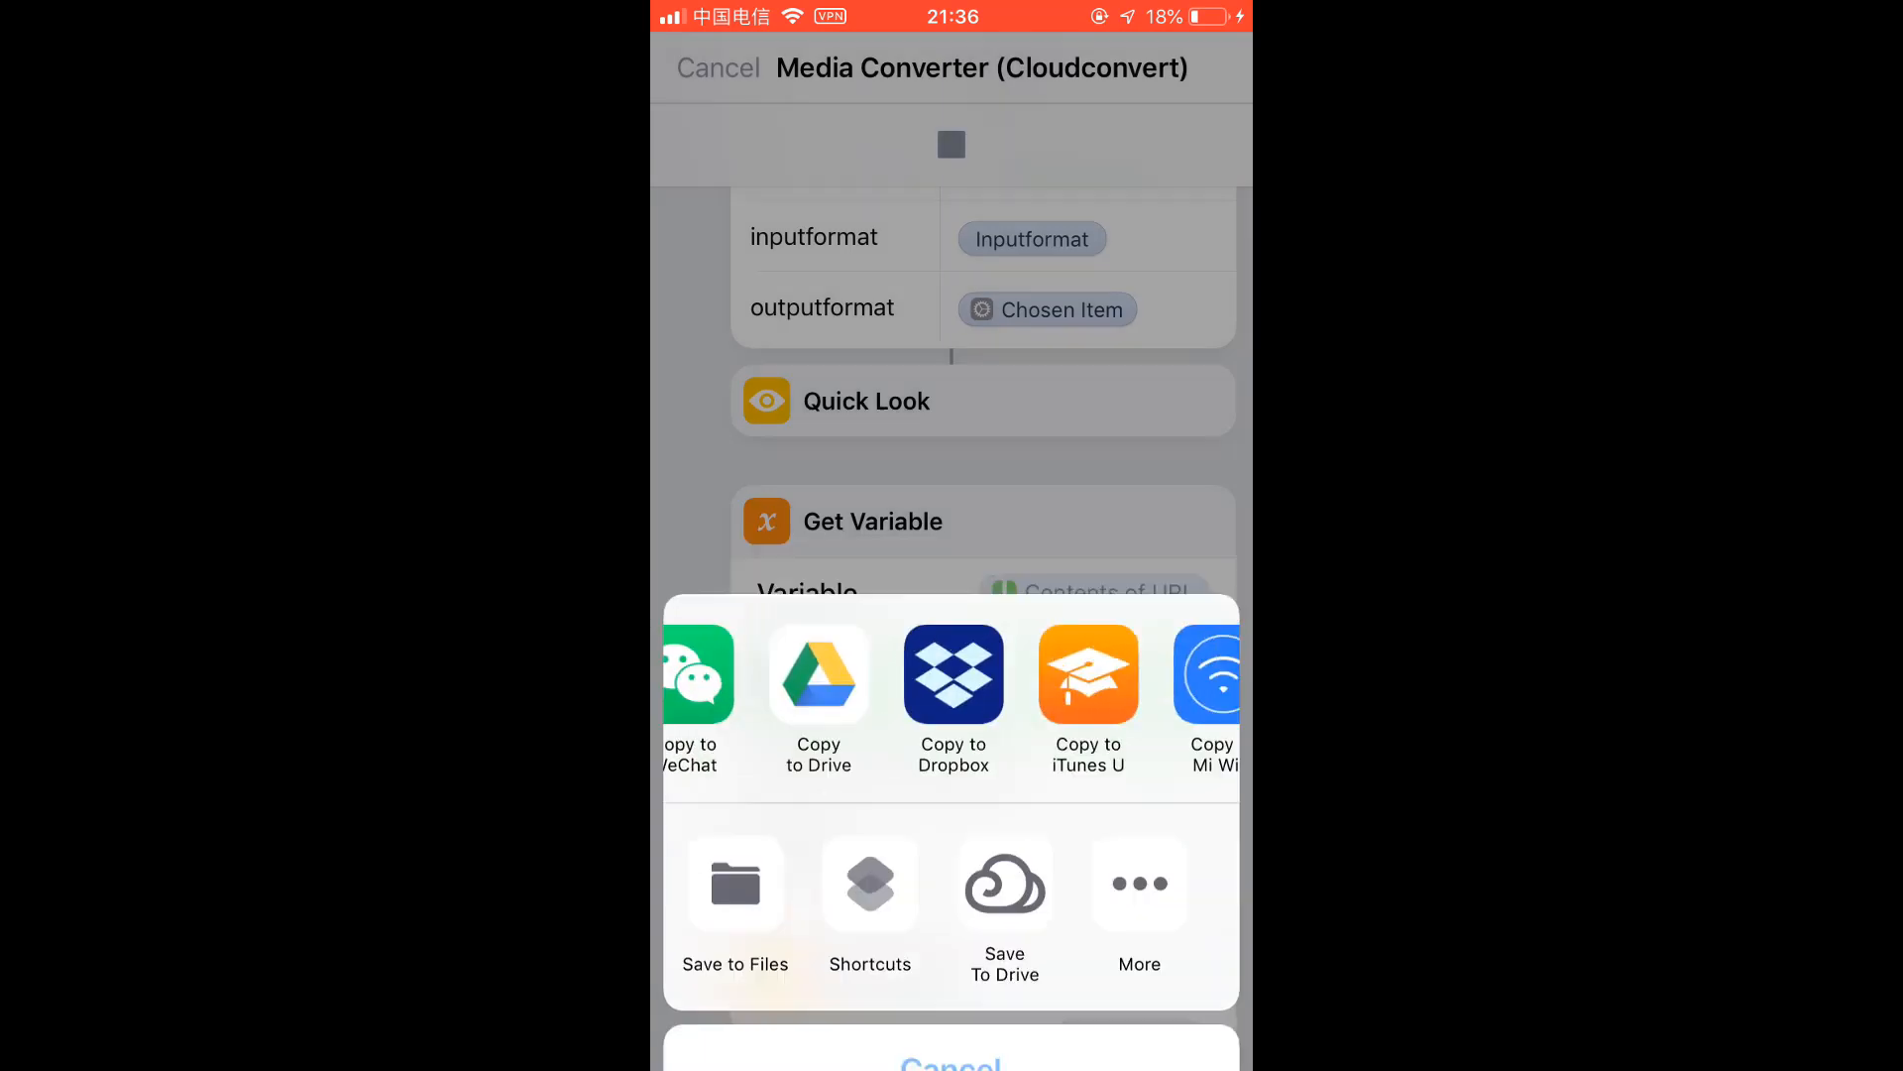
pyautogui.click(733, 887)
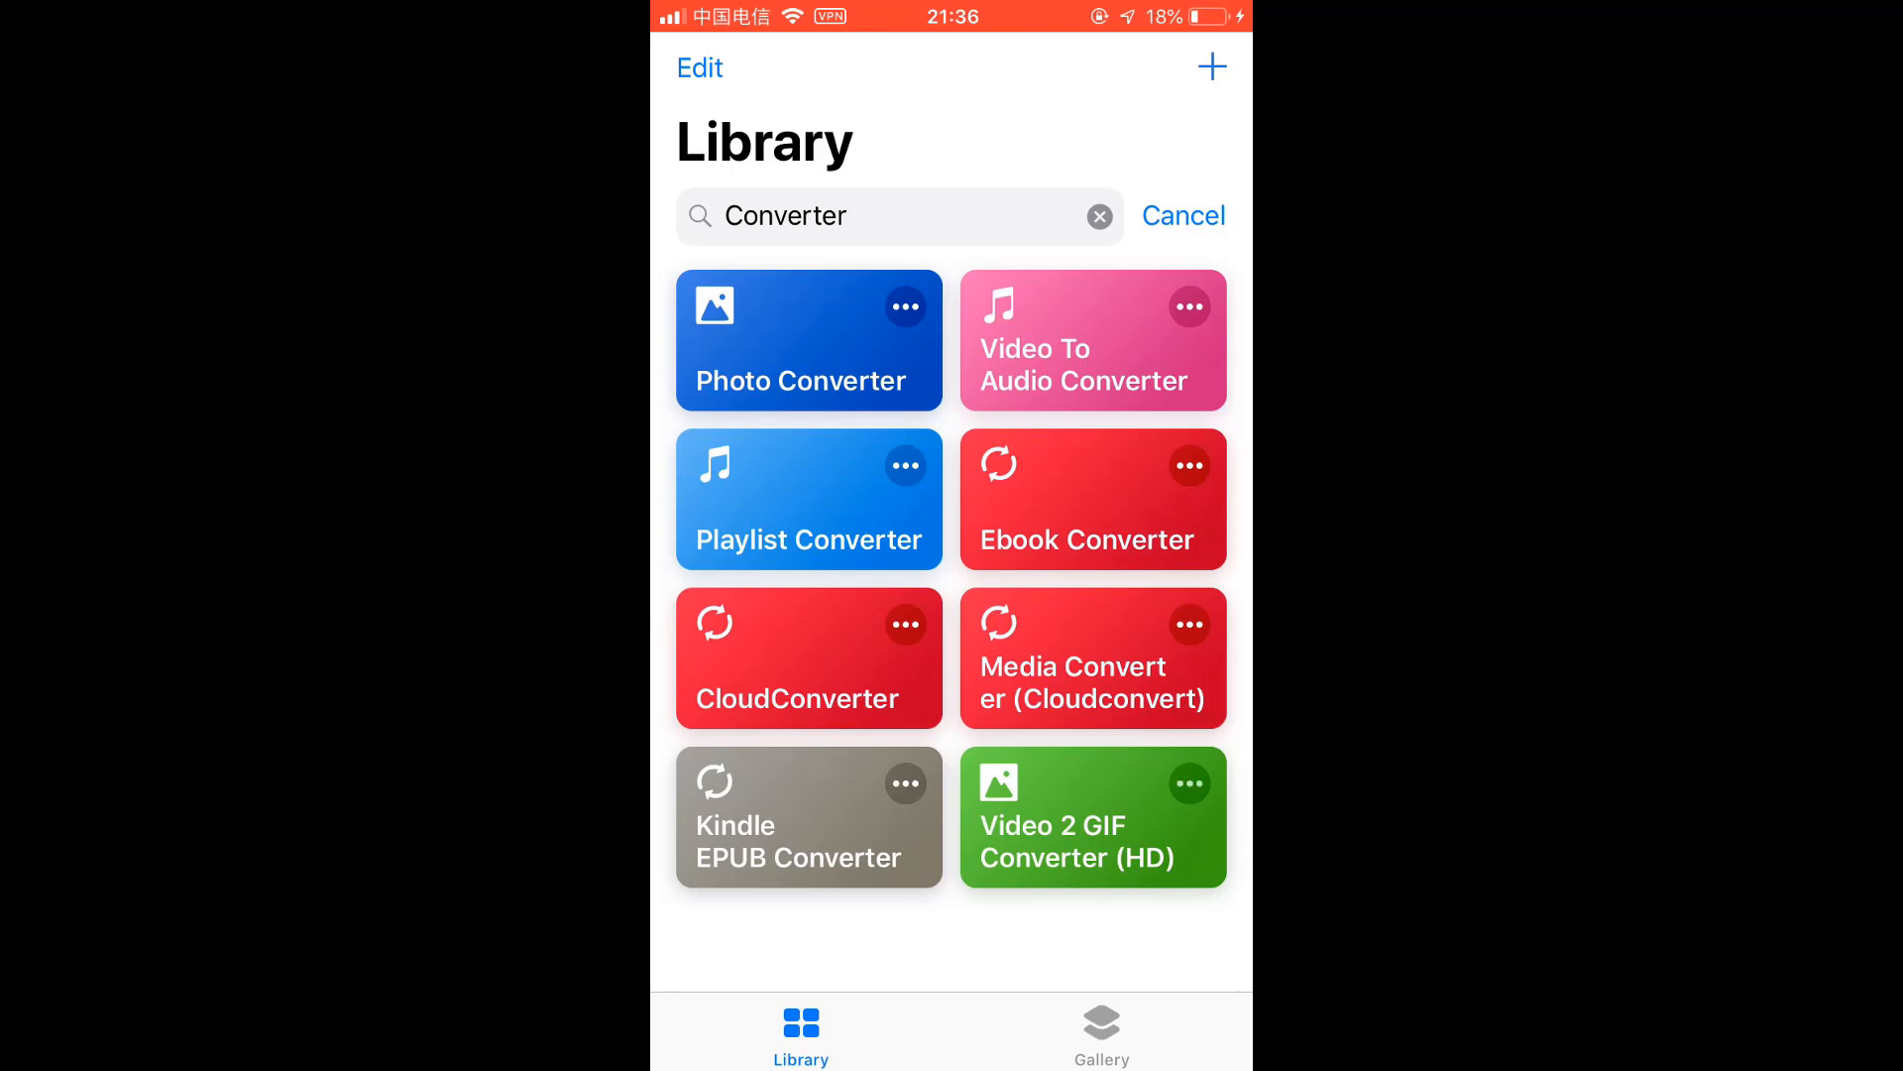
# Run Video 2 GIF Converter (HD) and pick the dance studio video from the photo library.
pyautogui.click(1090, 817)
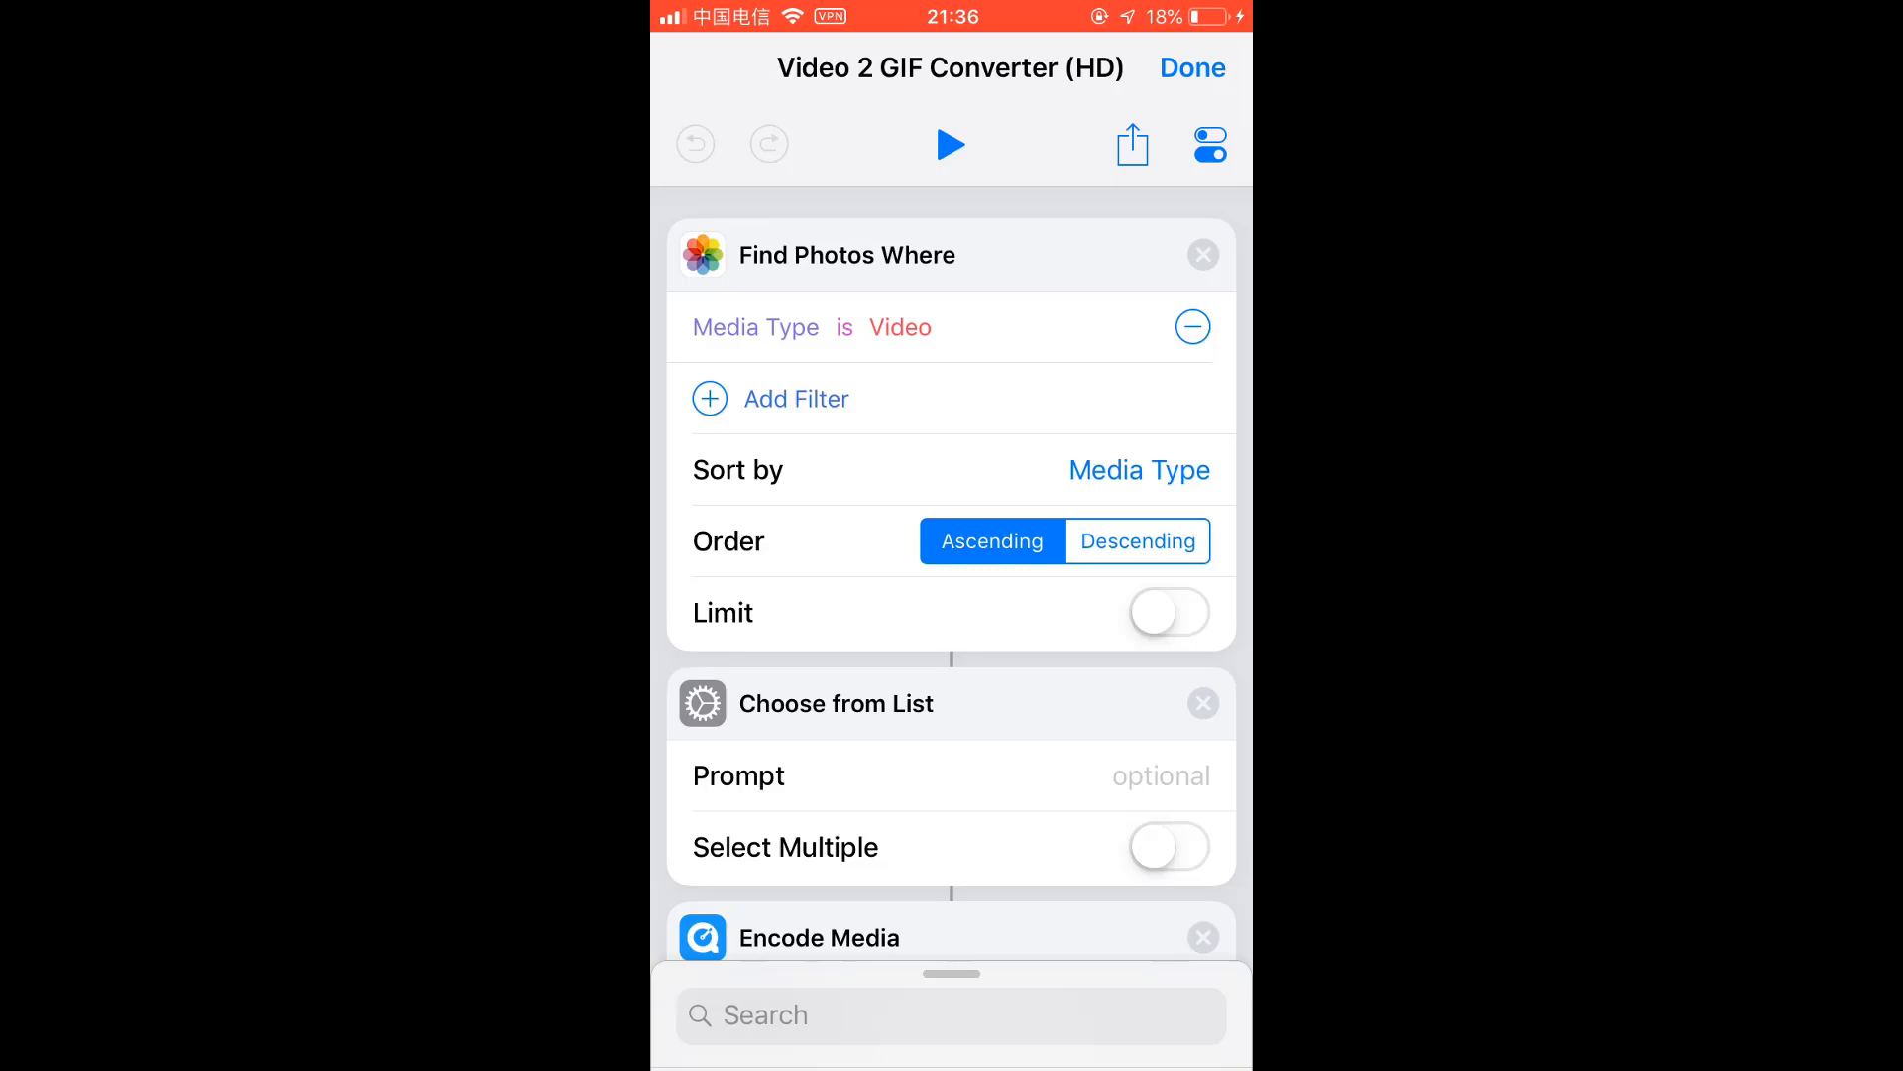
pyautogui.click(950, 143)
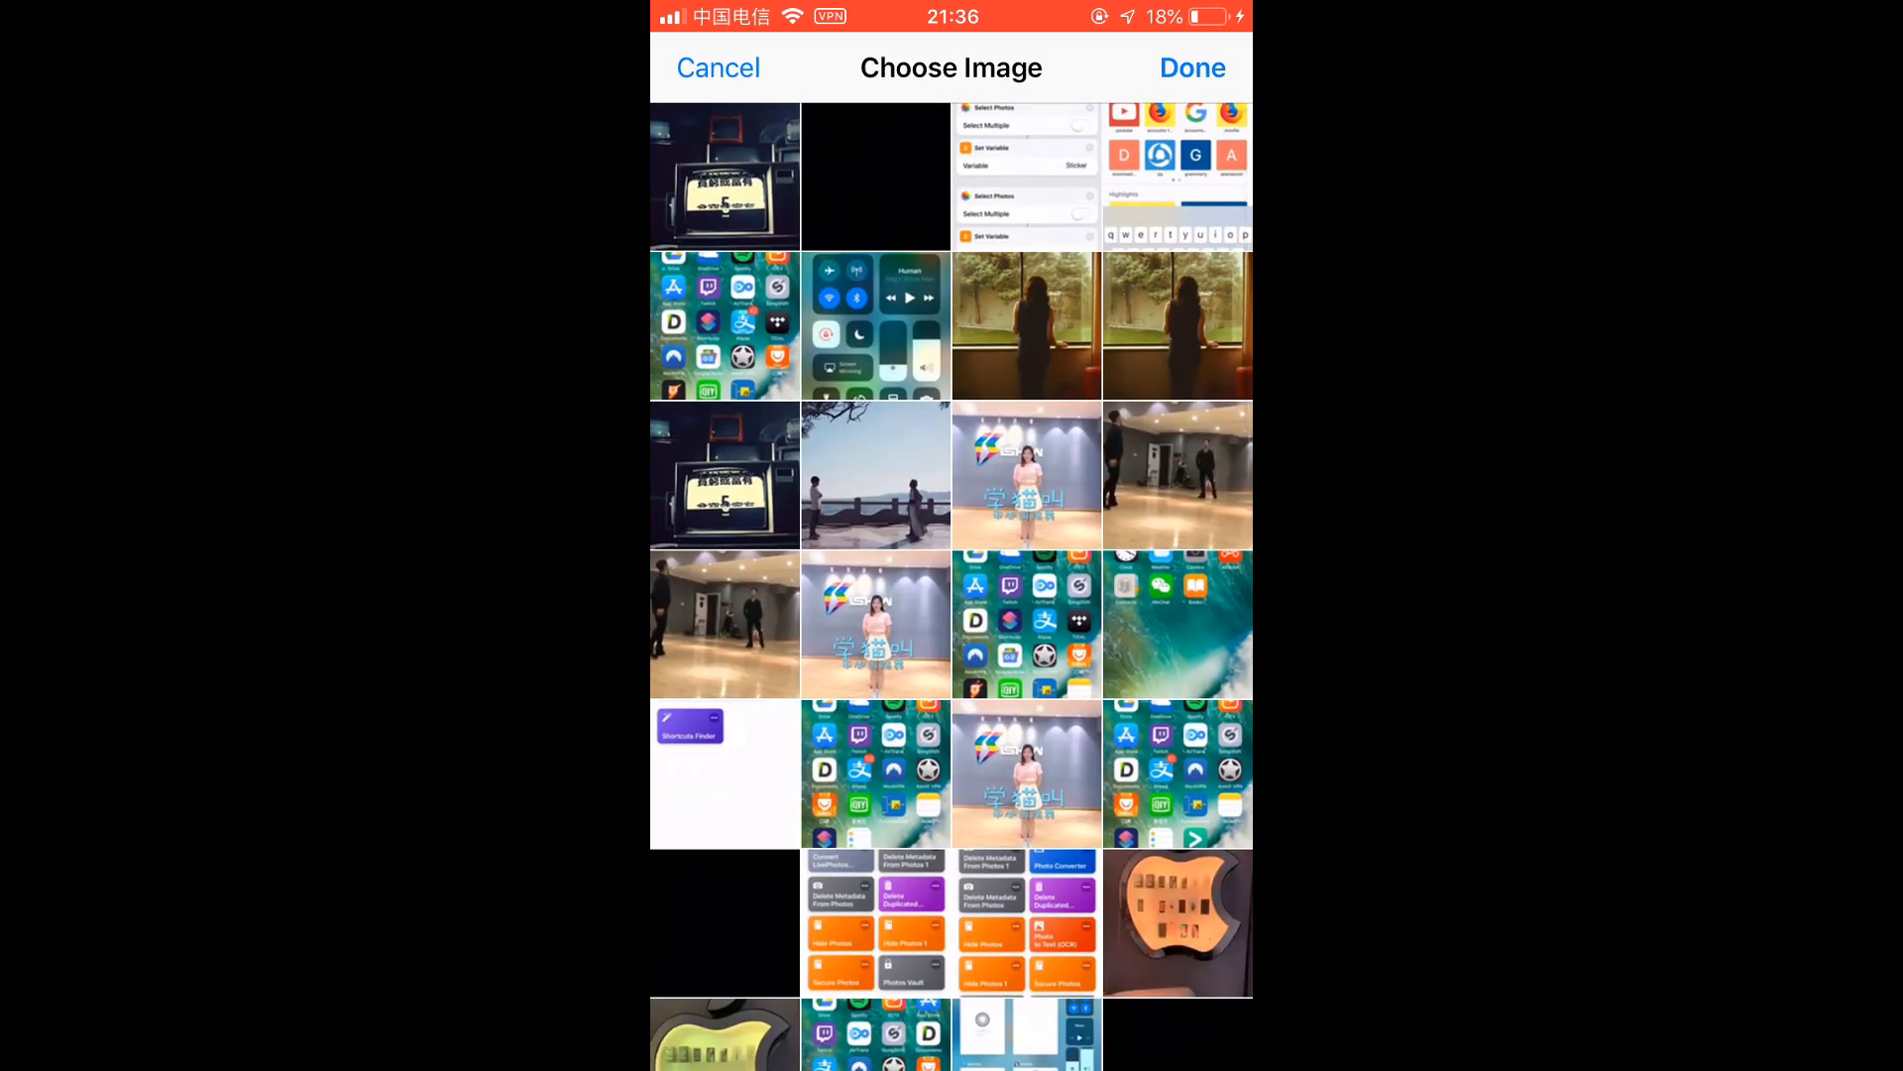
pyautogui.click(1190, 67)
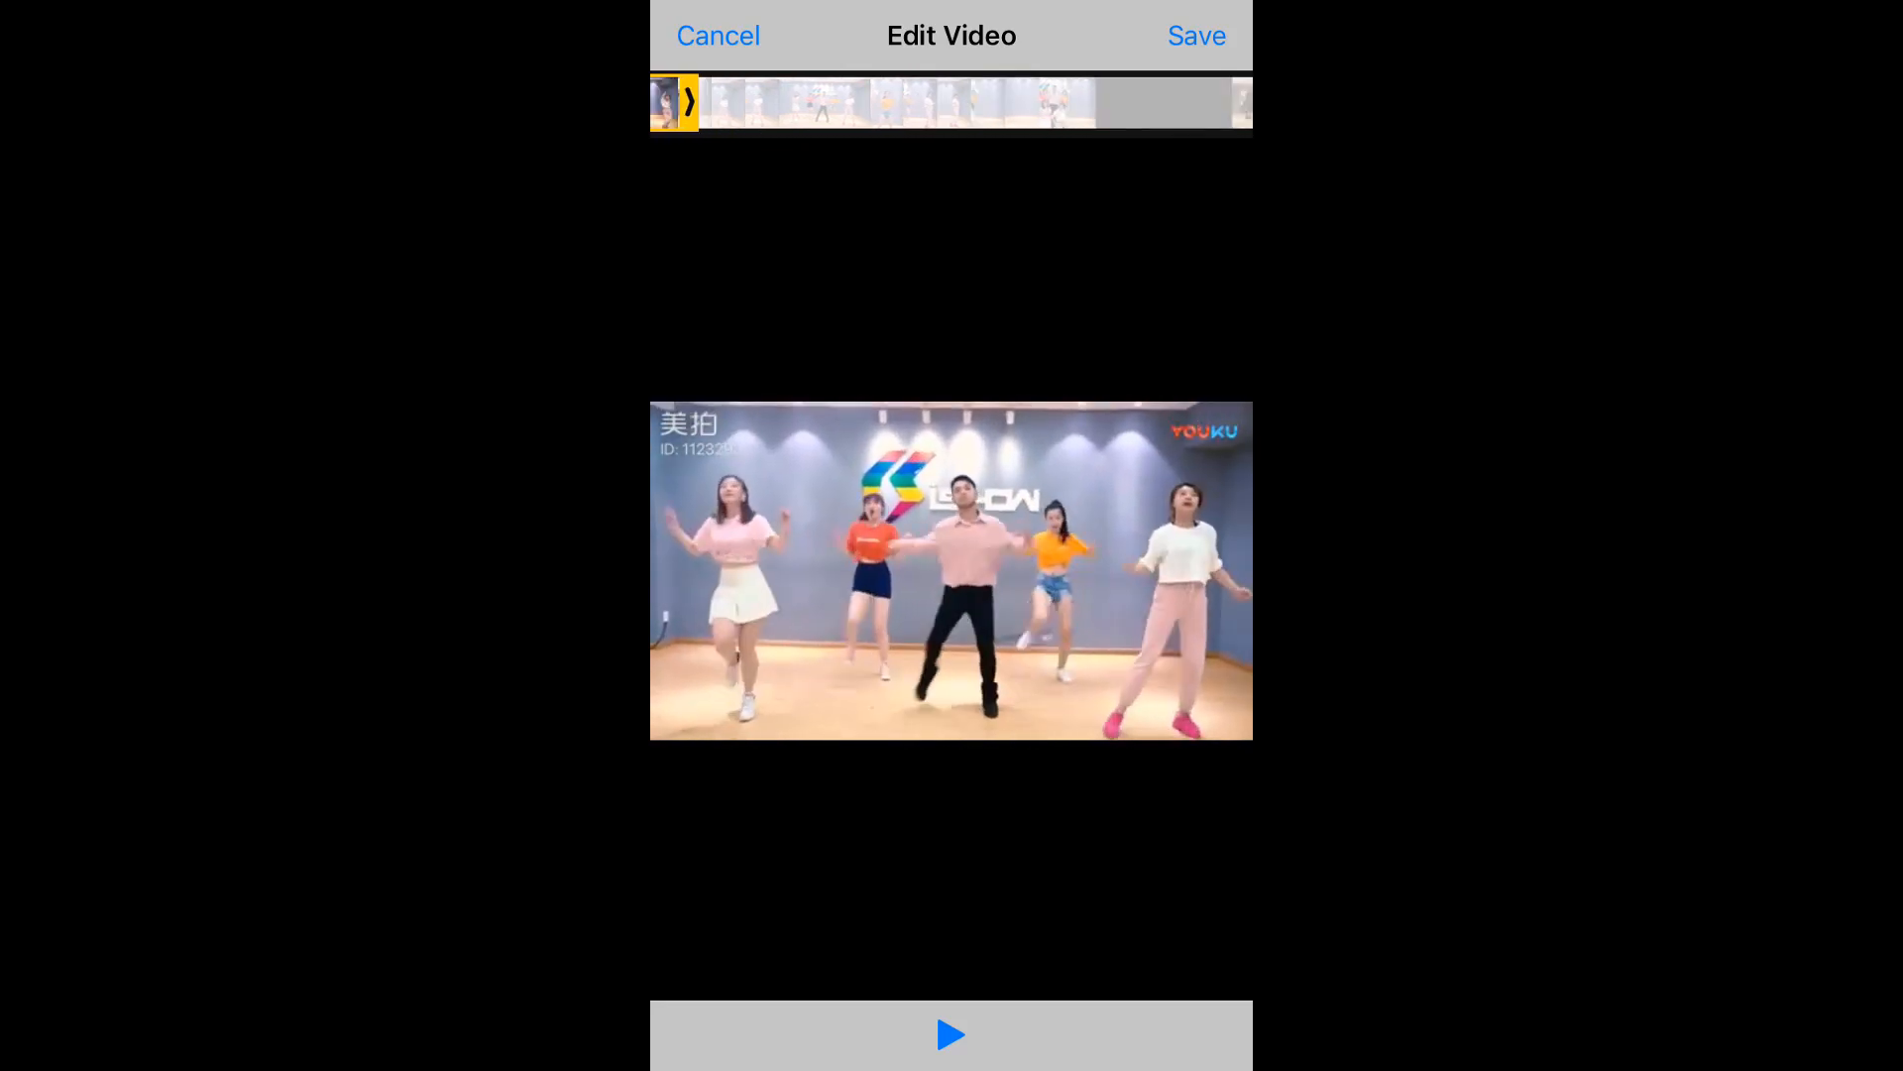
# Save the trimmed clip, let the conversion run and answer the What's next? menu.
pyautogui.click(1194, 36)
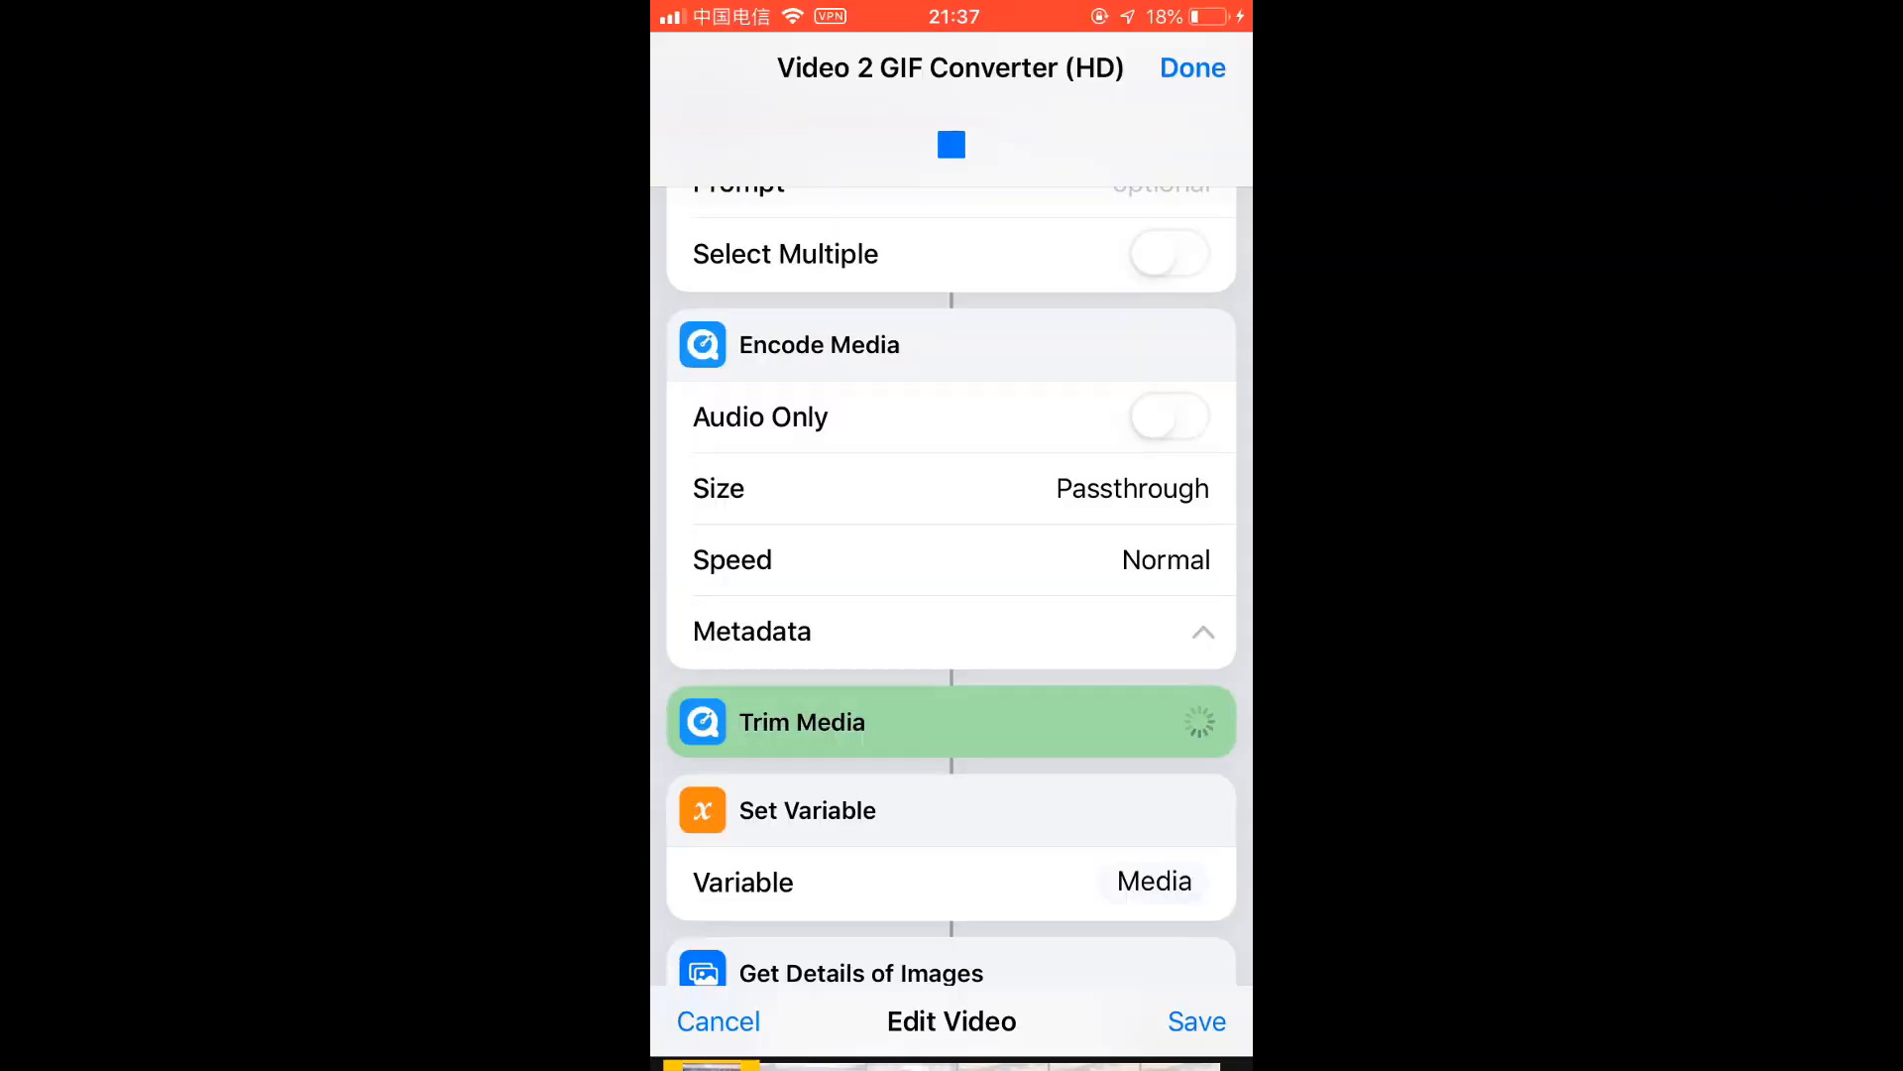
pyautogui.scroll(-3)
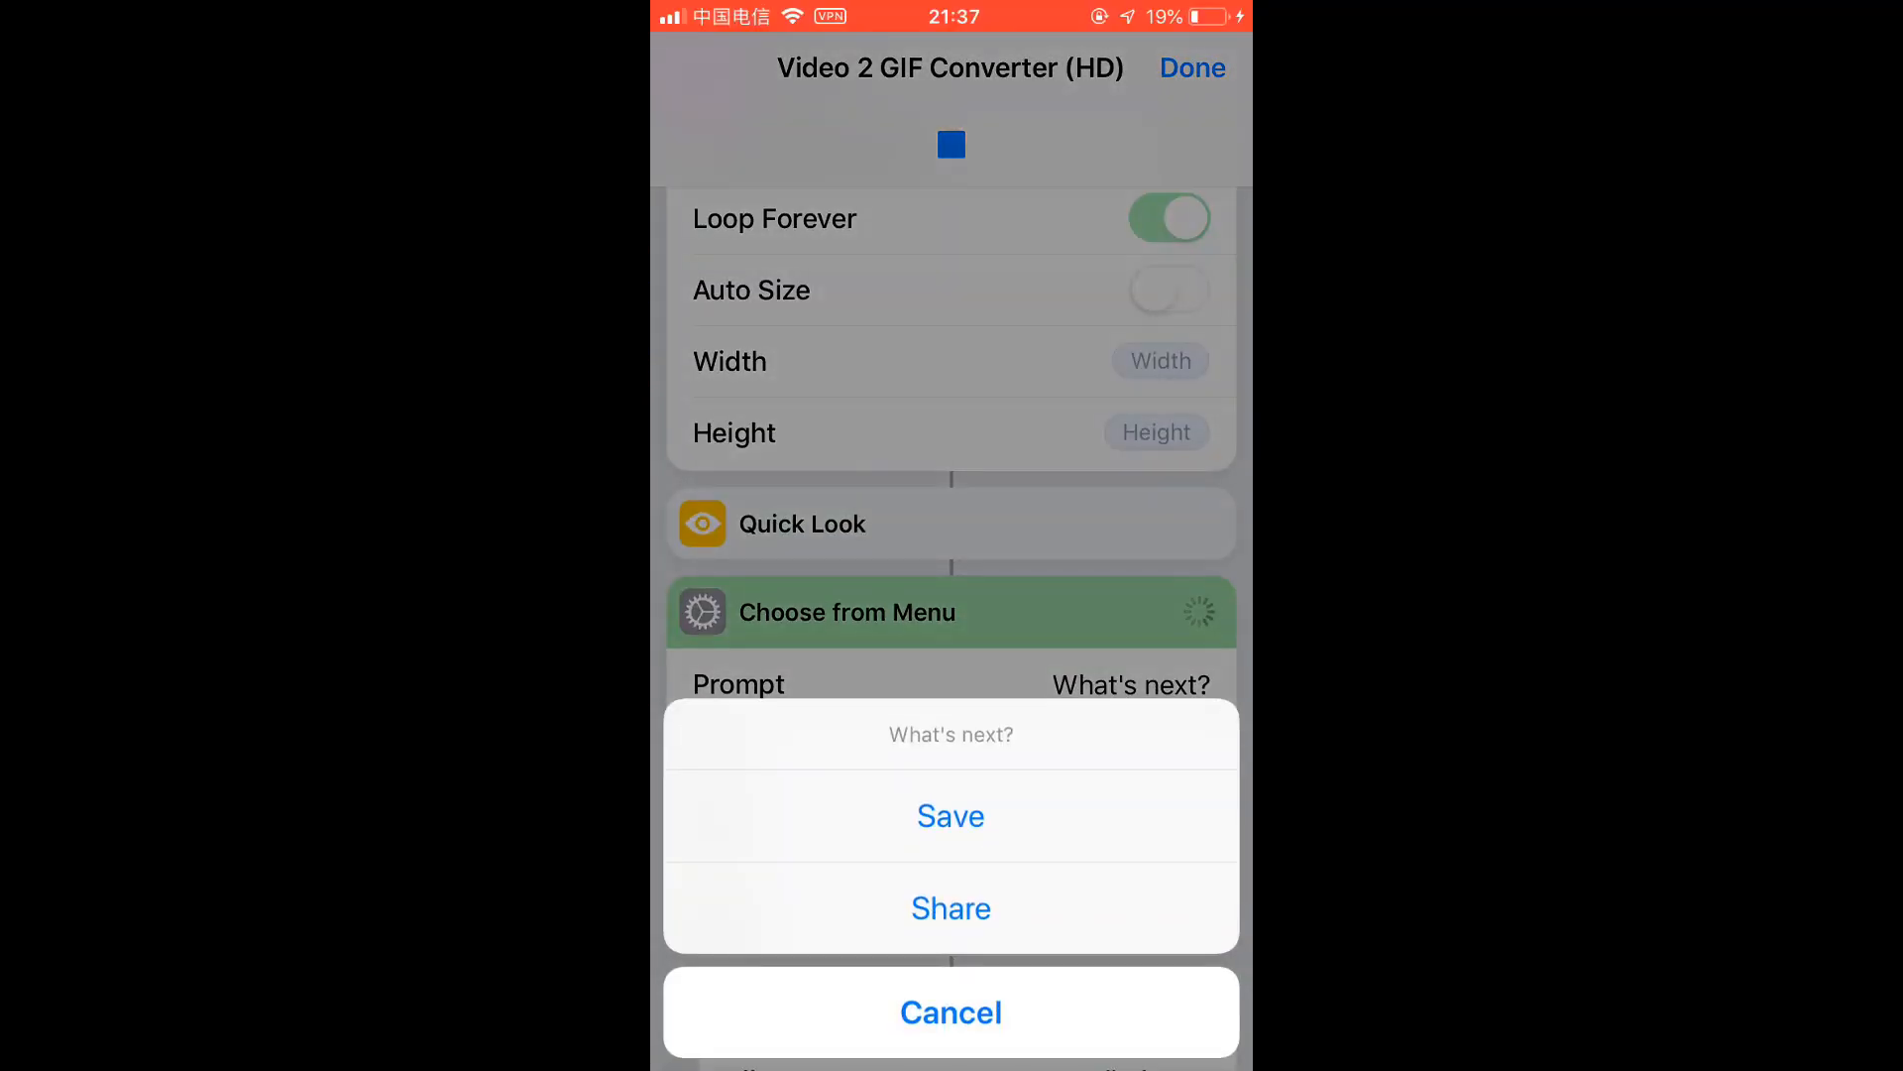
pyautogui.click(949, 1012)
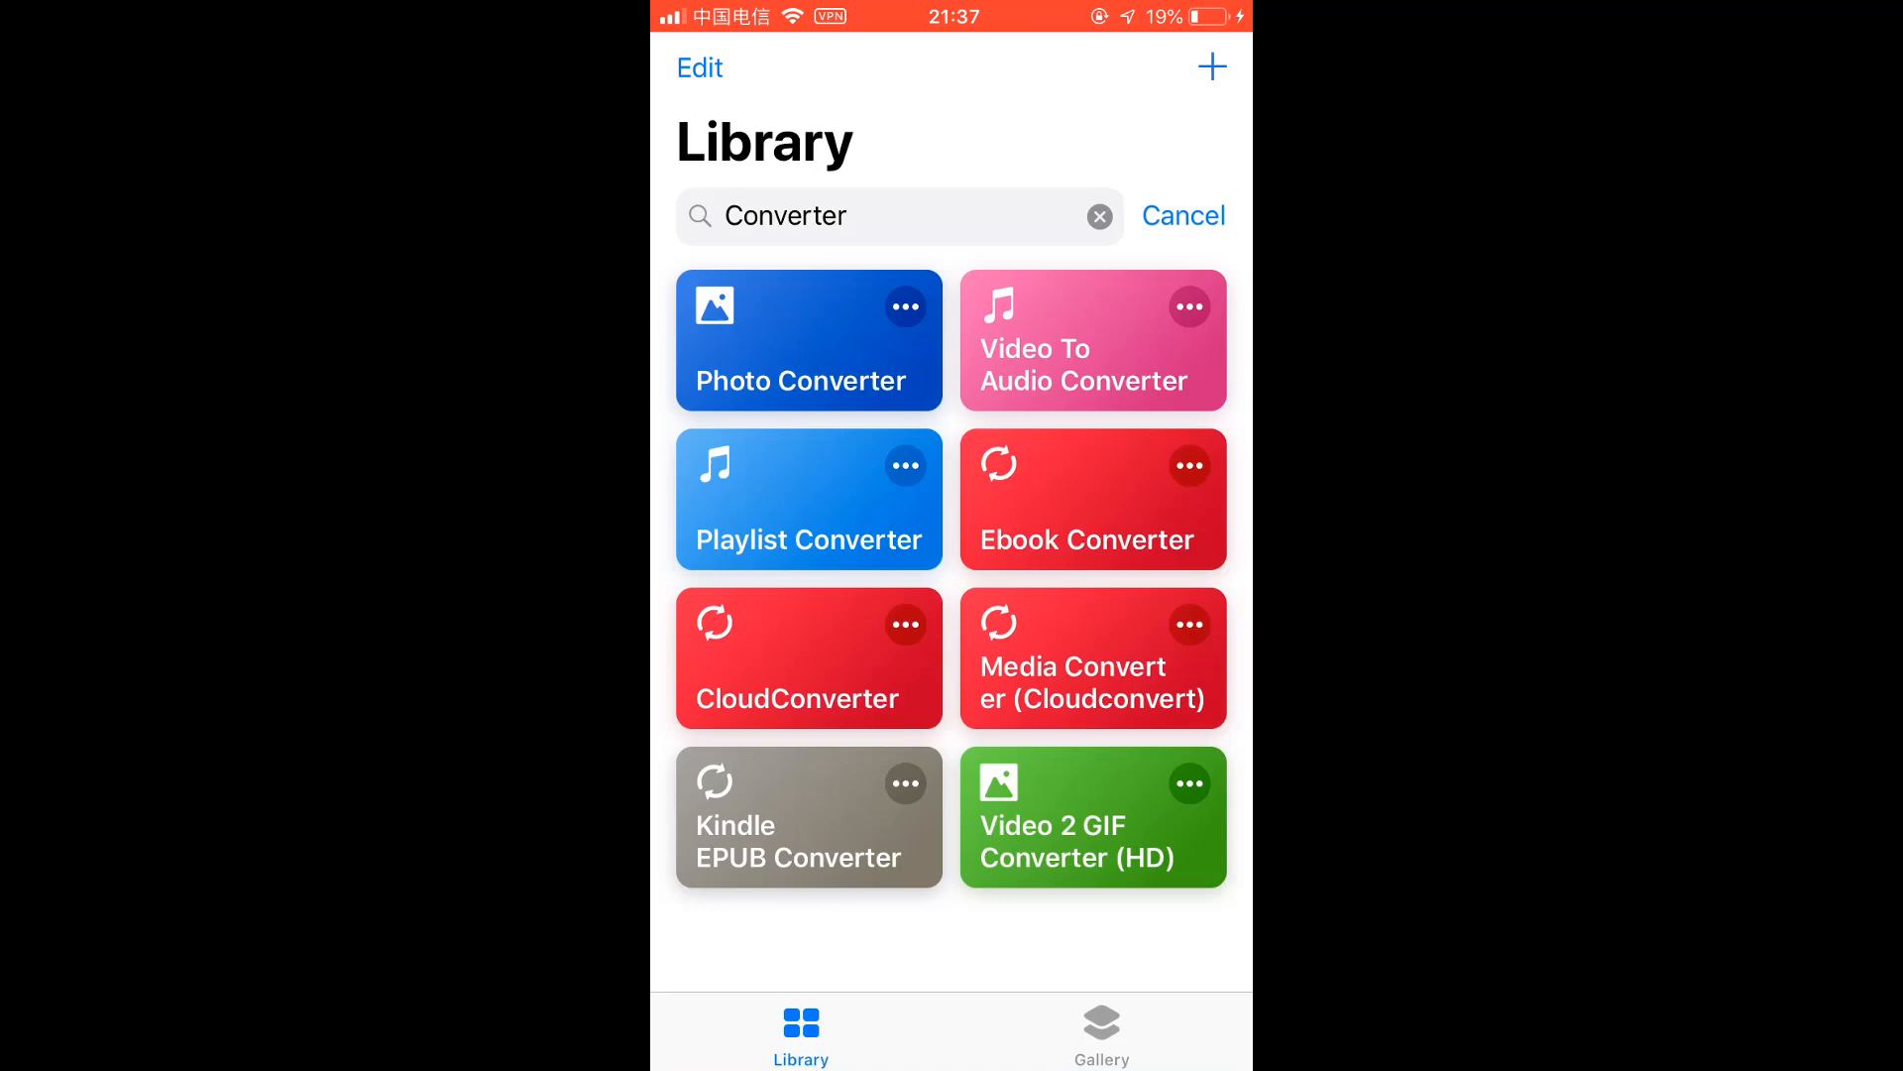
# Open CloudConverter and review its API key text and input-count check.
pyautogui.click(806, 659)
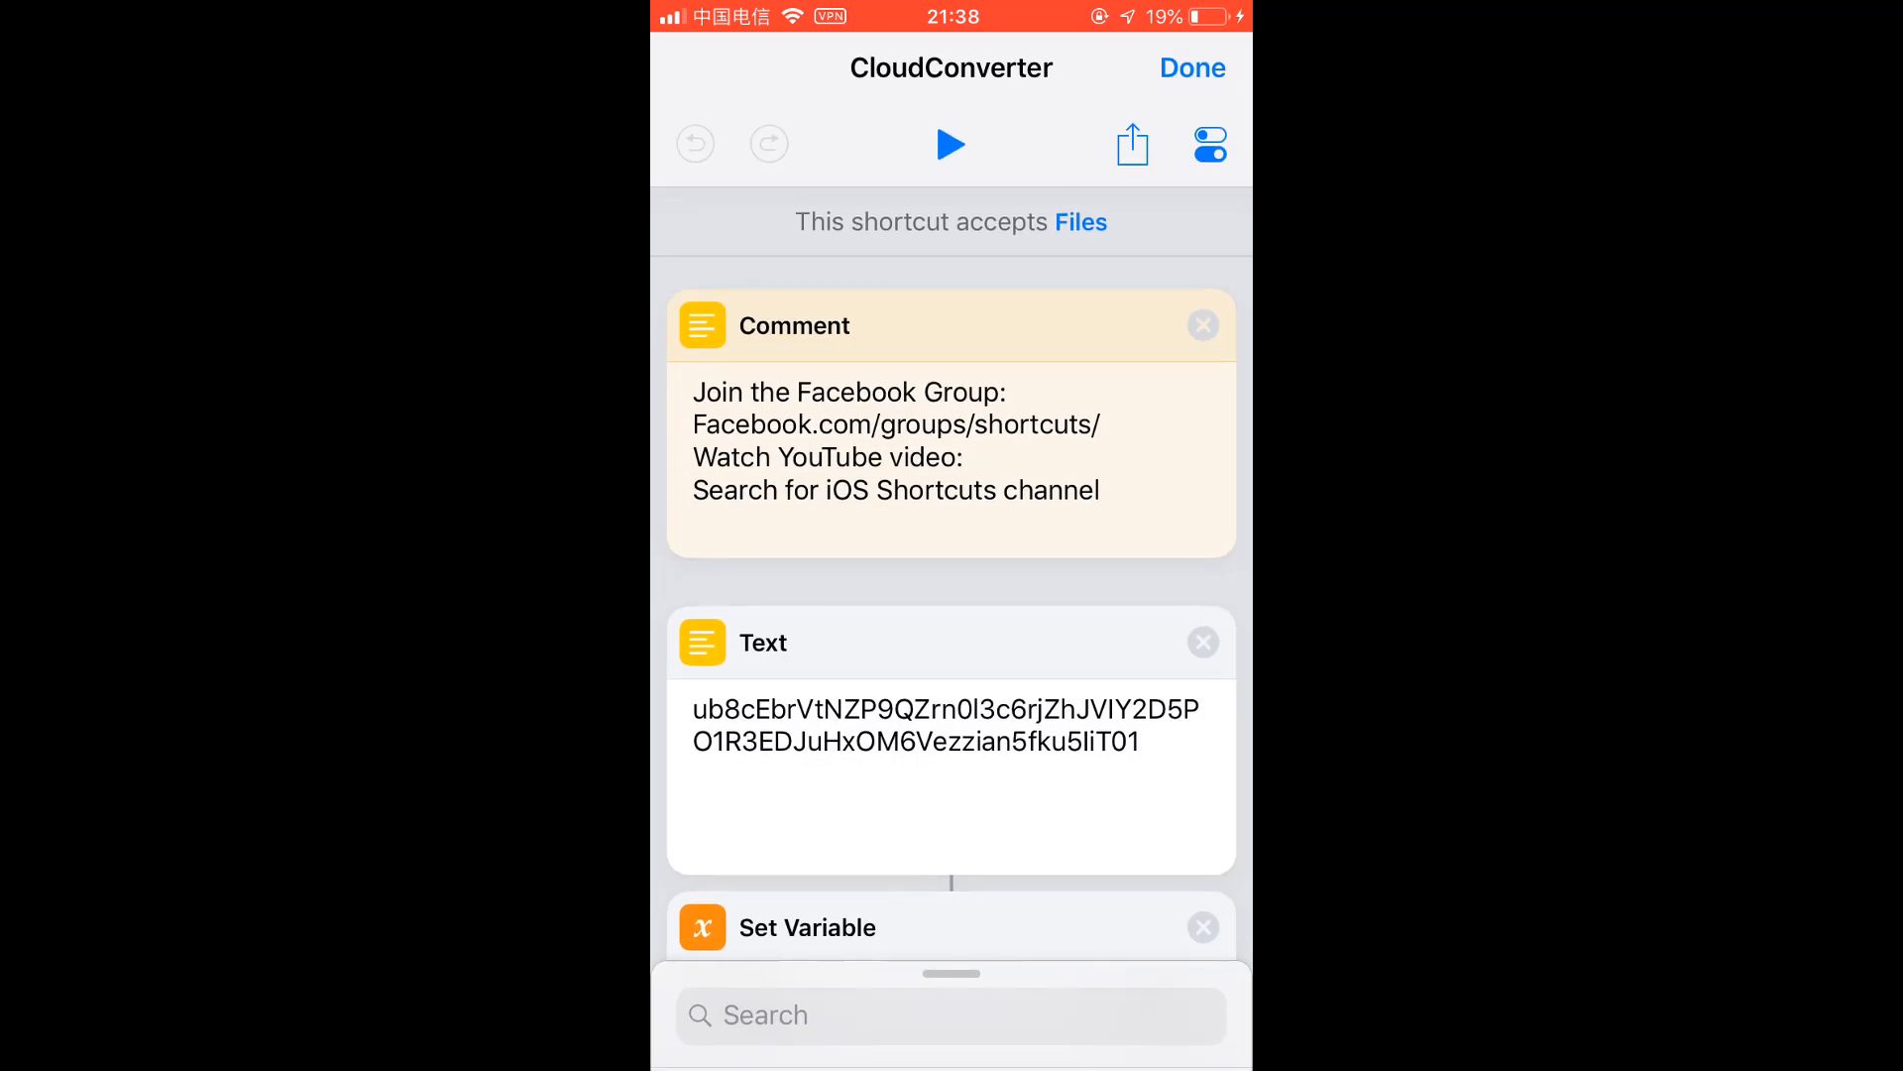
pyautogui.scroll(-3)
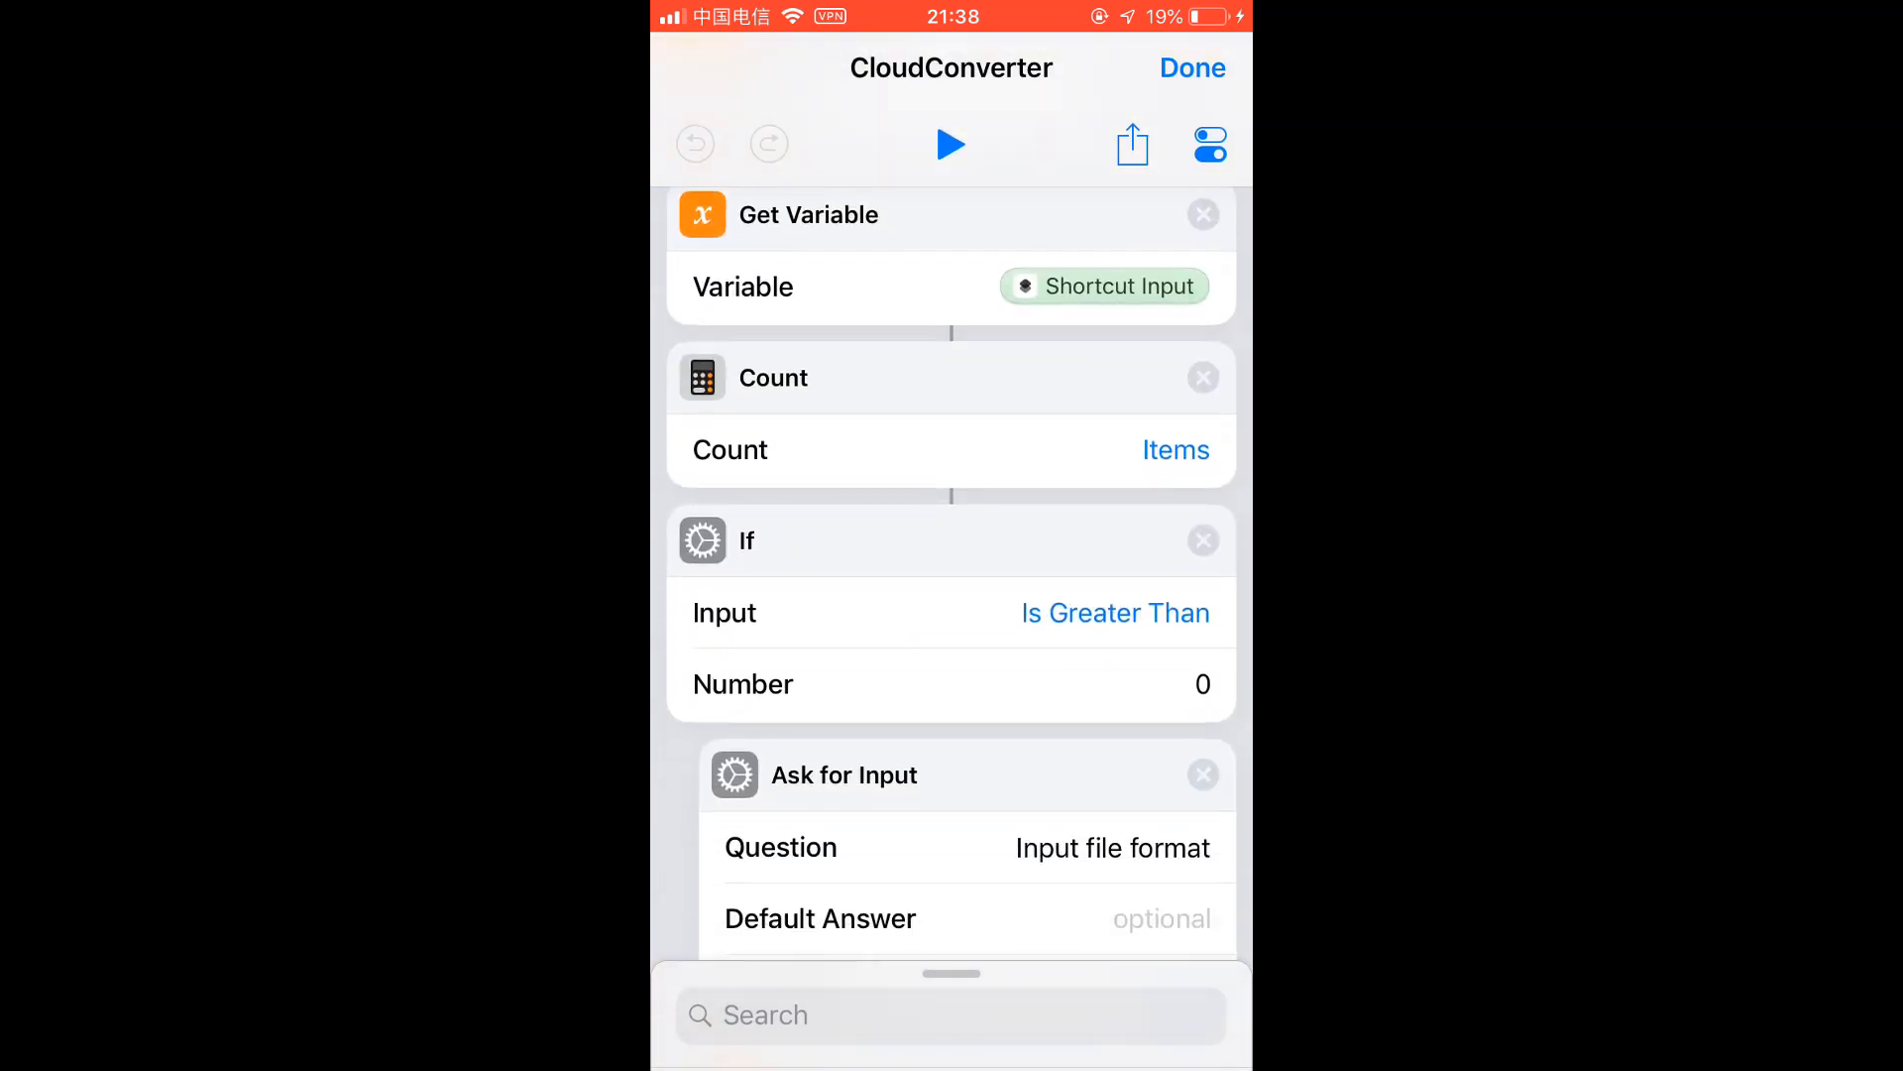
pyautogui.scroll(-3)
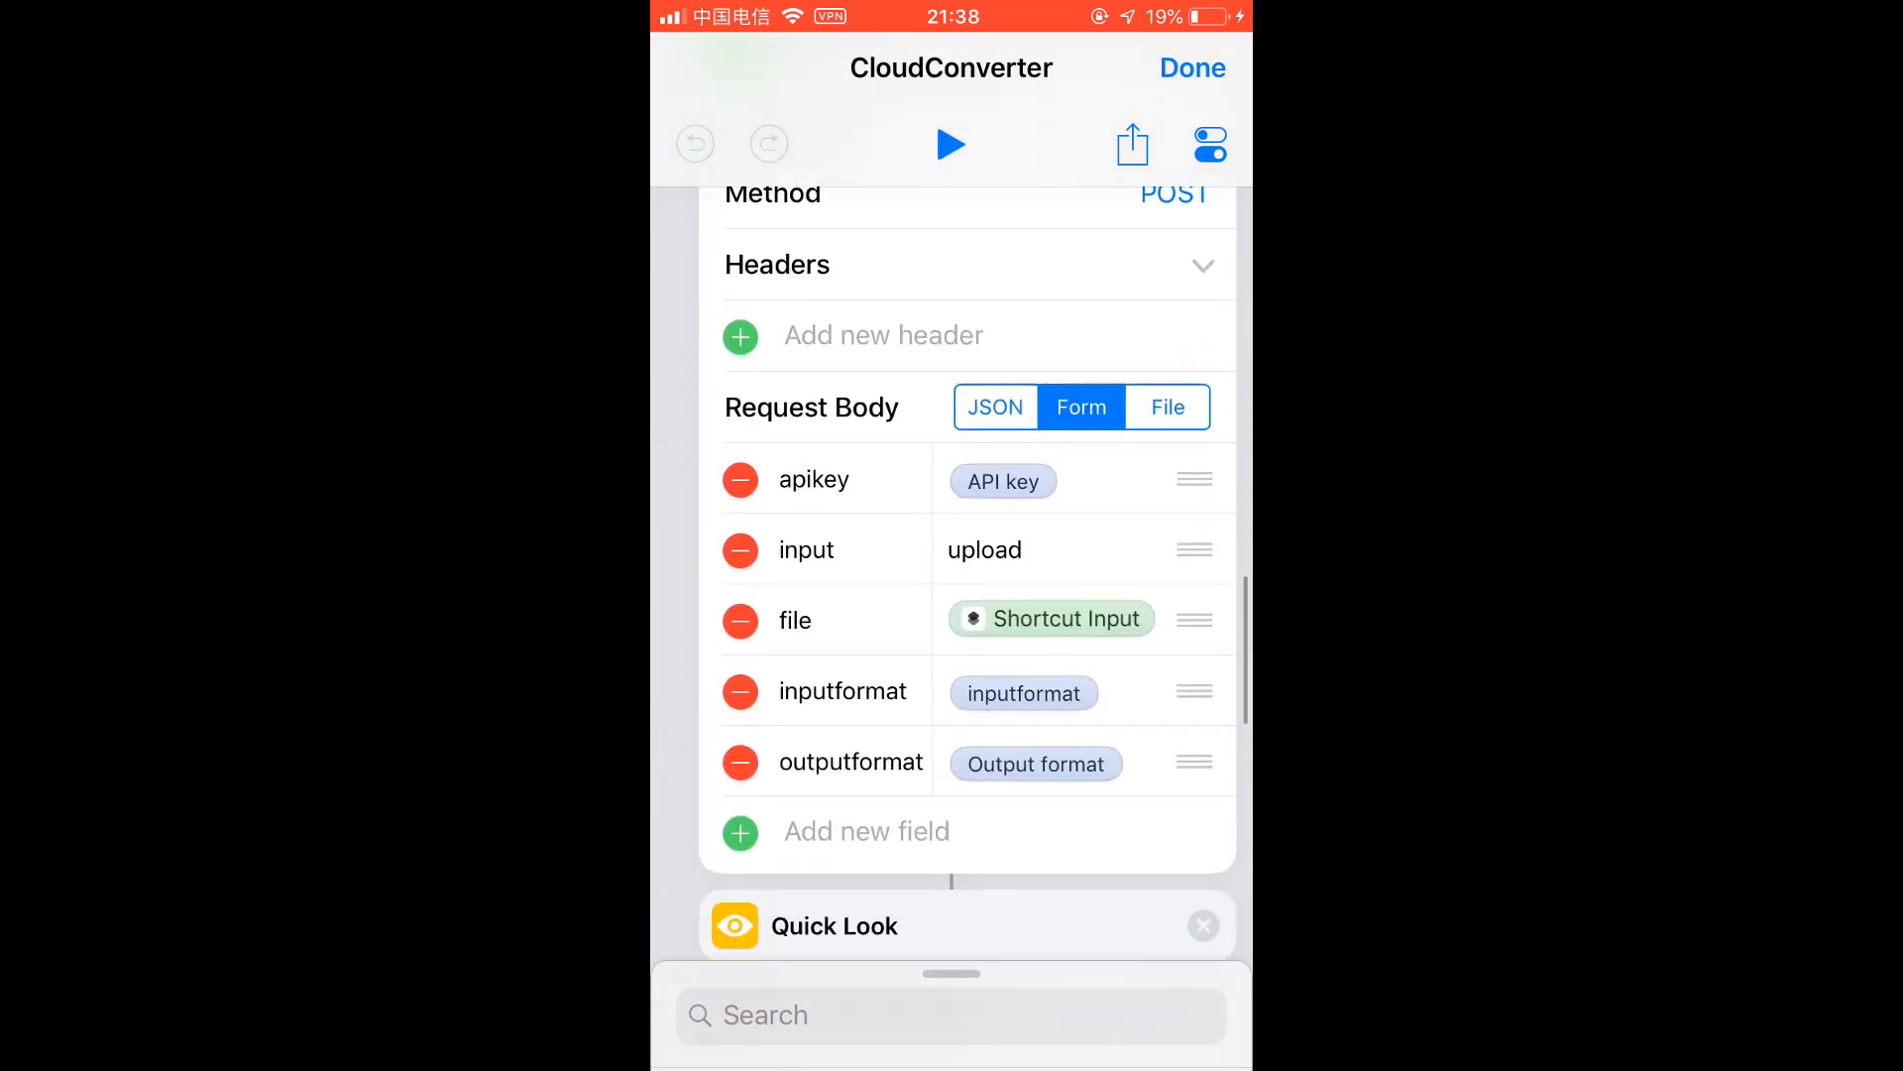
pyautogui.scroll(-3)
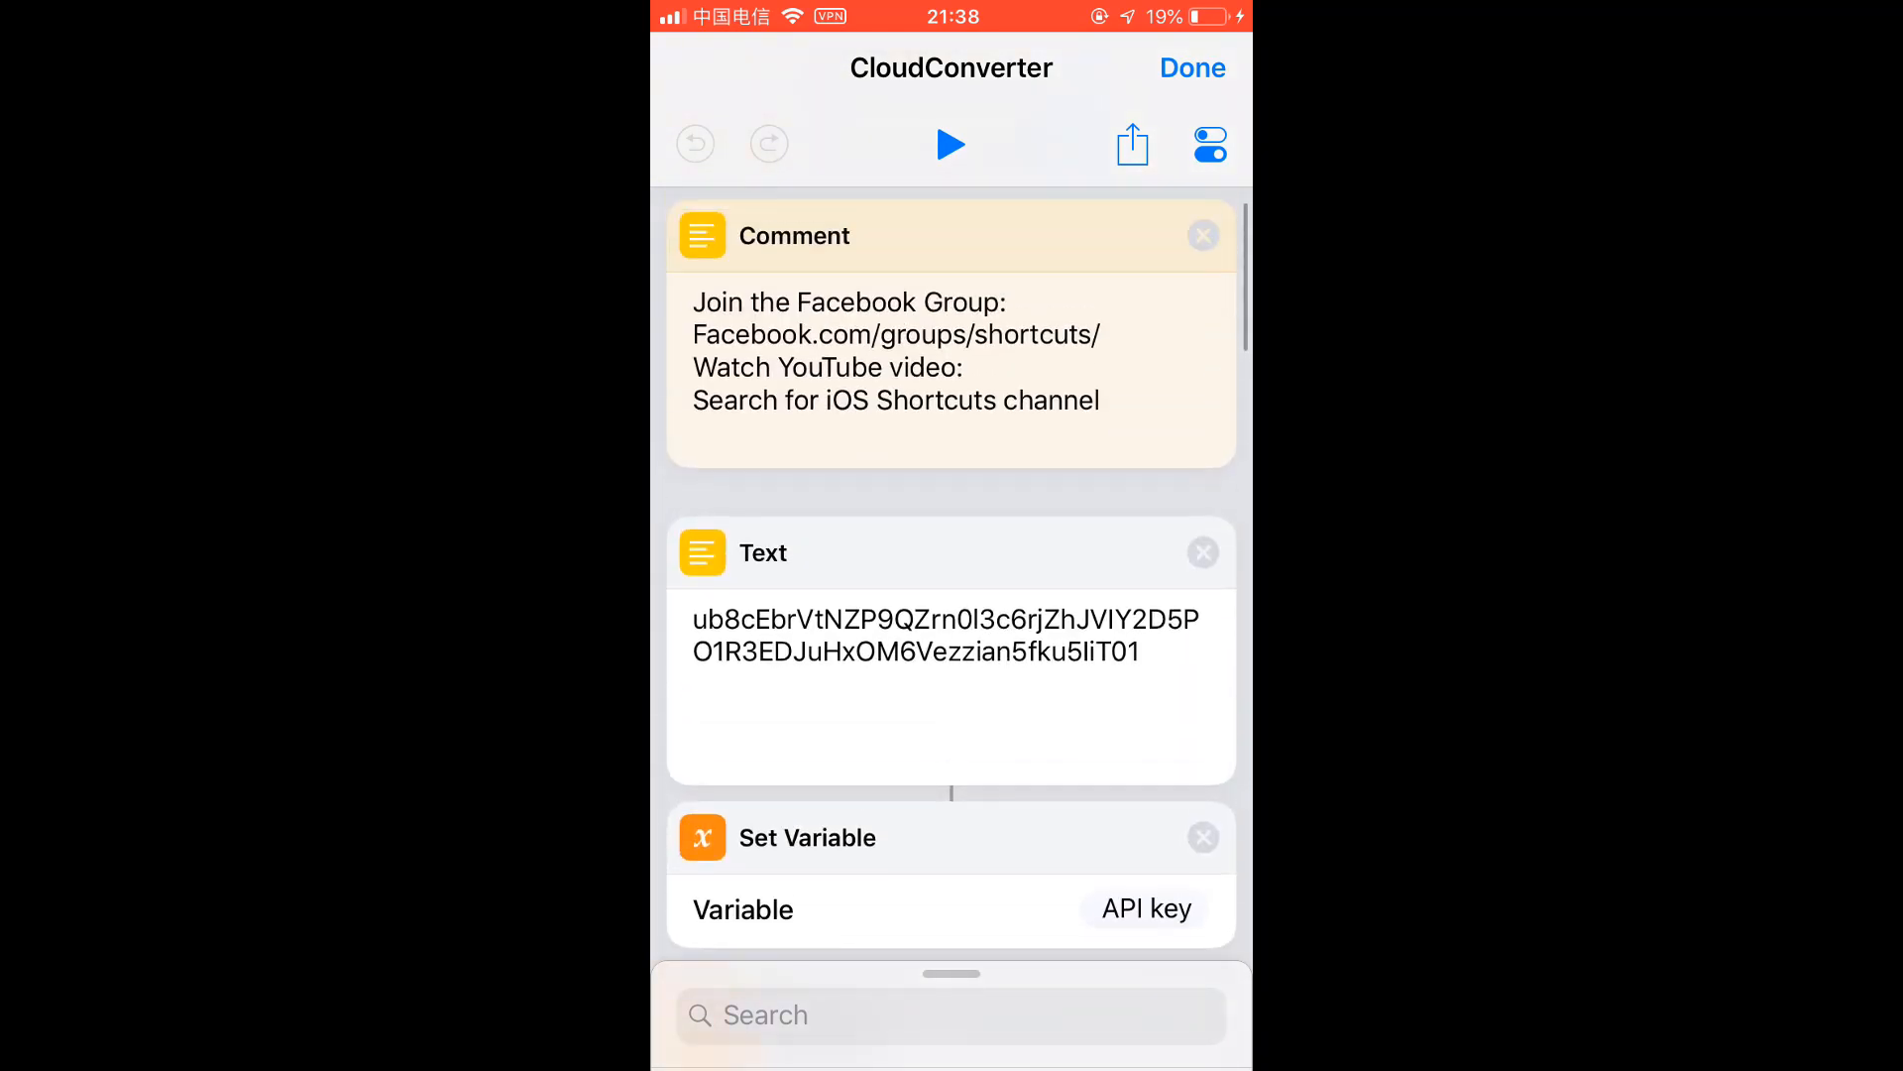
pyautogui.scroll(-3)
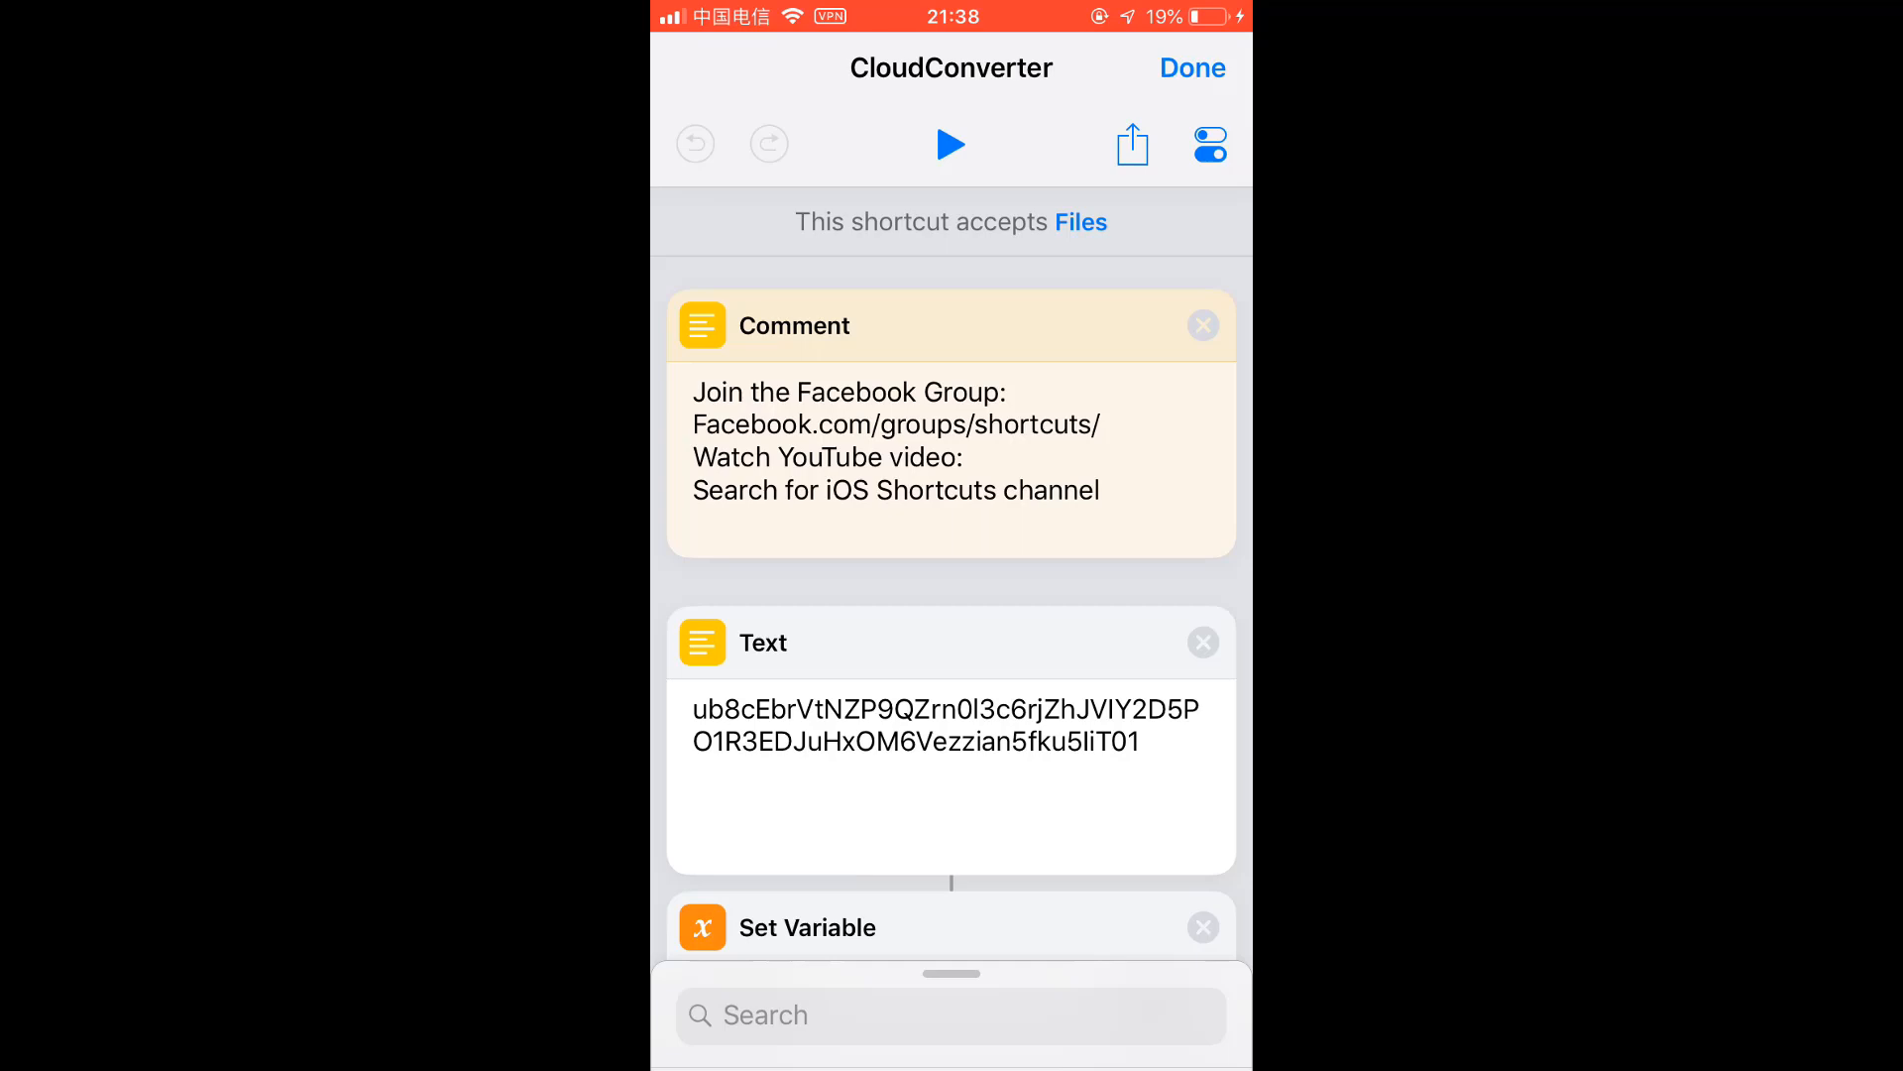
# Continue down to the input and output format prompts.
pyautogui.scroll(-3)
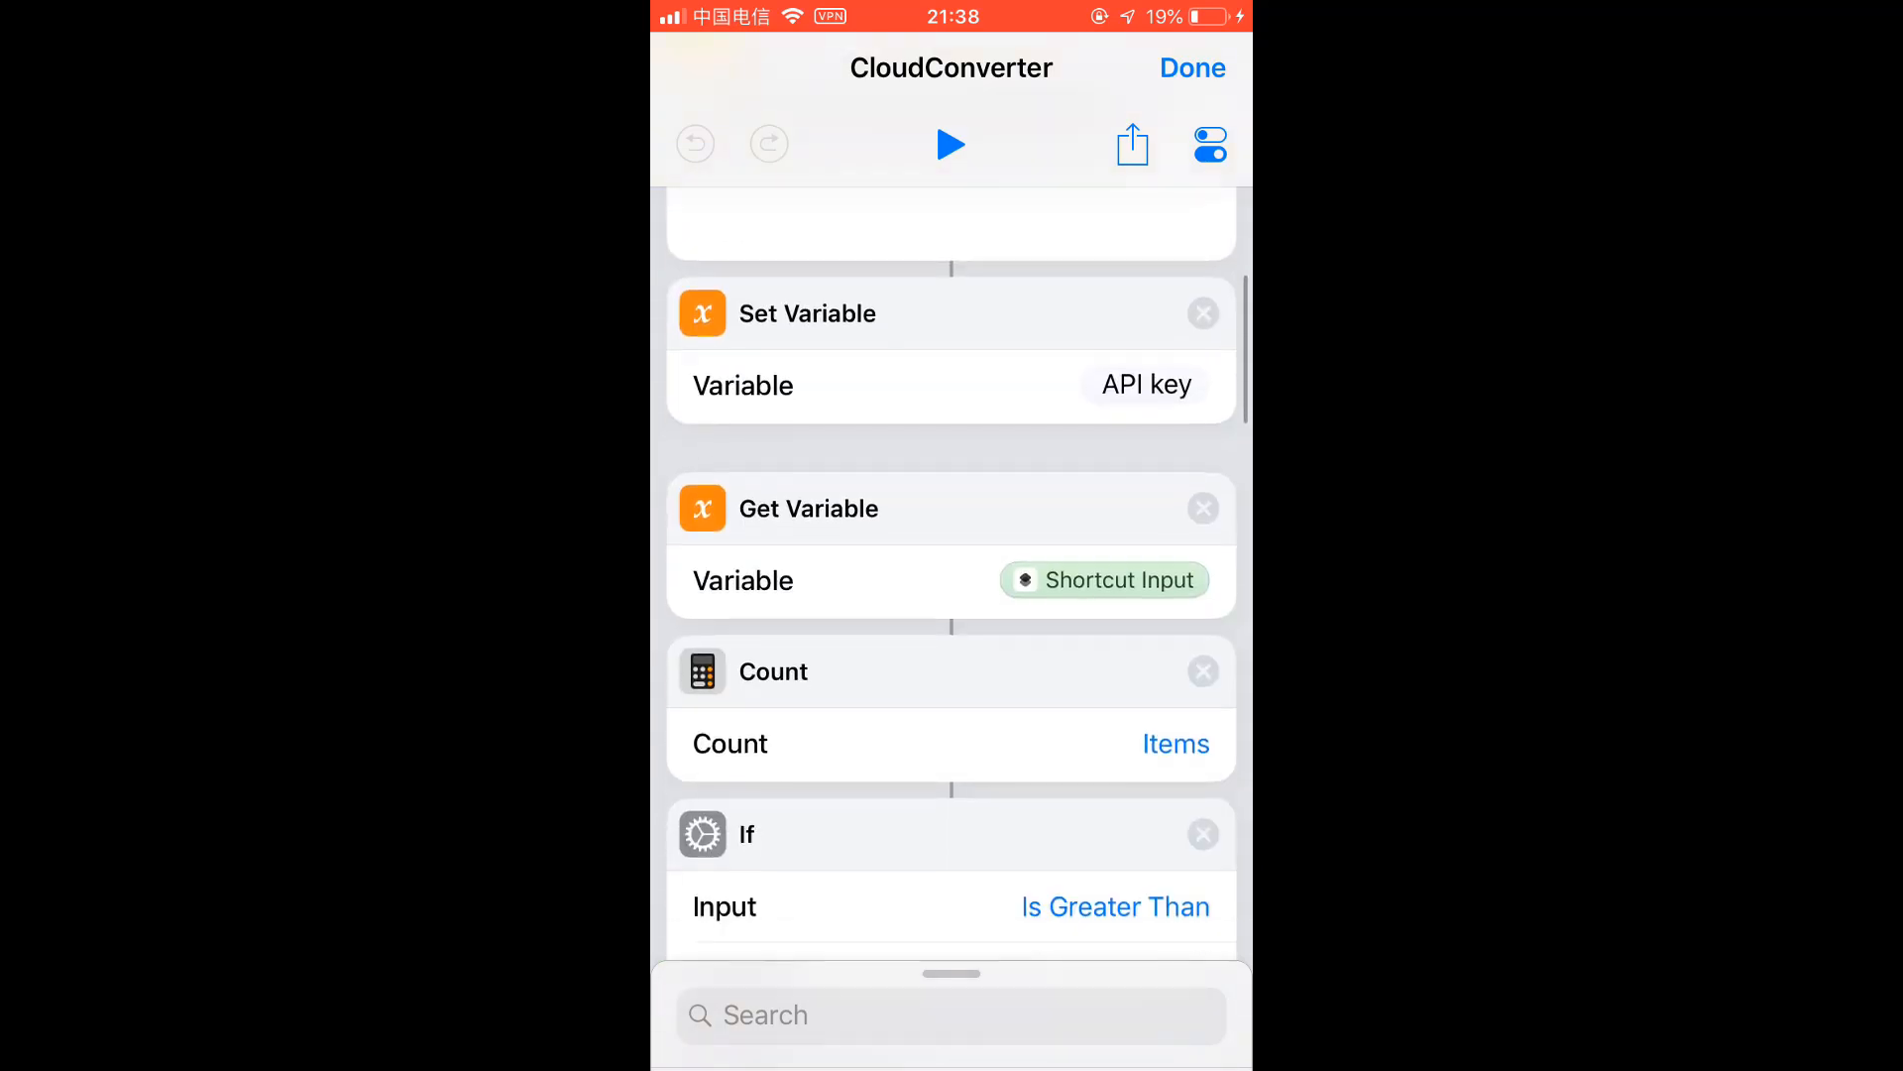
pyautogui.scroll(-3)
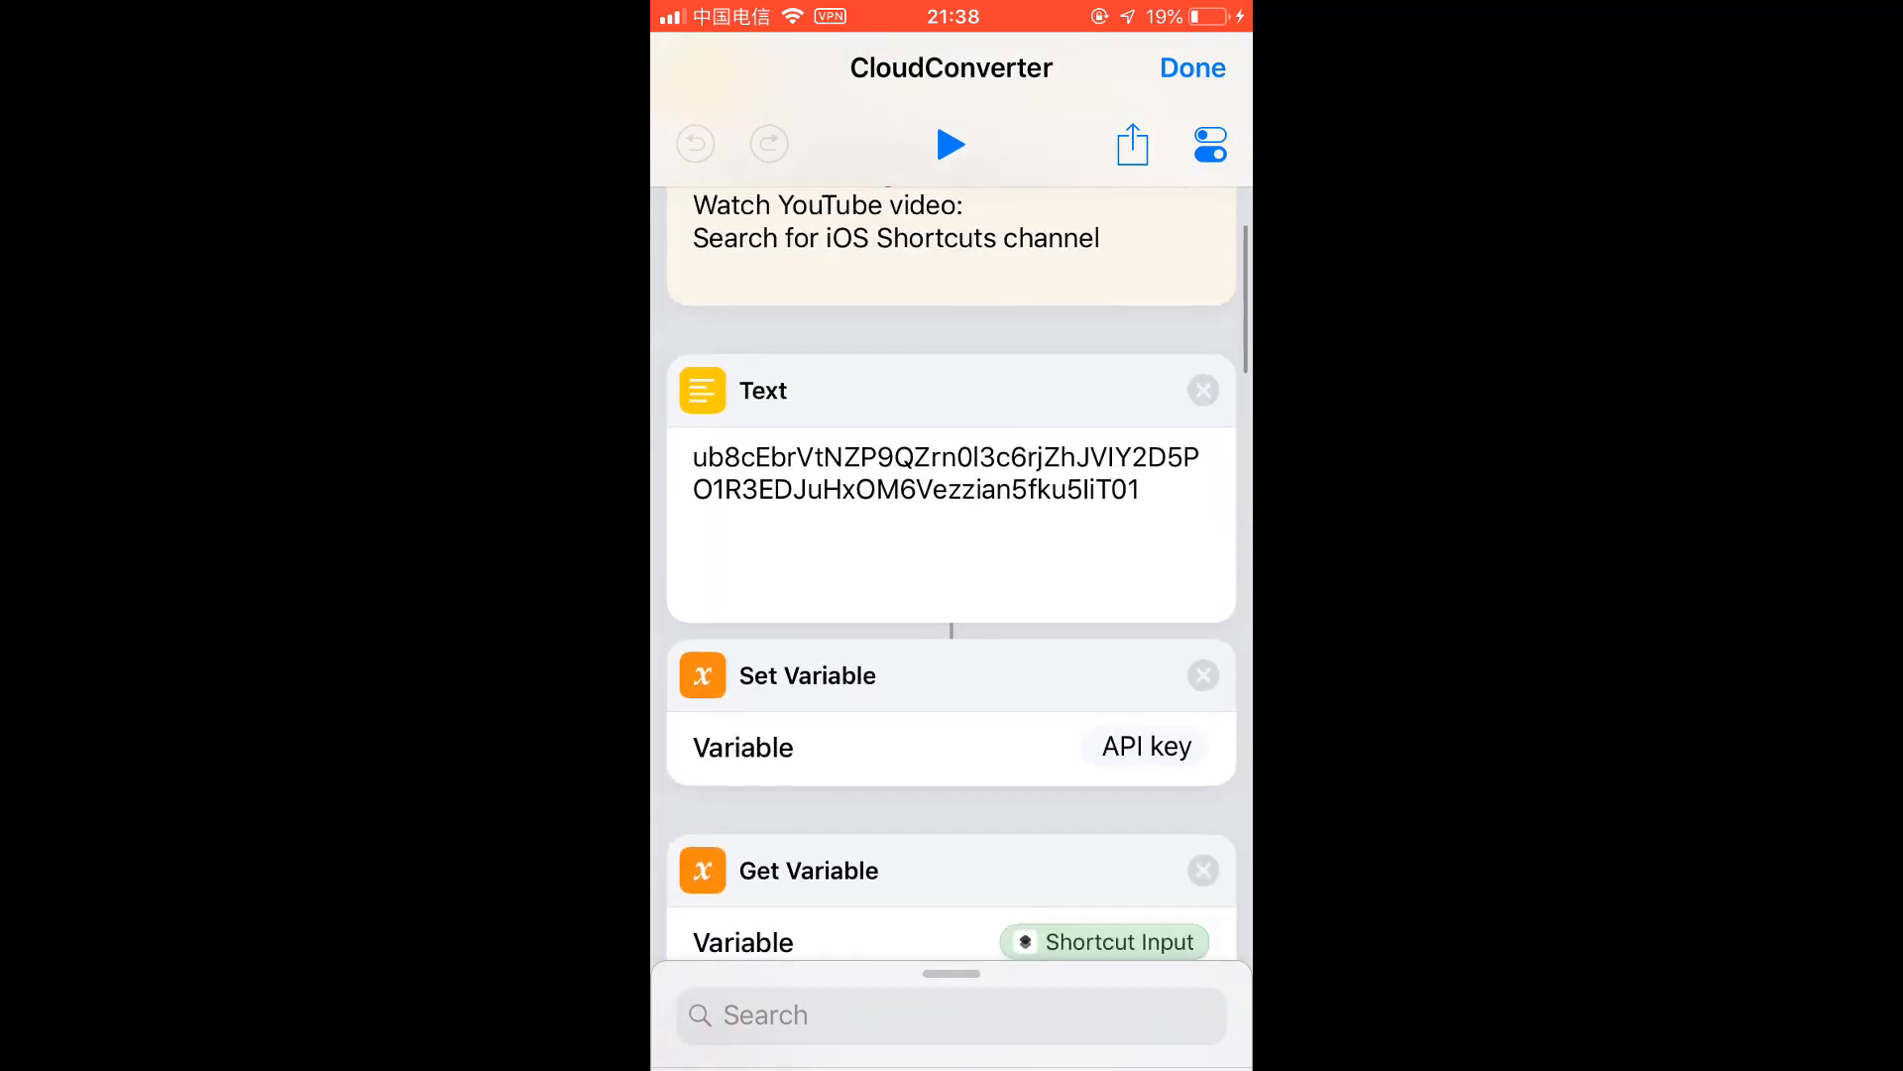
pyautogui.scroll(-3)
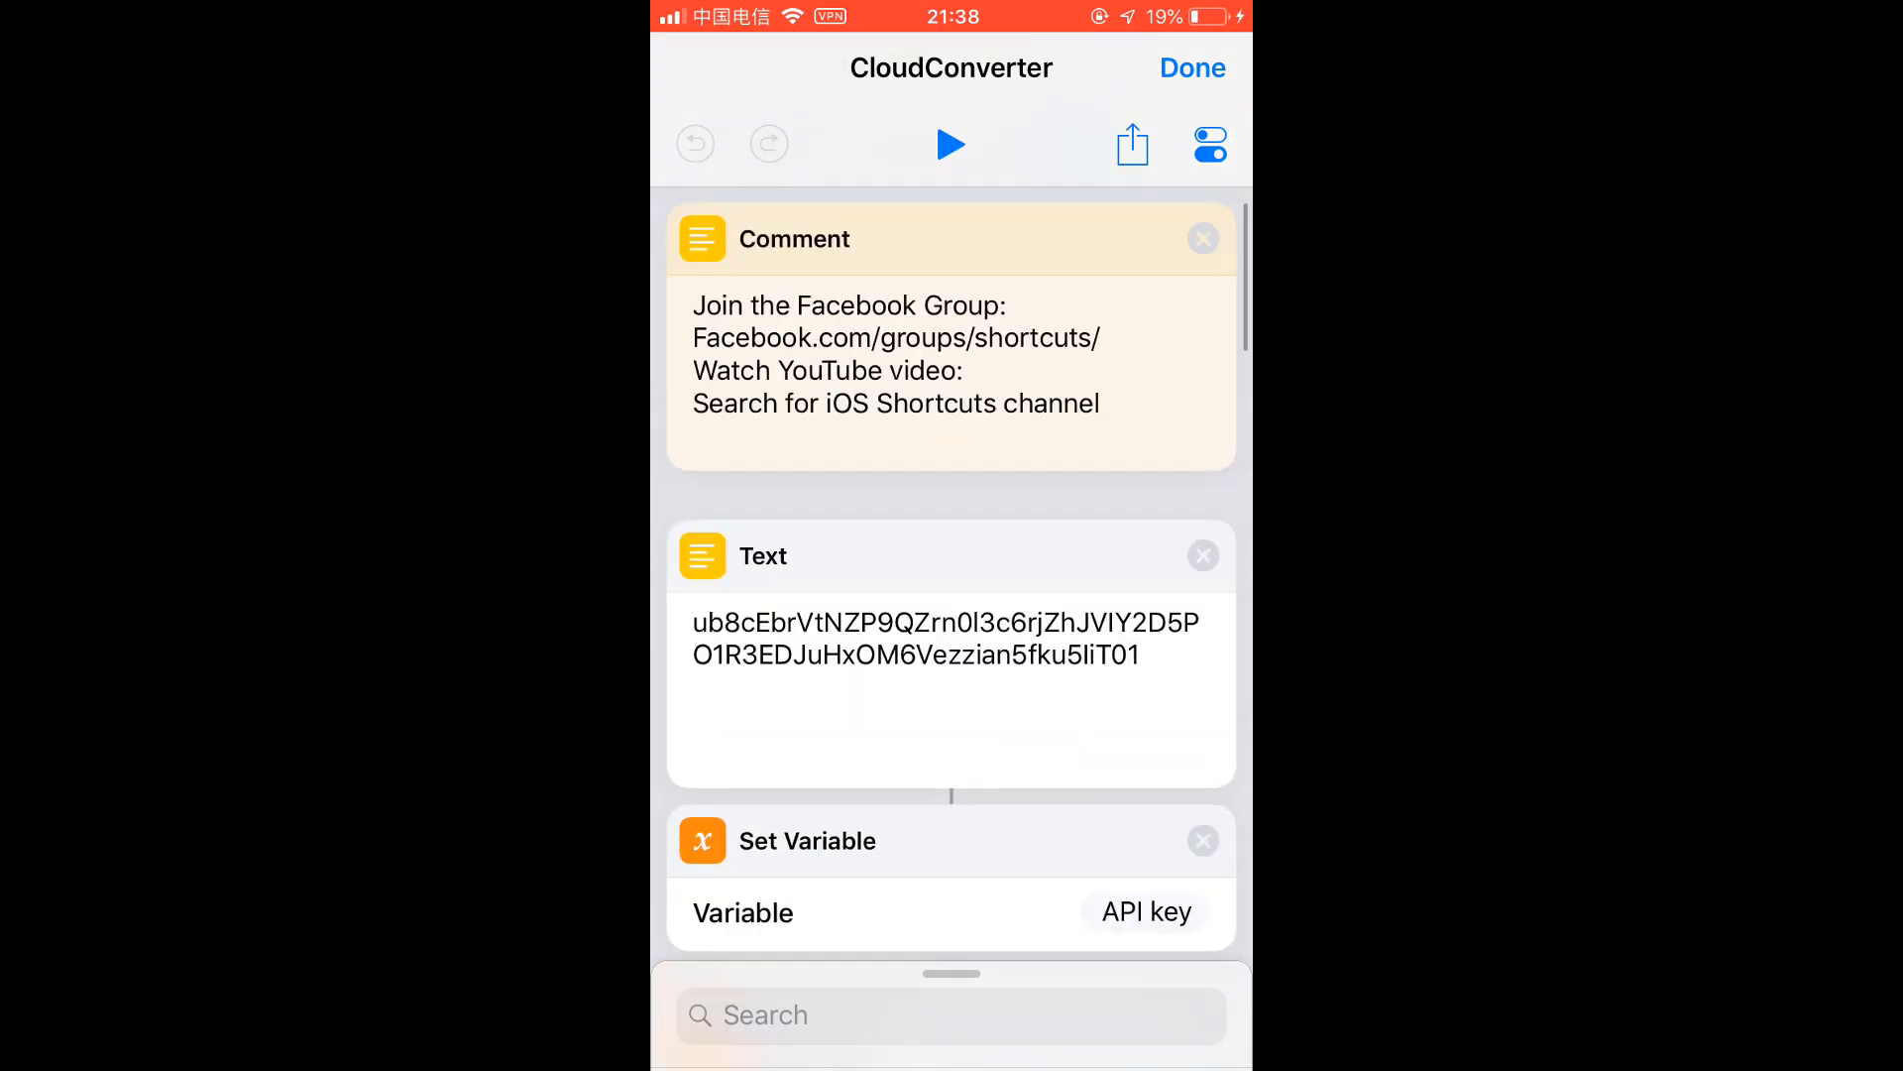
pyautogui.scroll(-3)
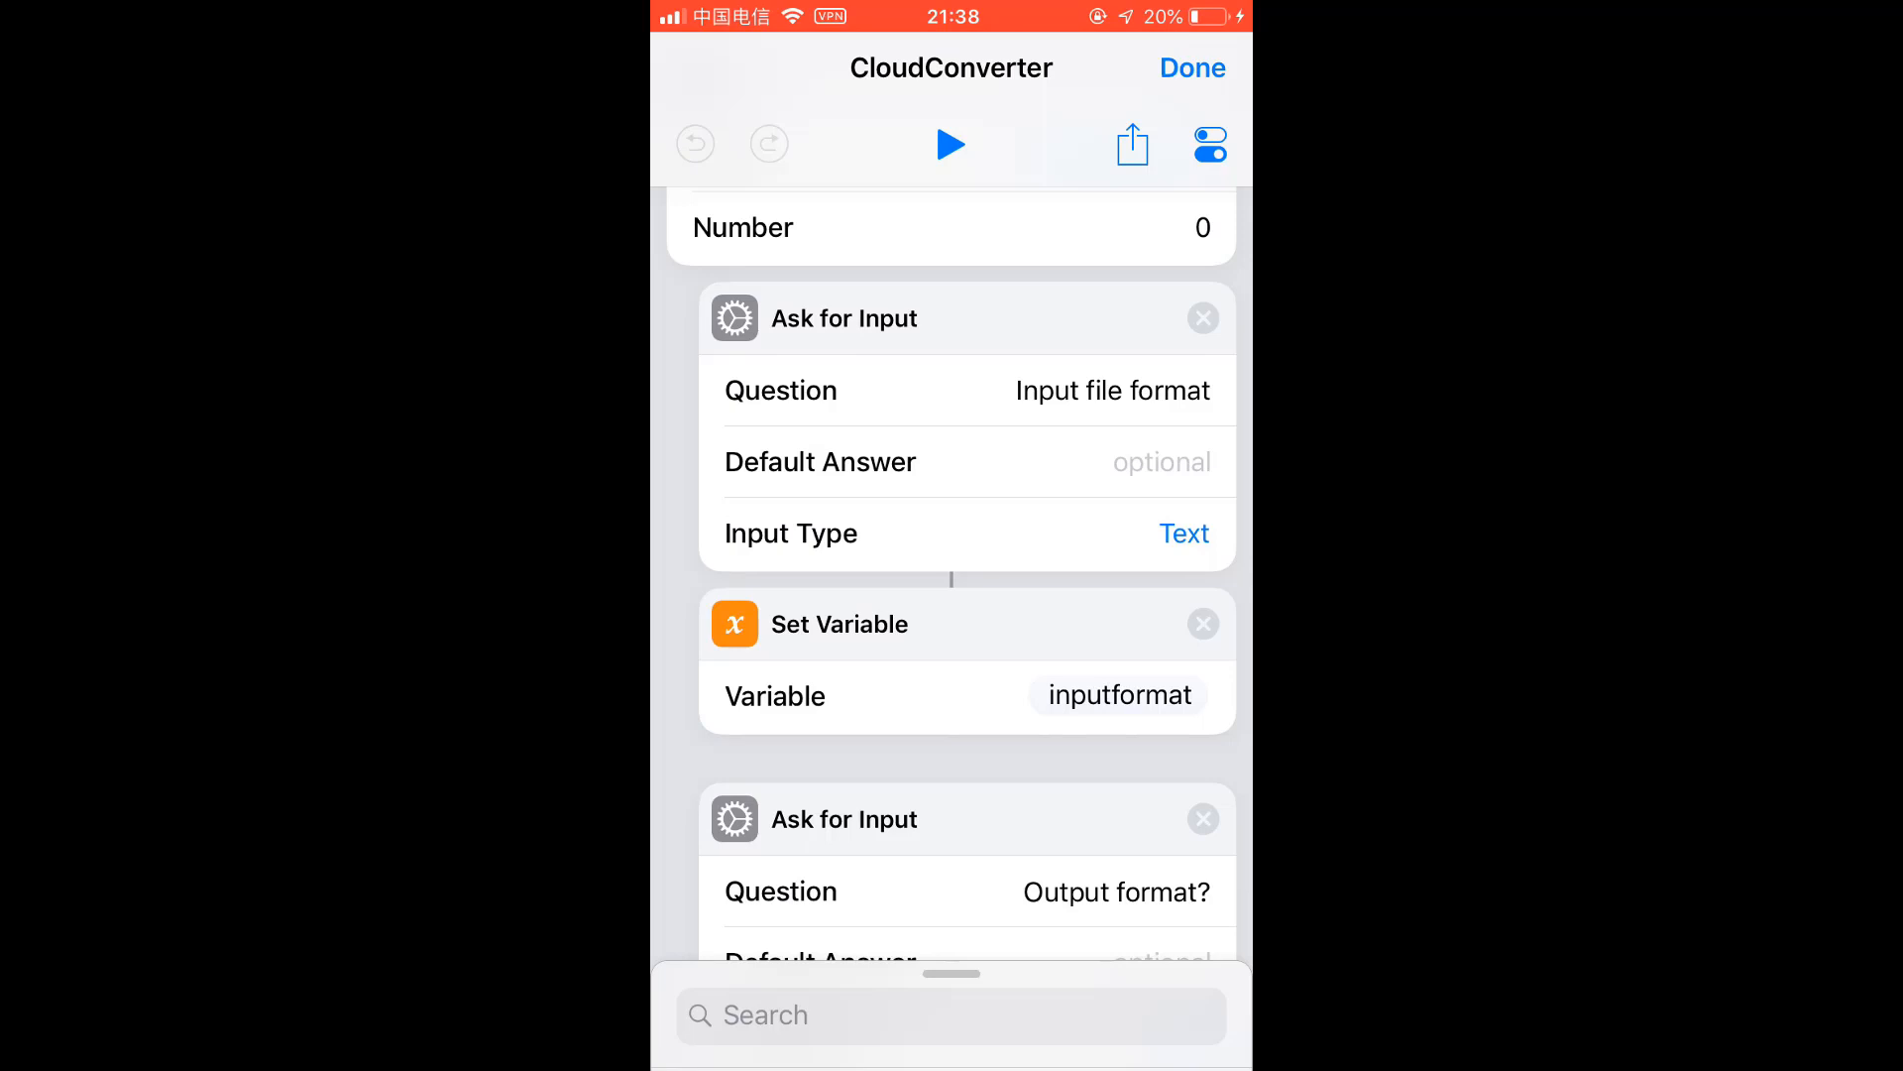
# Review CloudConverter's request, save/open menu and no-file alert down to End If, then close it.
pyautogui.scroll(-3)
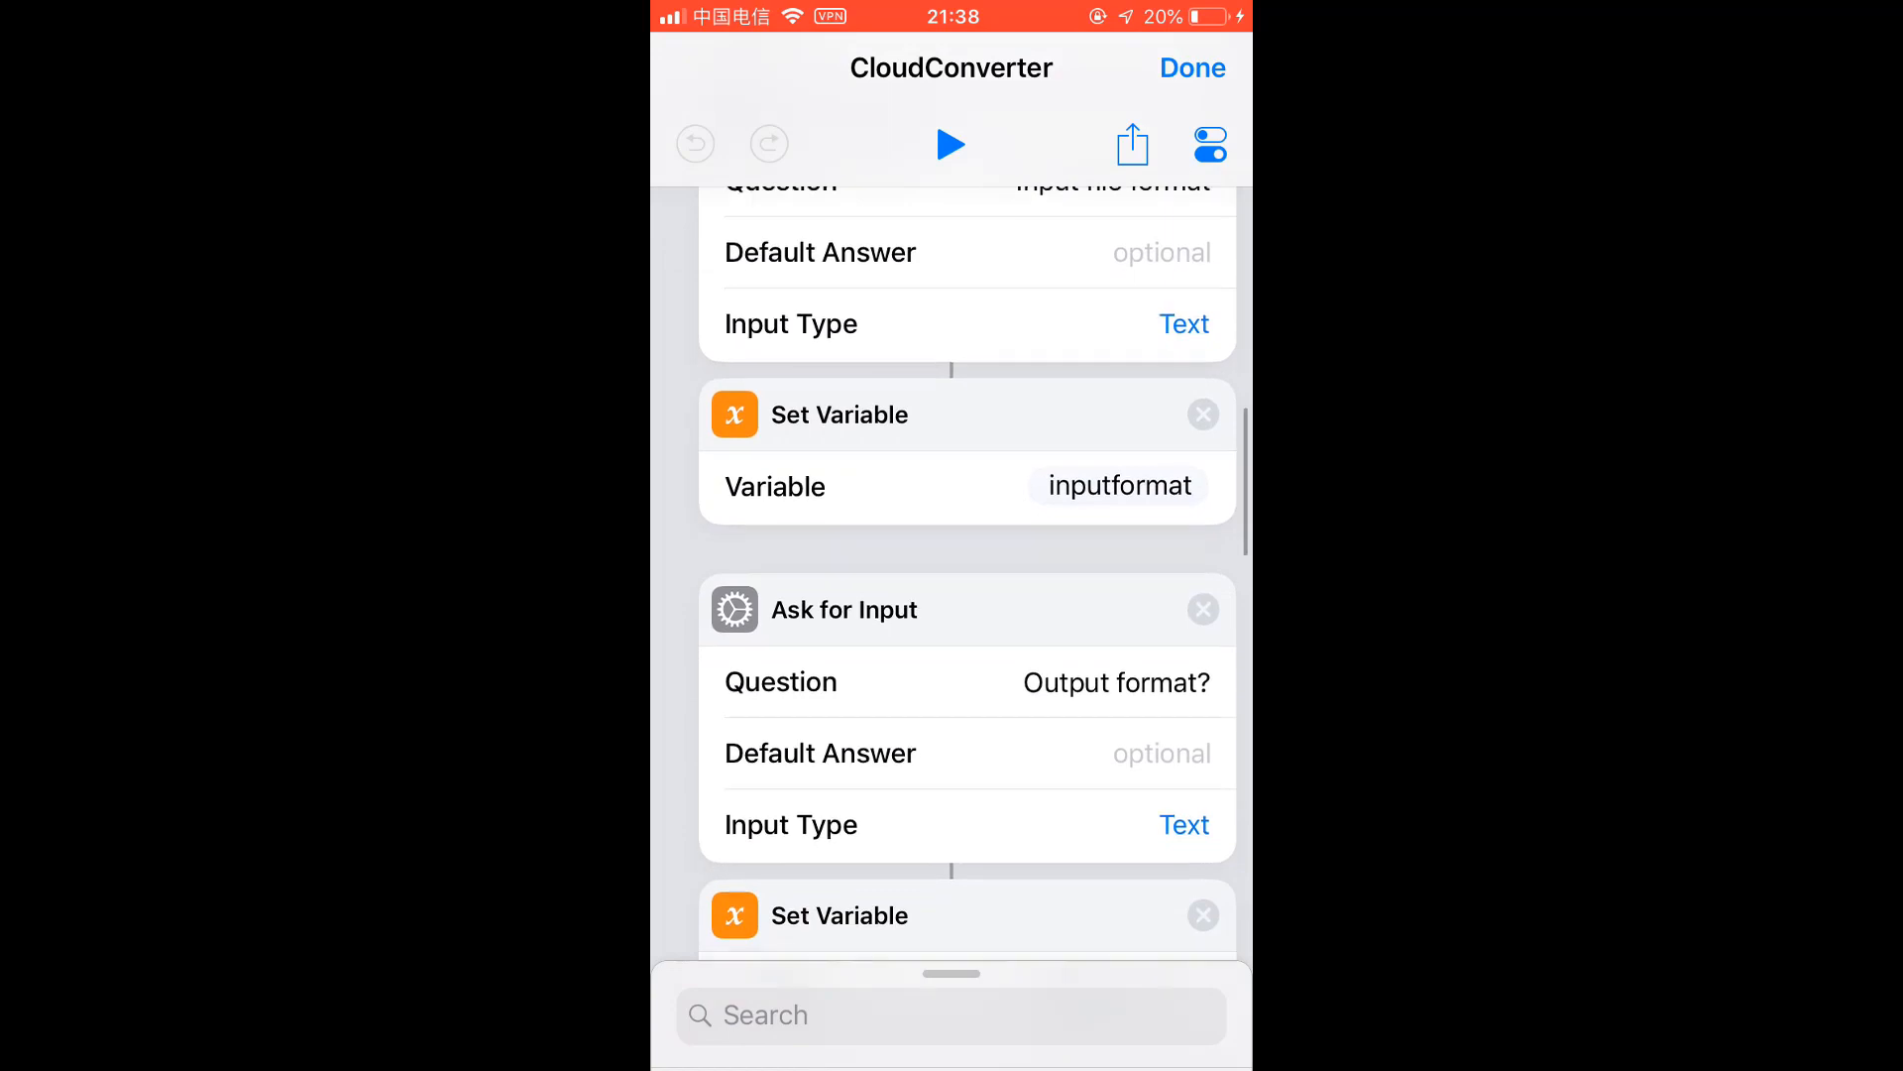
pyautogui.scroll(-3)
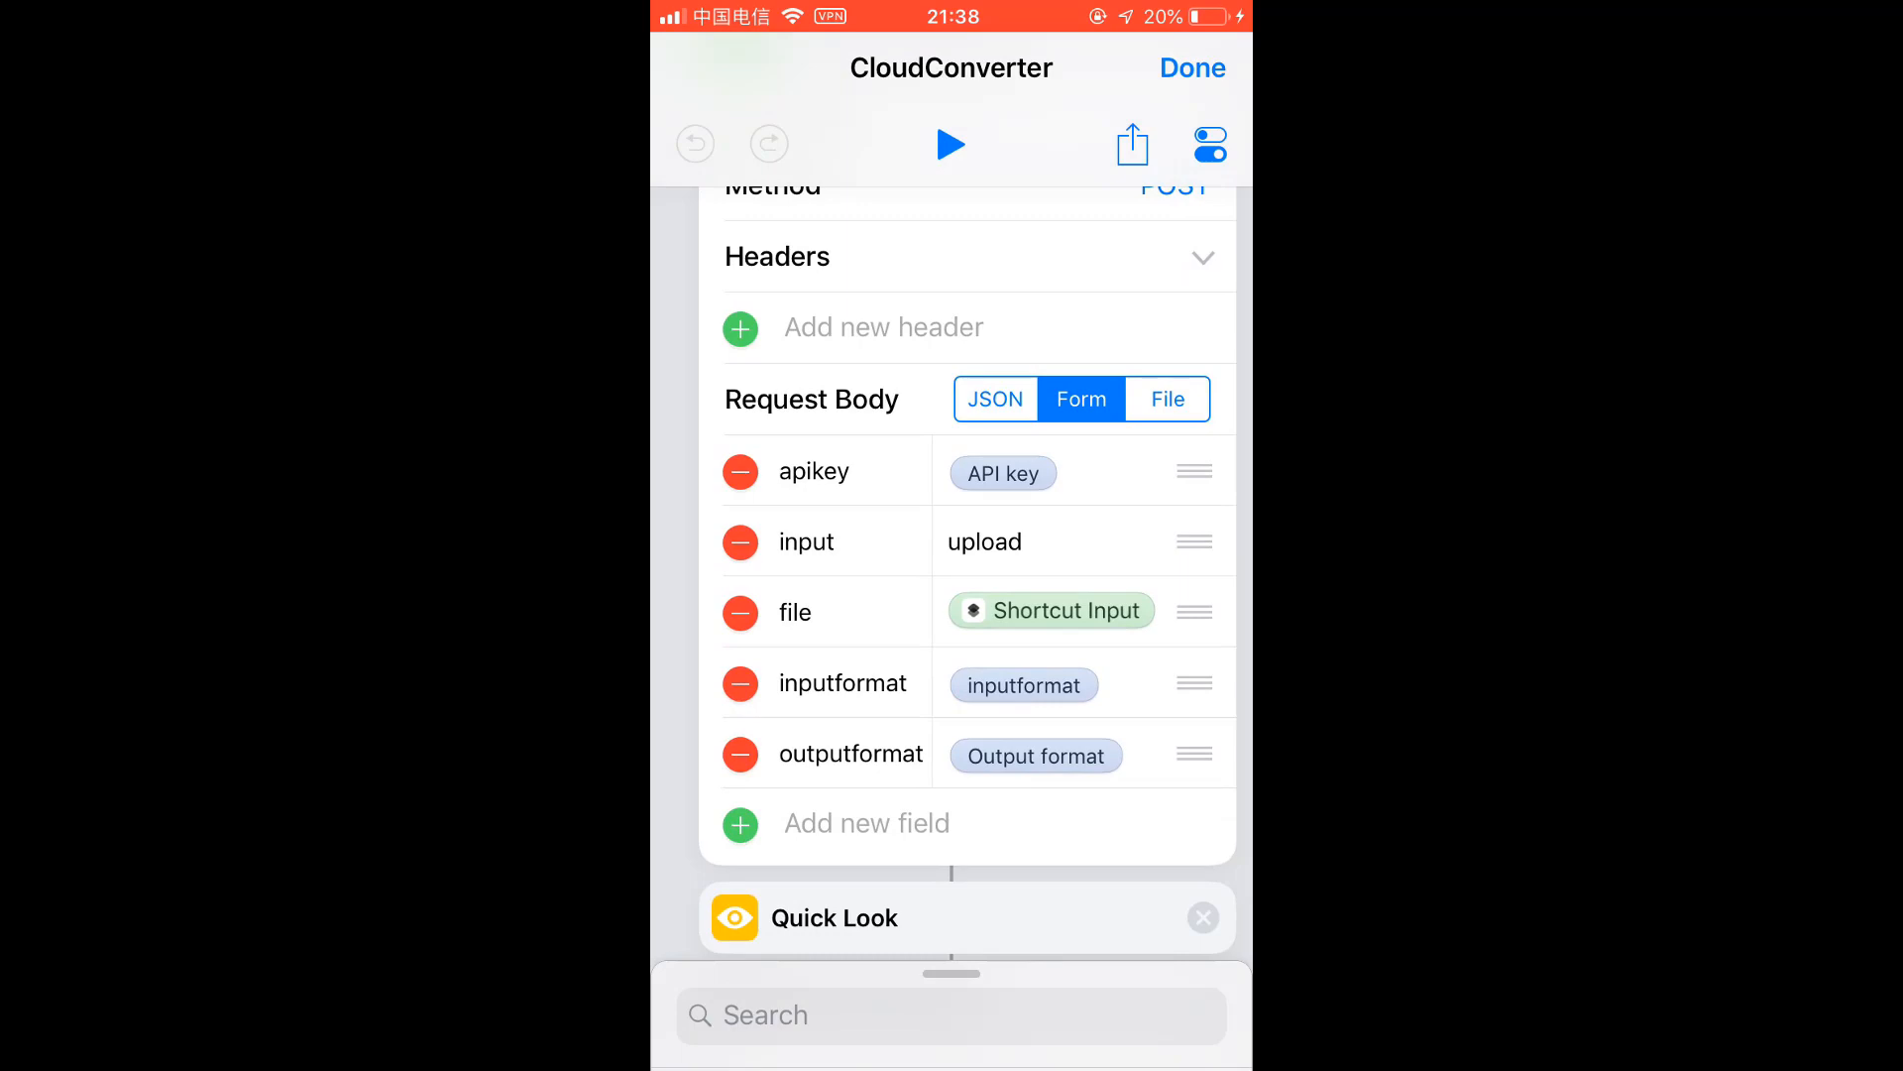
pyautogui.scroll(-3)
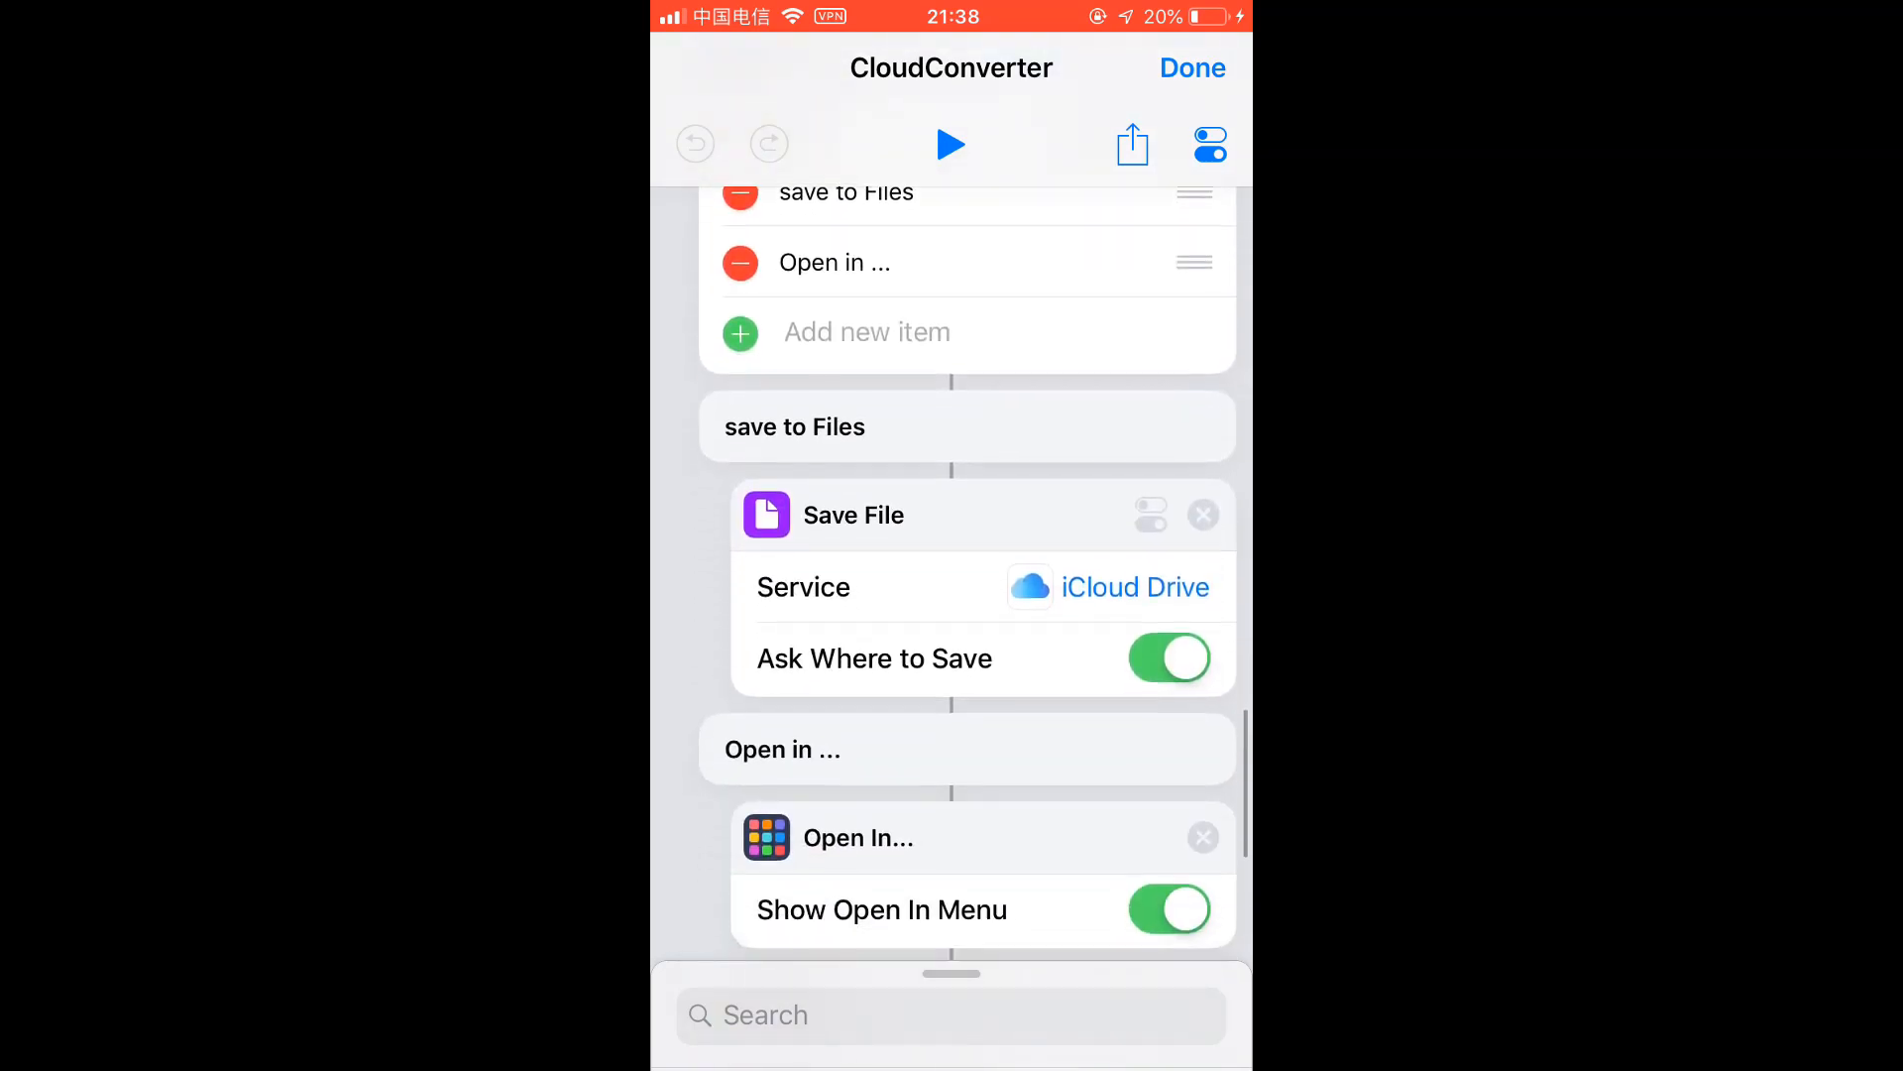
pyautogui.scroll(-3)
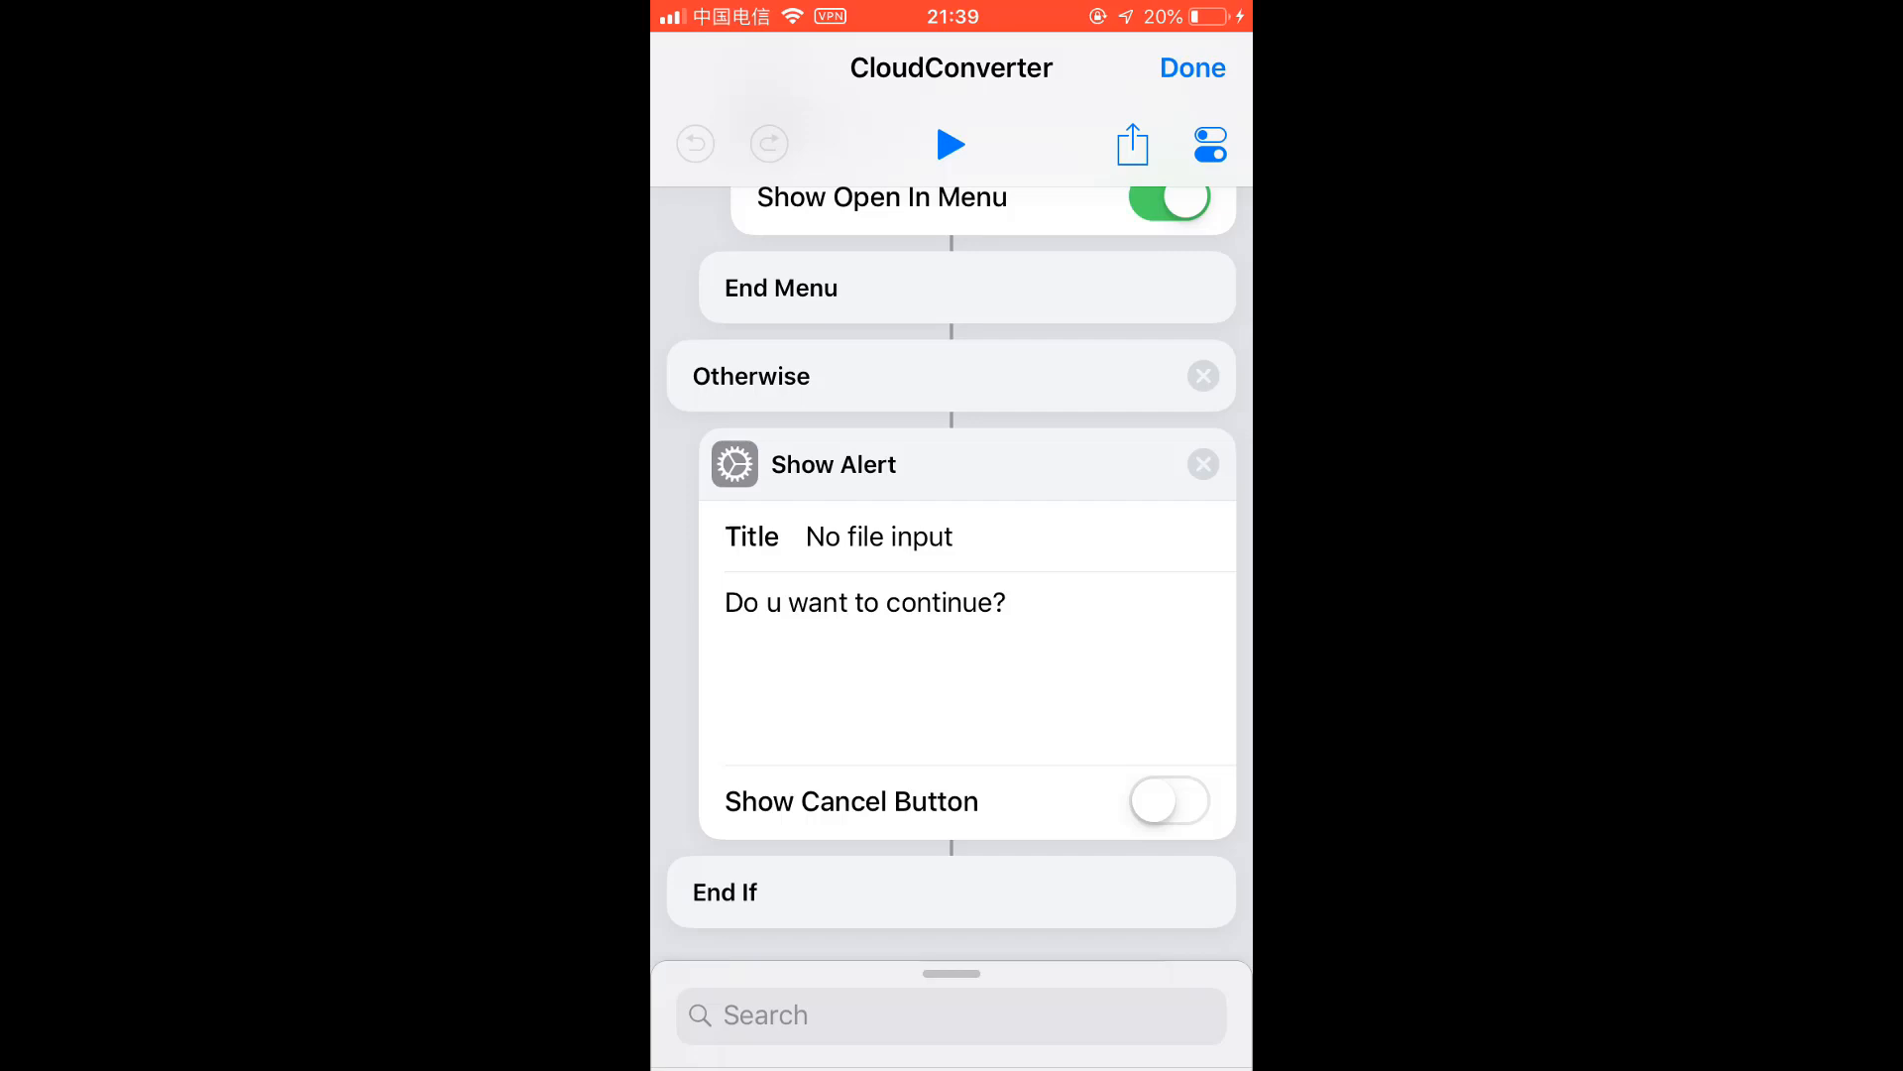
pyautogui.click(1191, 67)
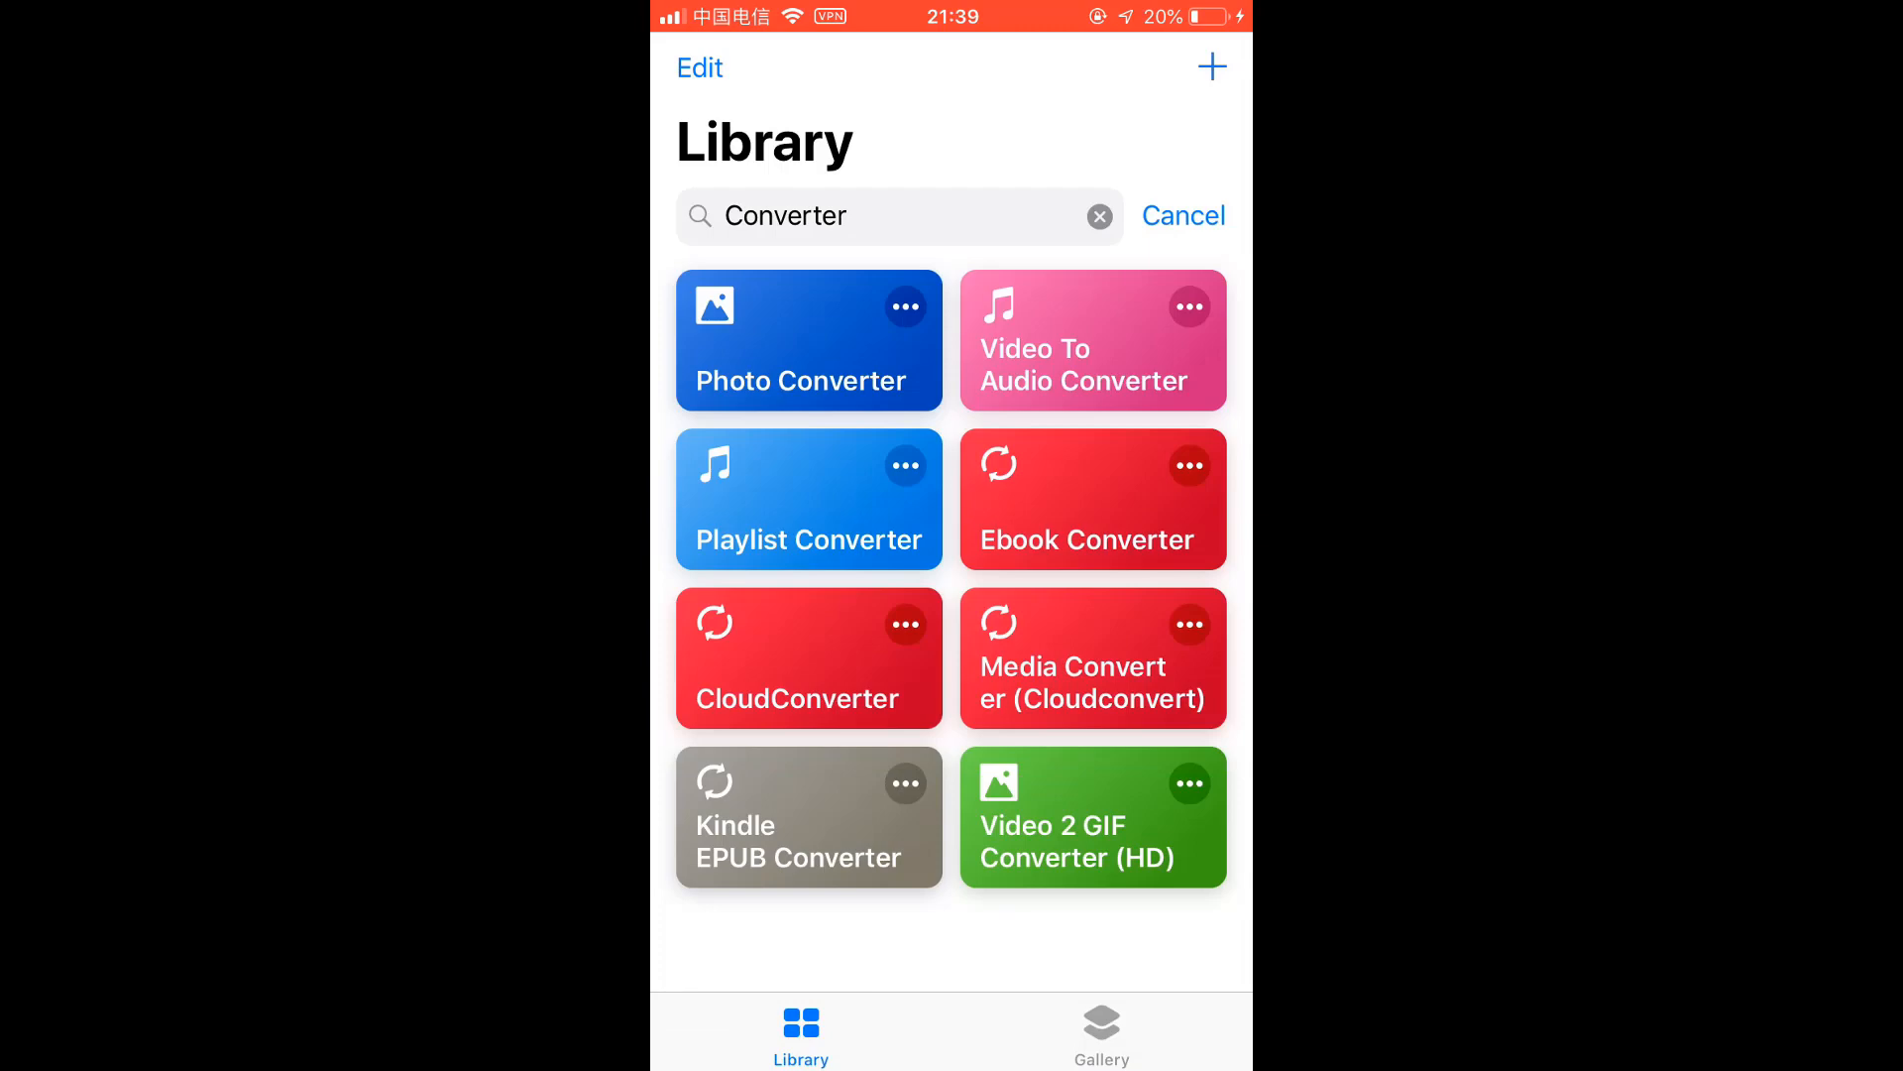
# Open Photo Converter and review its input check, conversion and save-to-album menu branches.
pyautogui.click(809, 339)
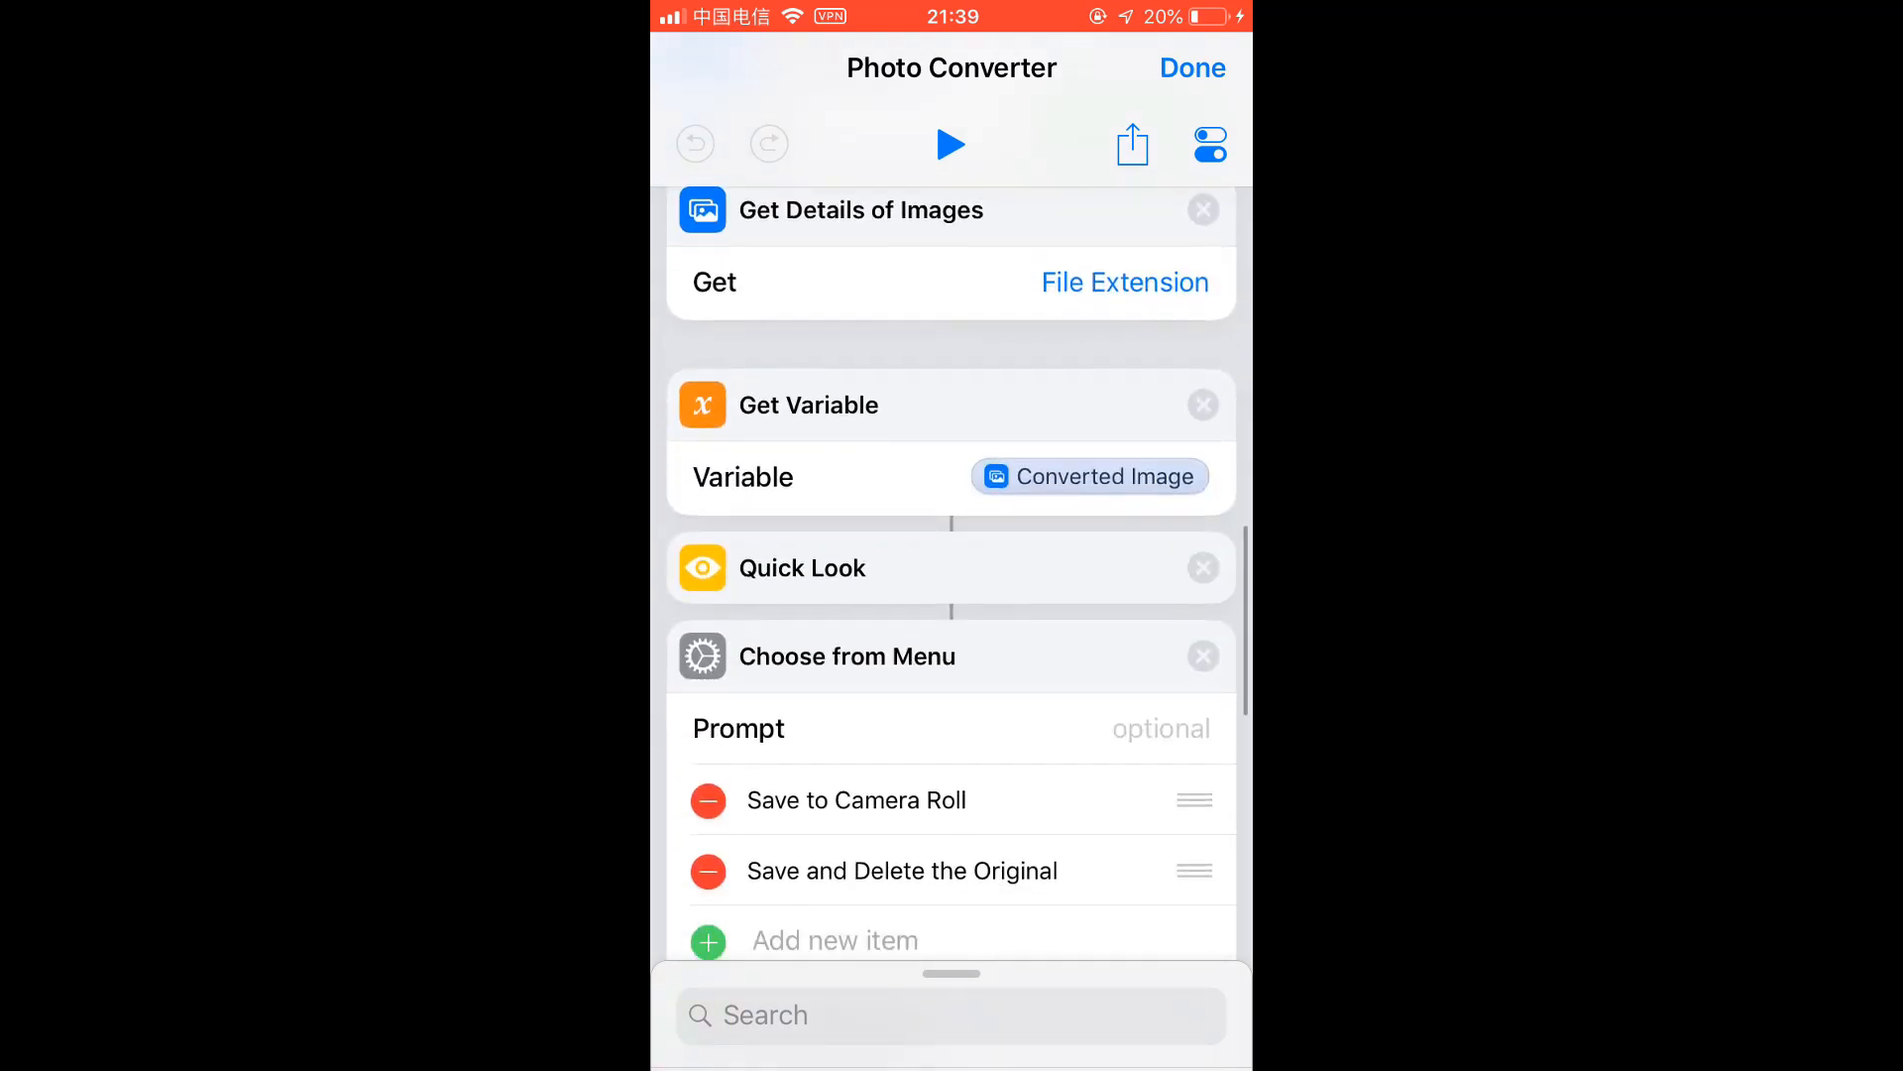
pyautogui.scroll(-3)
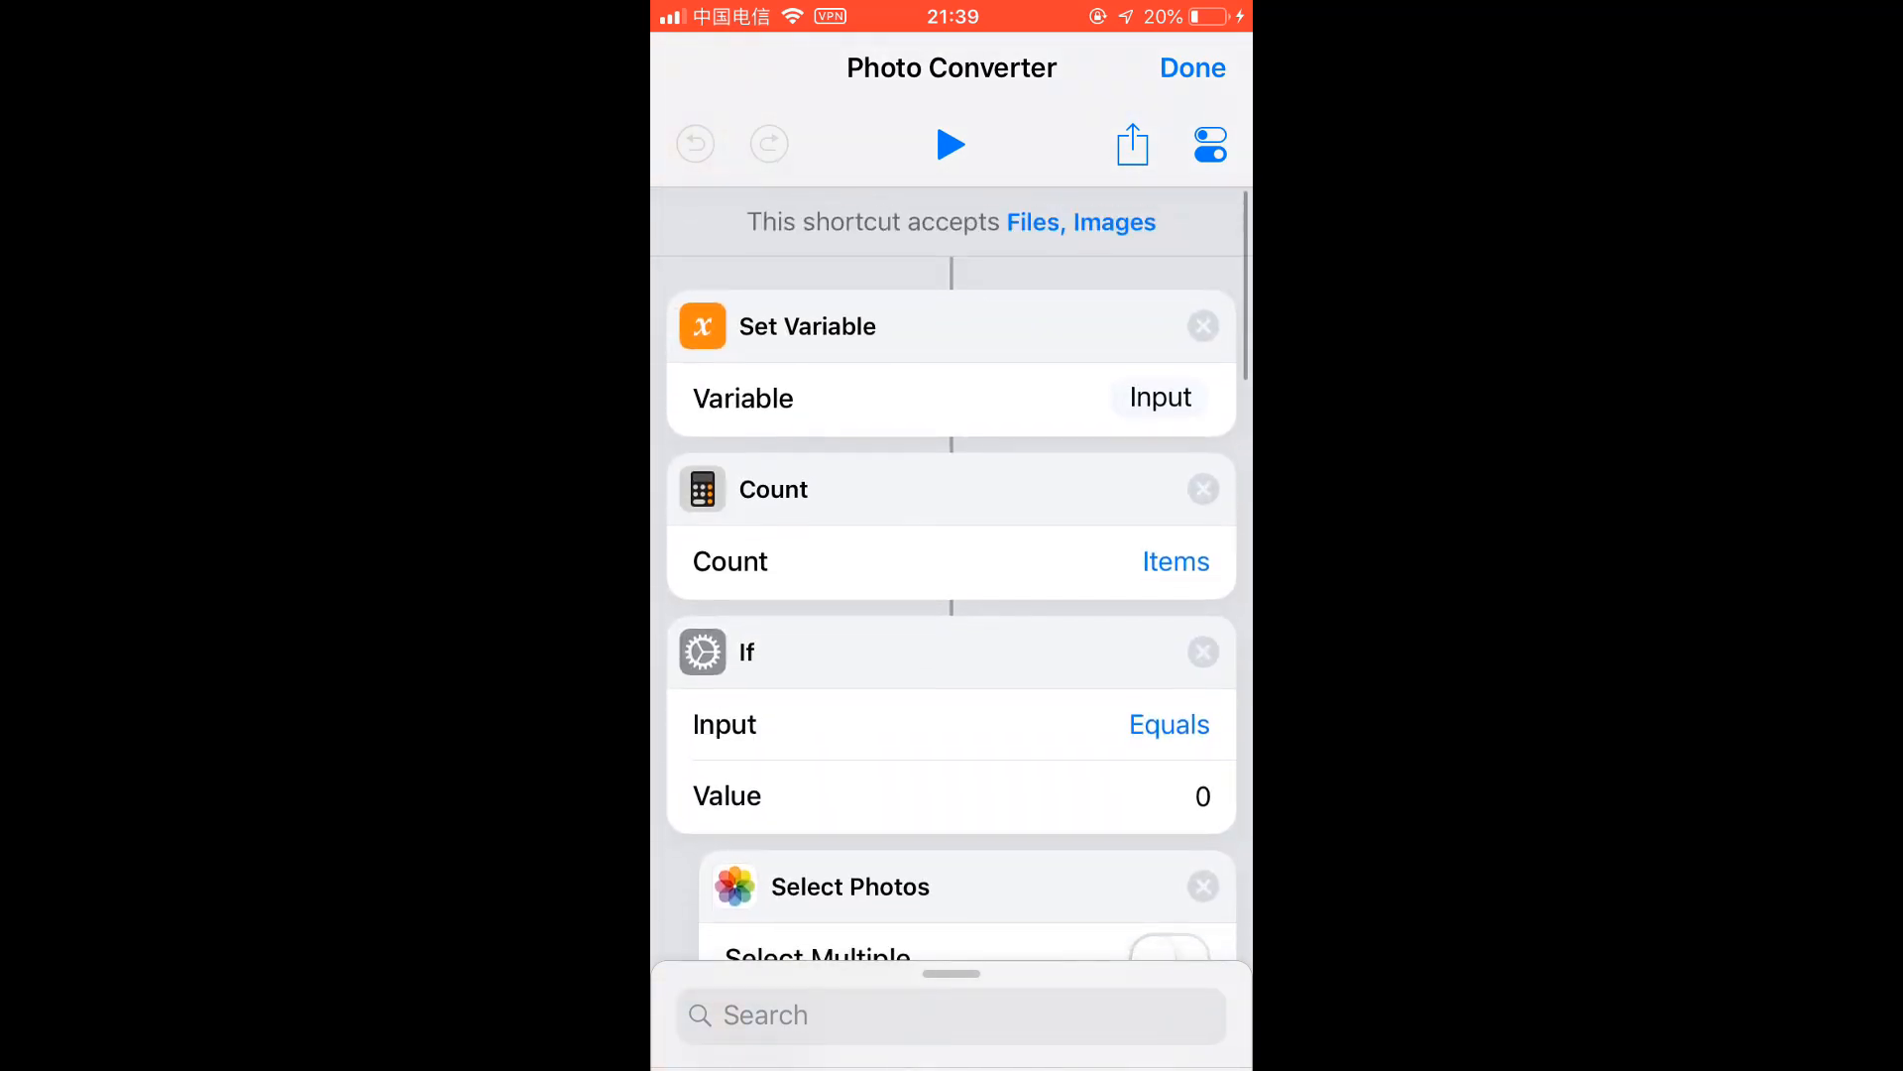
pyautogui.scroll(-3)
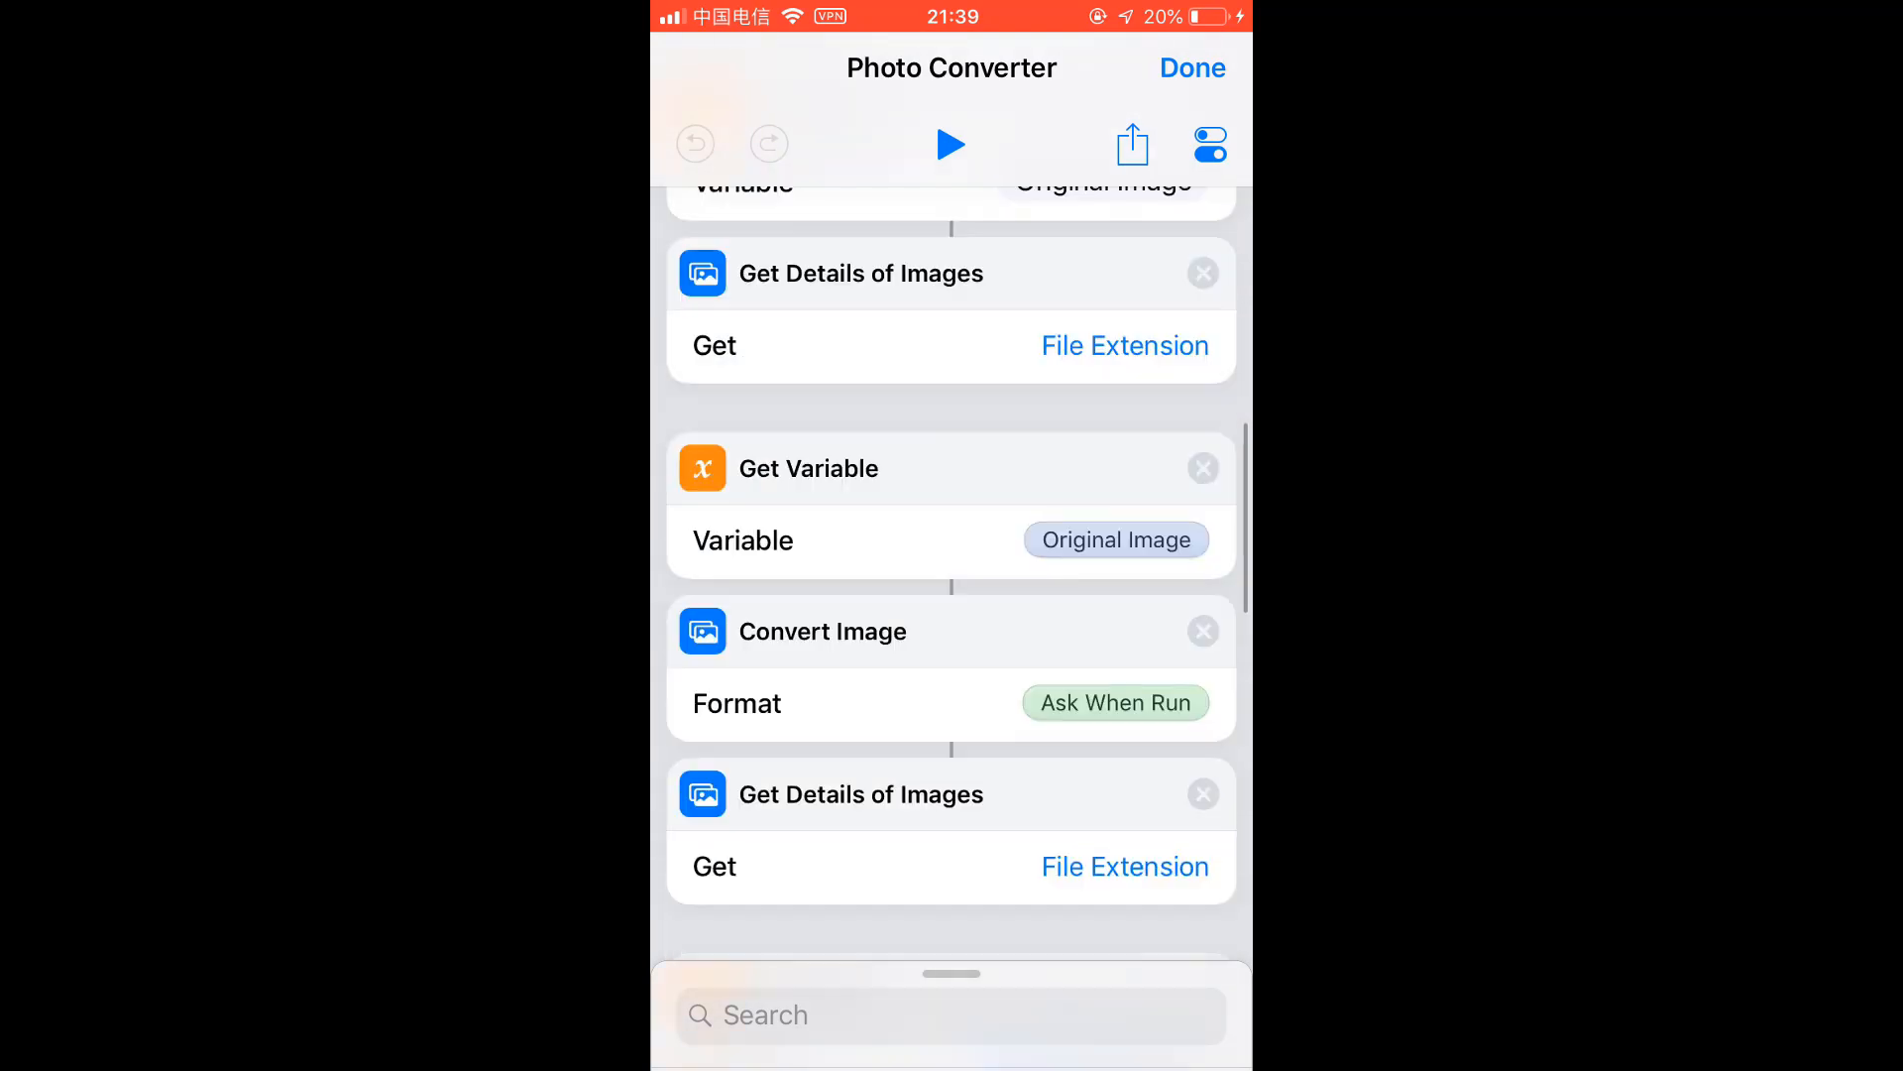
pyautogui.scroll(-3)
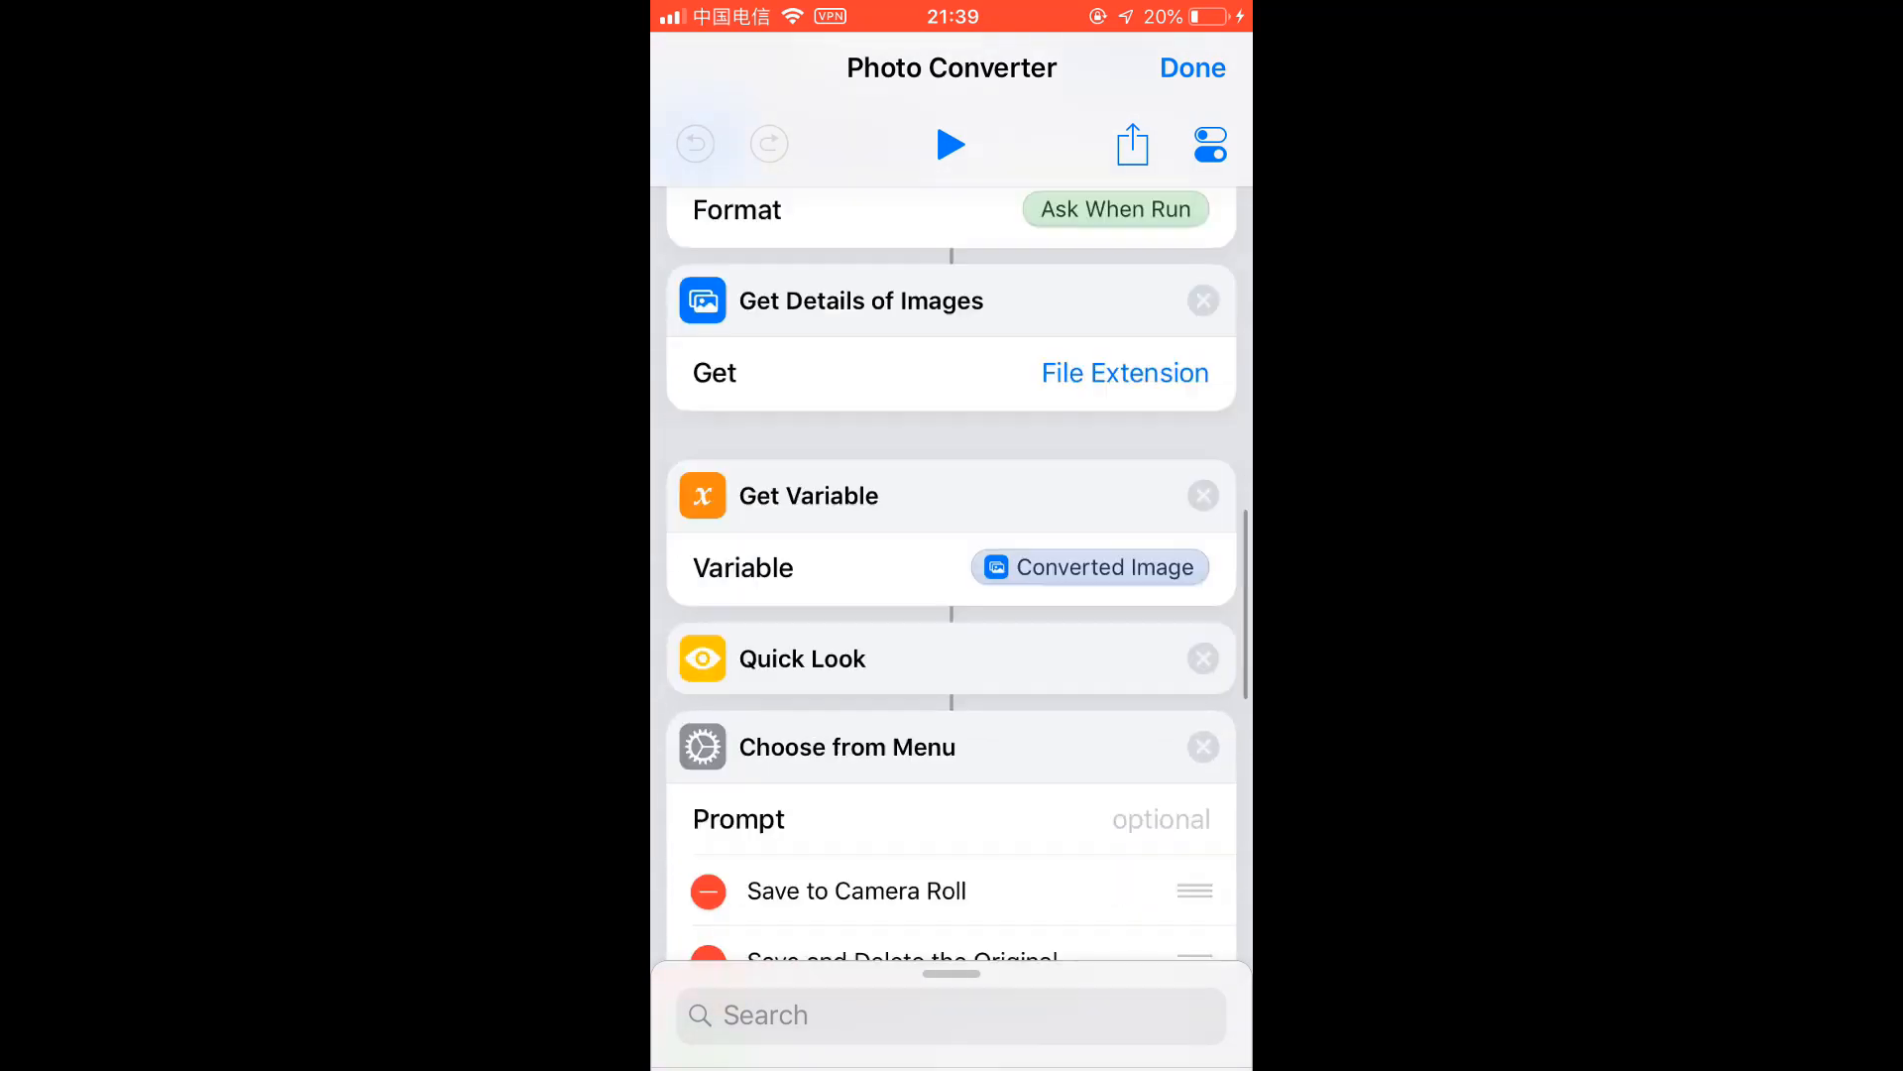
pyautogui.scroll(-3)
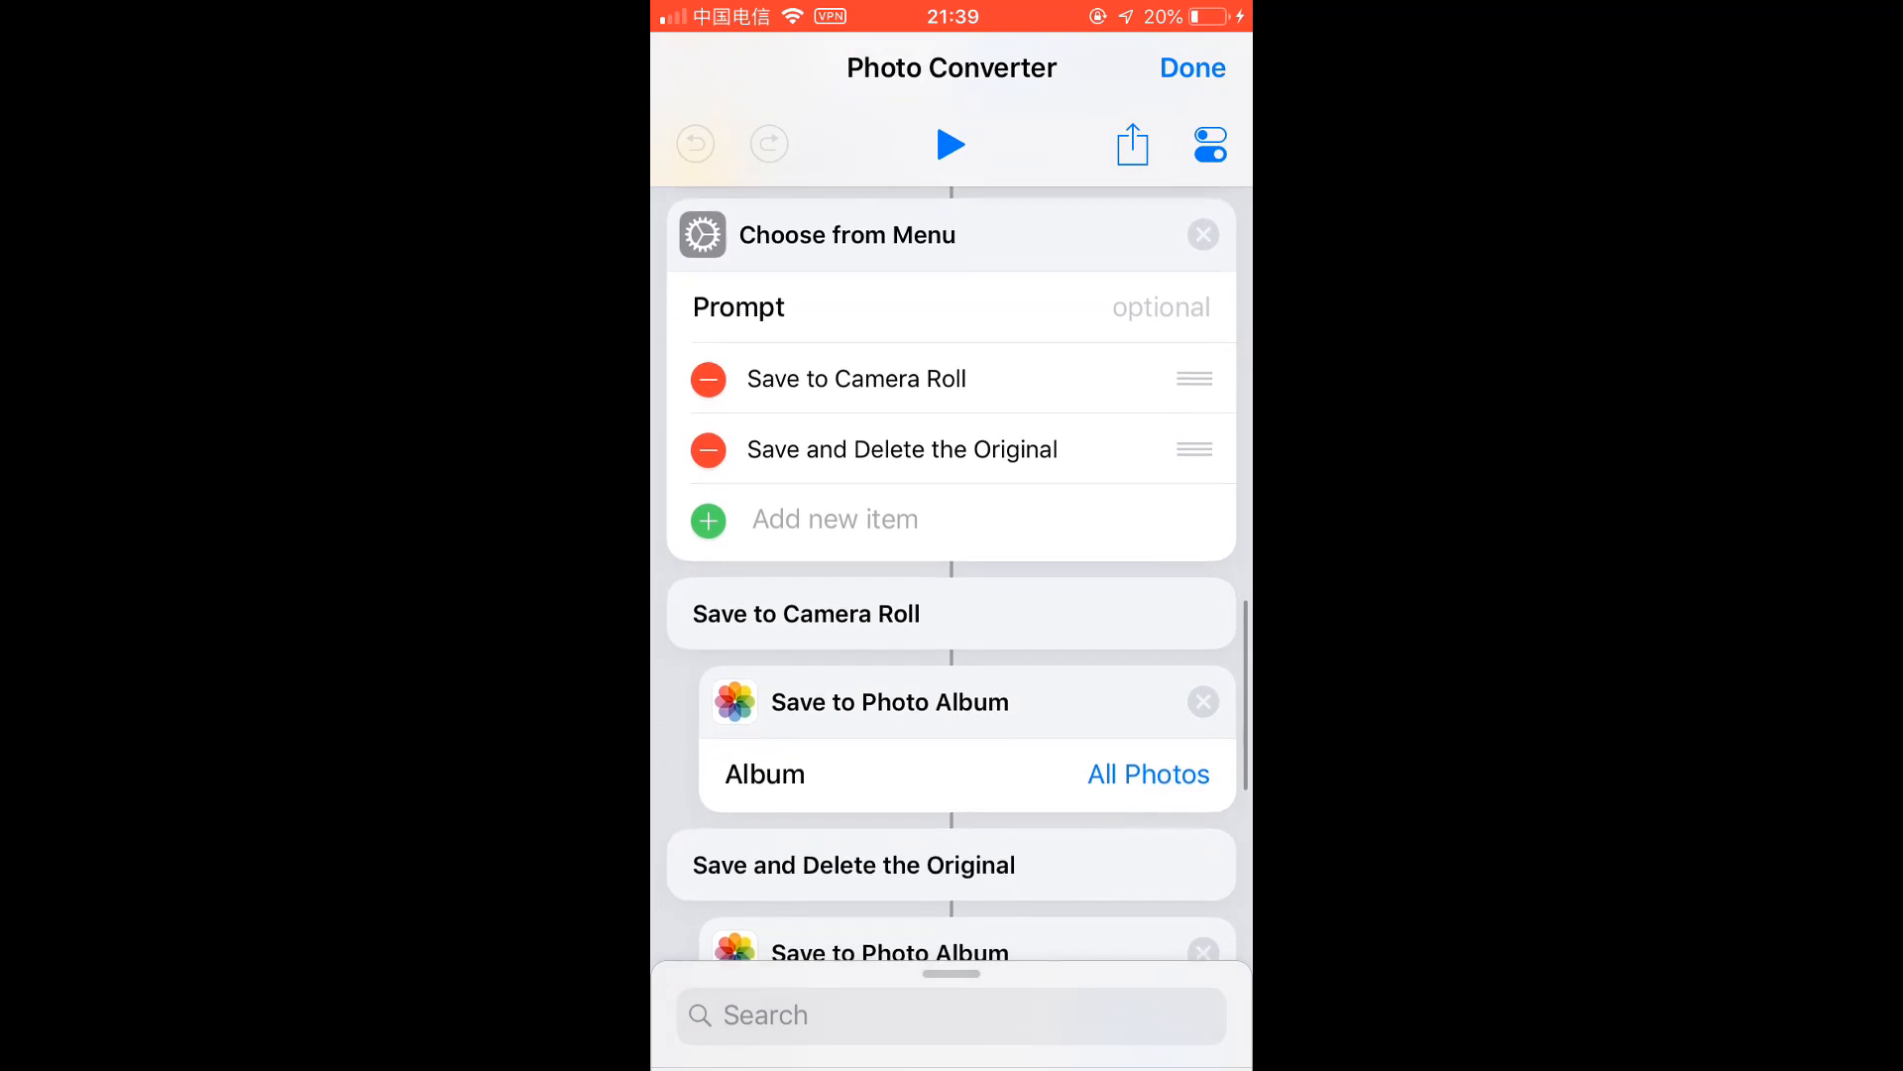